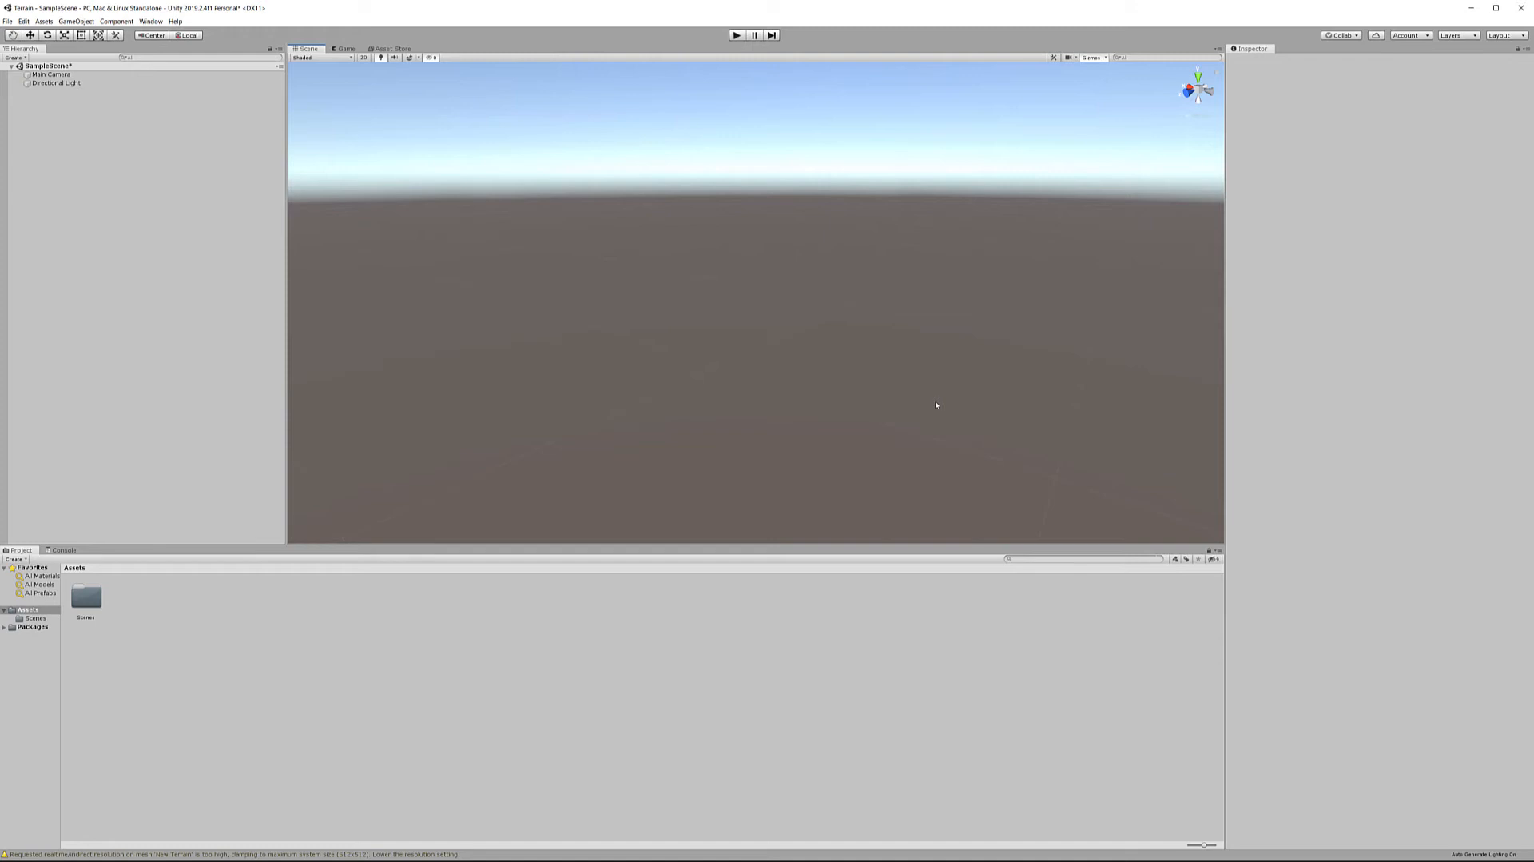
mouse_move(115, 126)
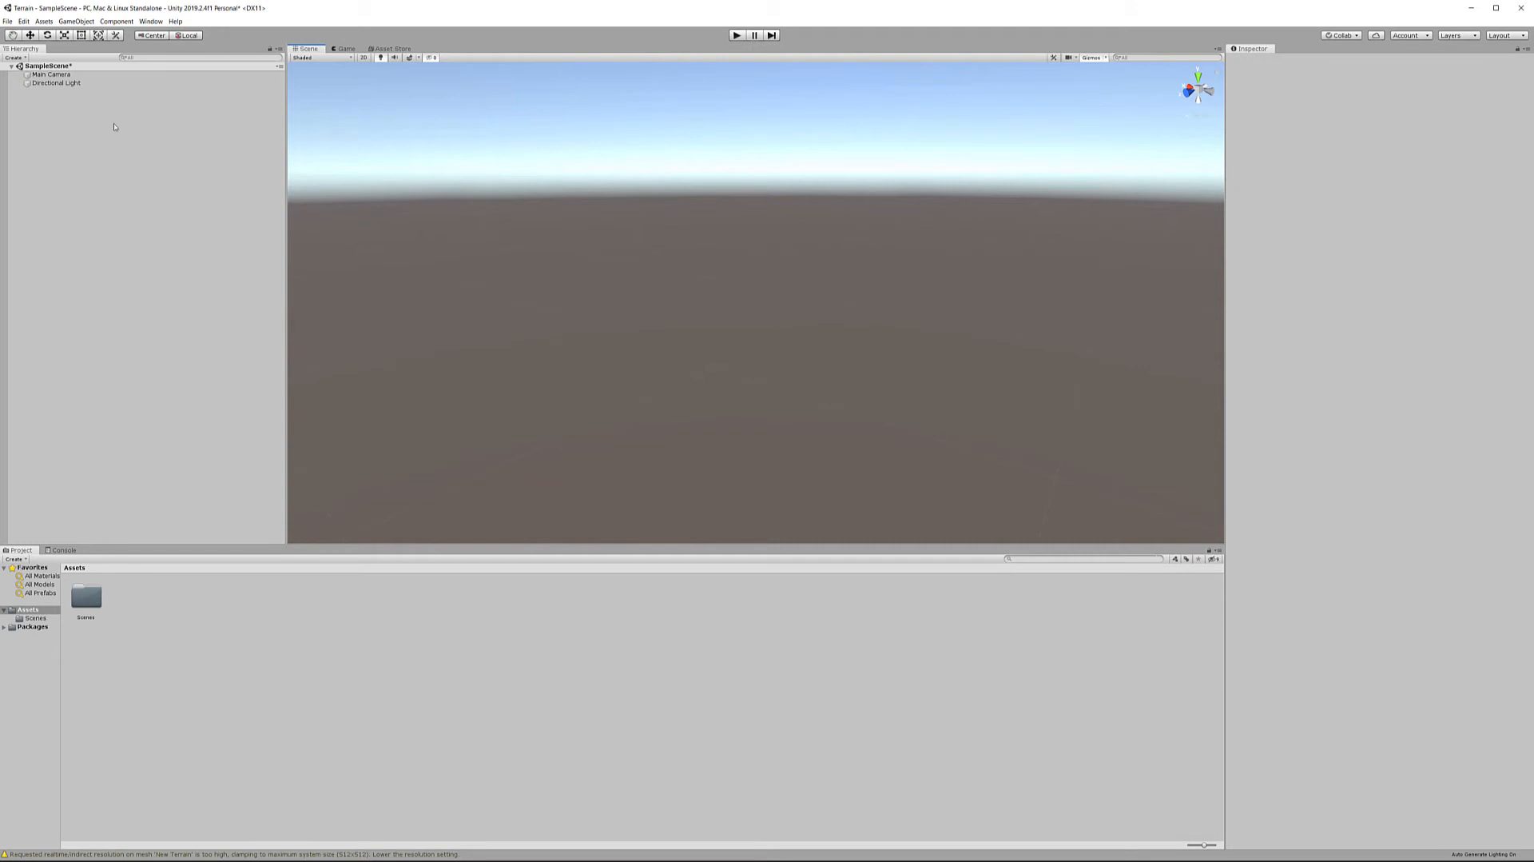
Add a Terrain object to the scene from the Hierarchy's 3D Object menu
right_click(114, 127)
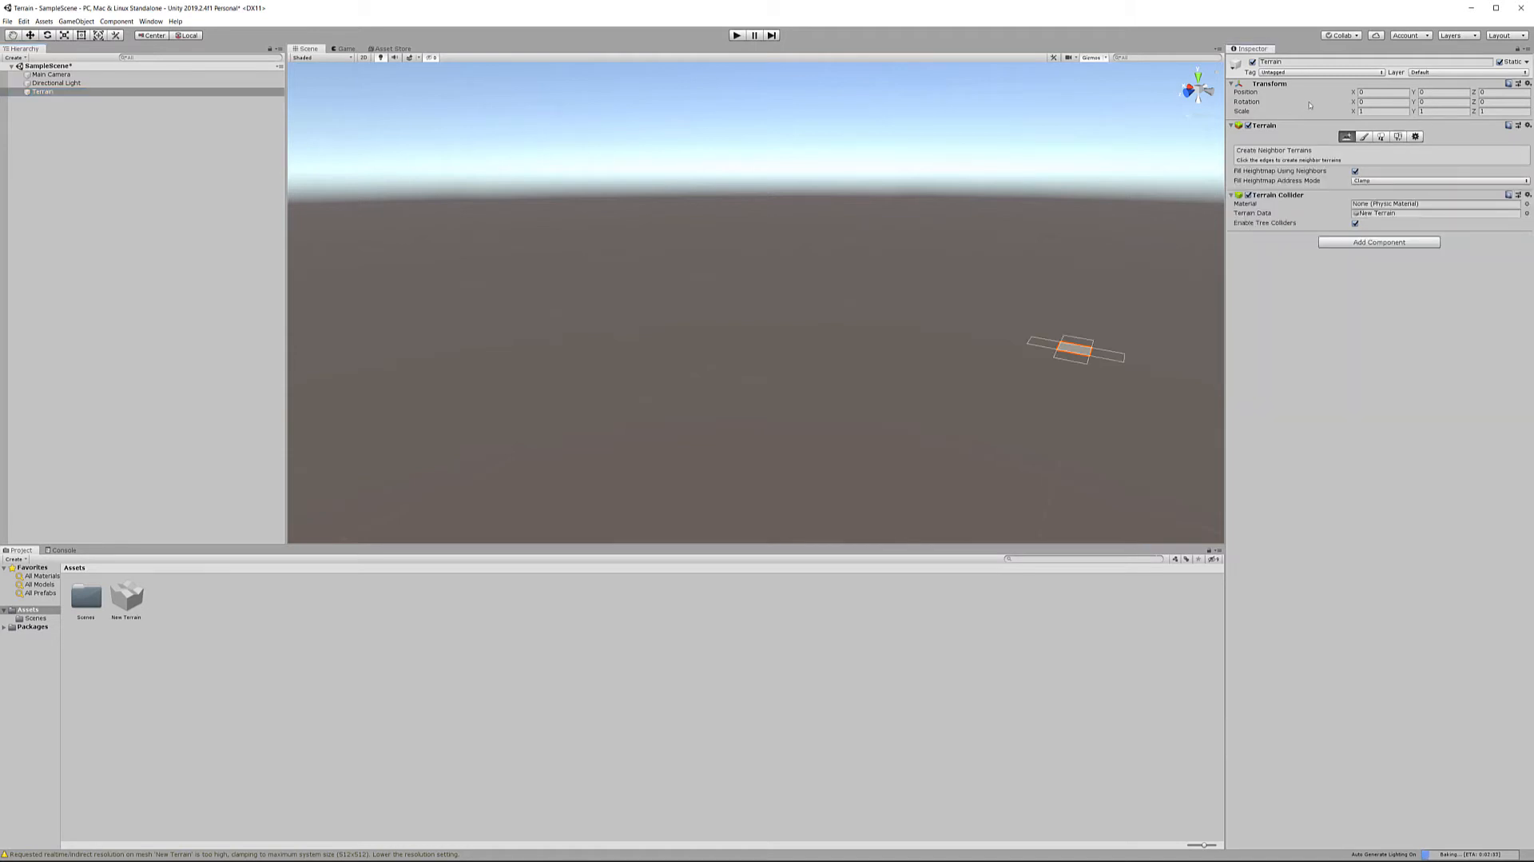
mouse_move(1415, 136)
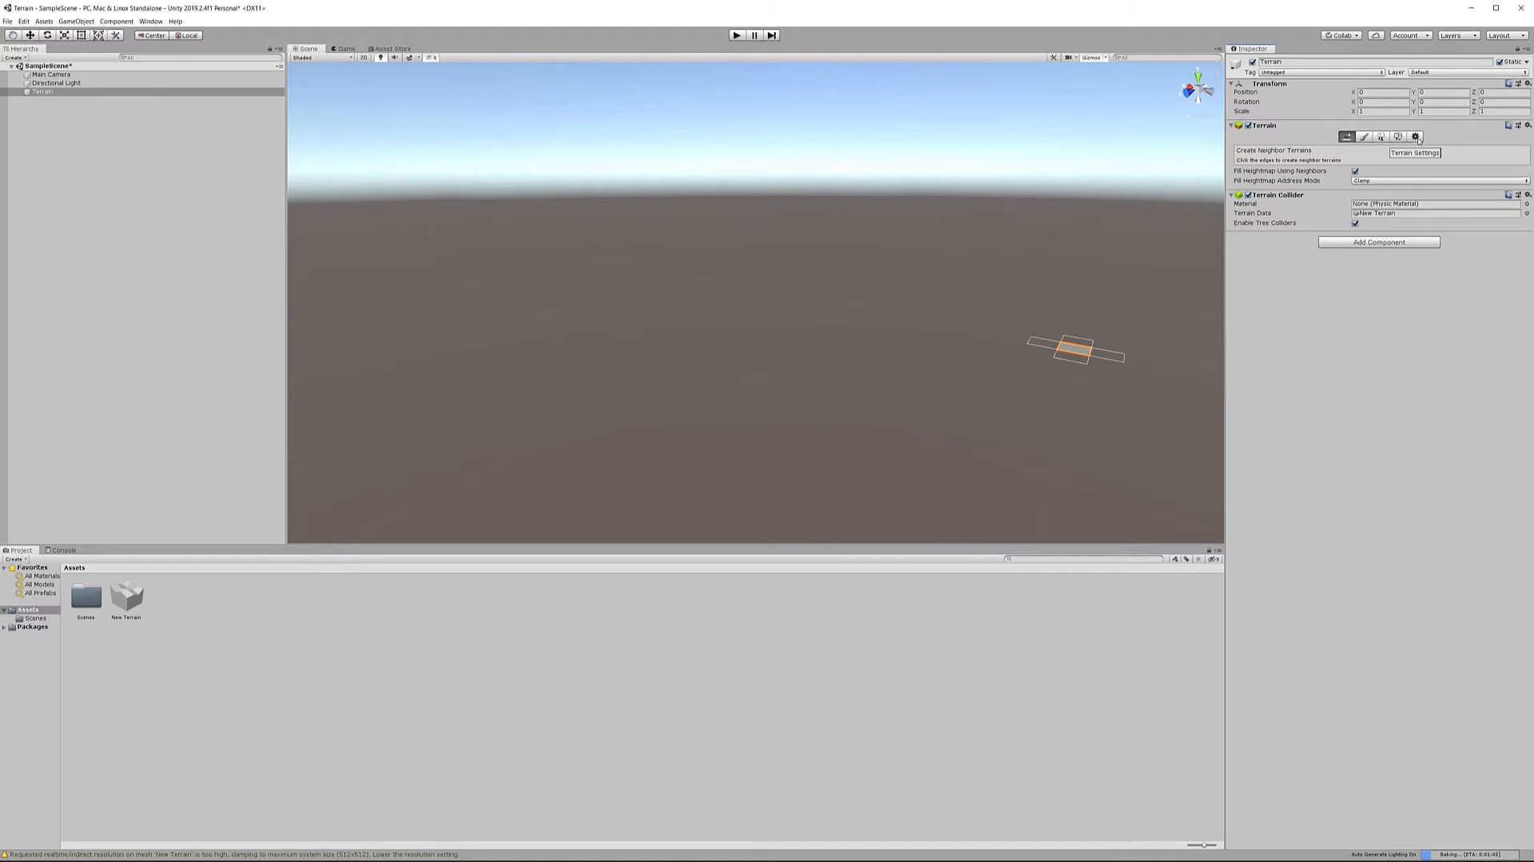
Show the Terrain Settings tab with mesh, texture and heightmap resolution options
left_click(1416, 136)
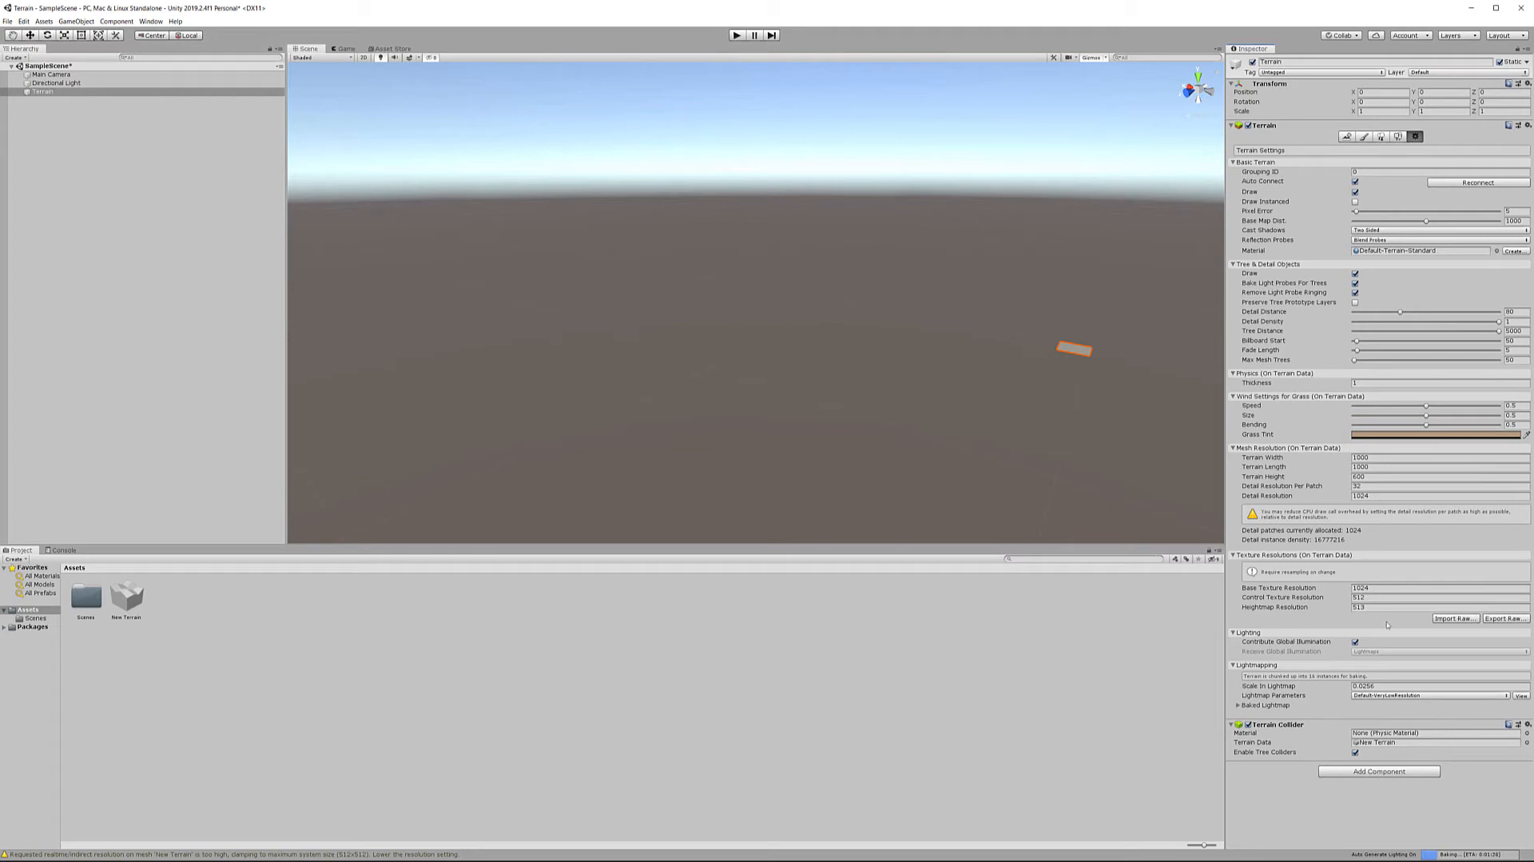
mouse_move(1455, 618)
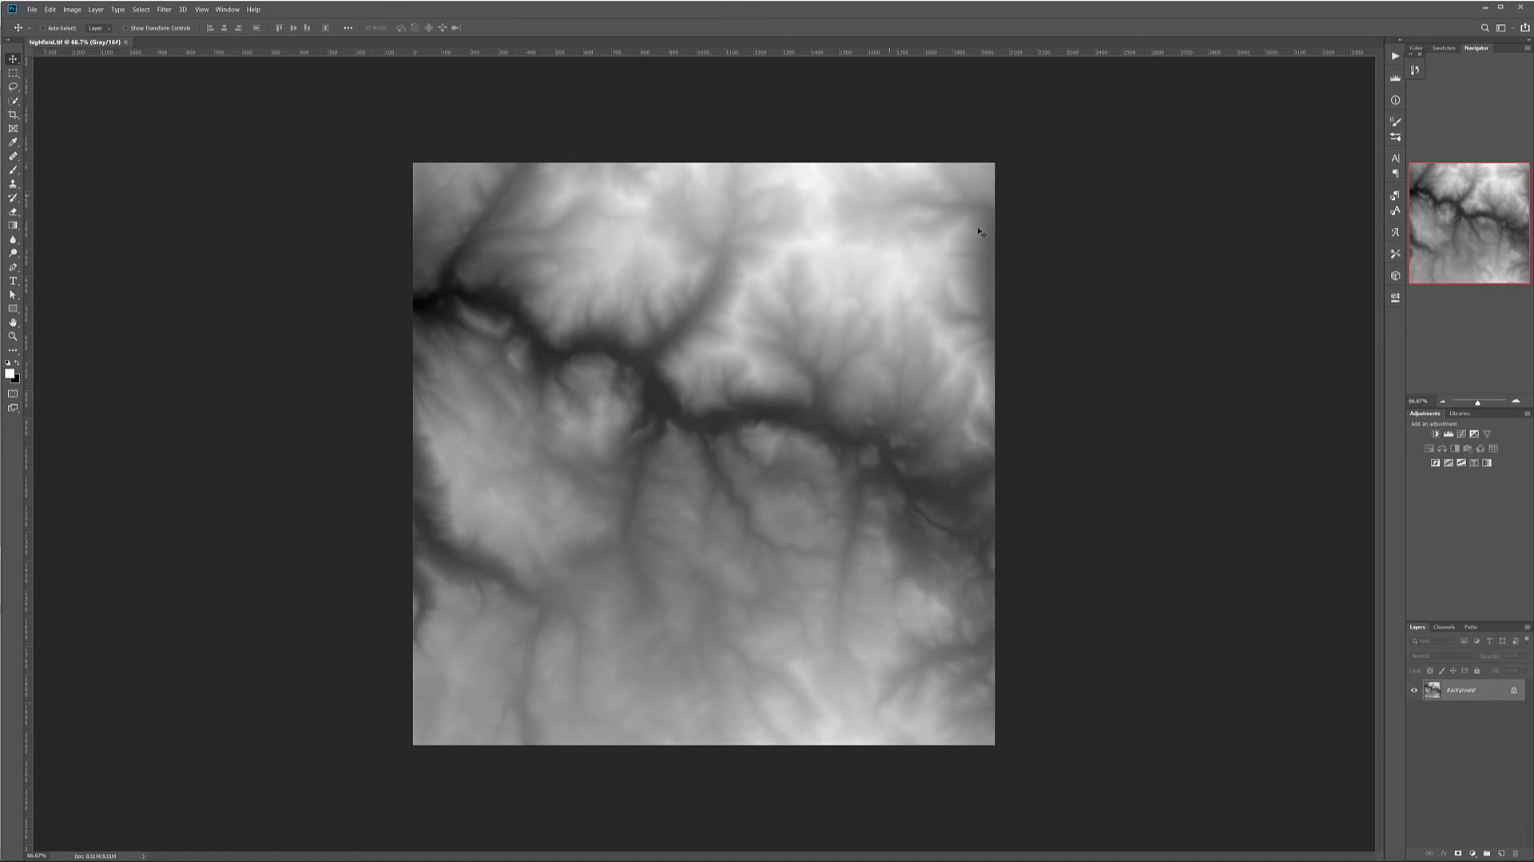
mouse_move(1094, 261)
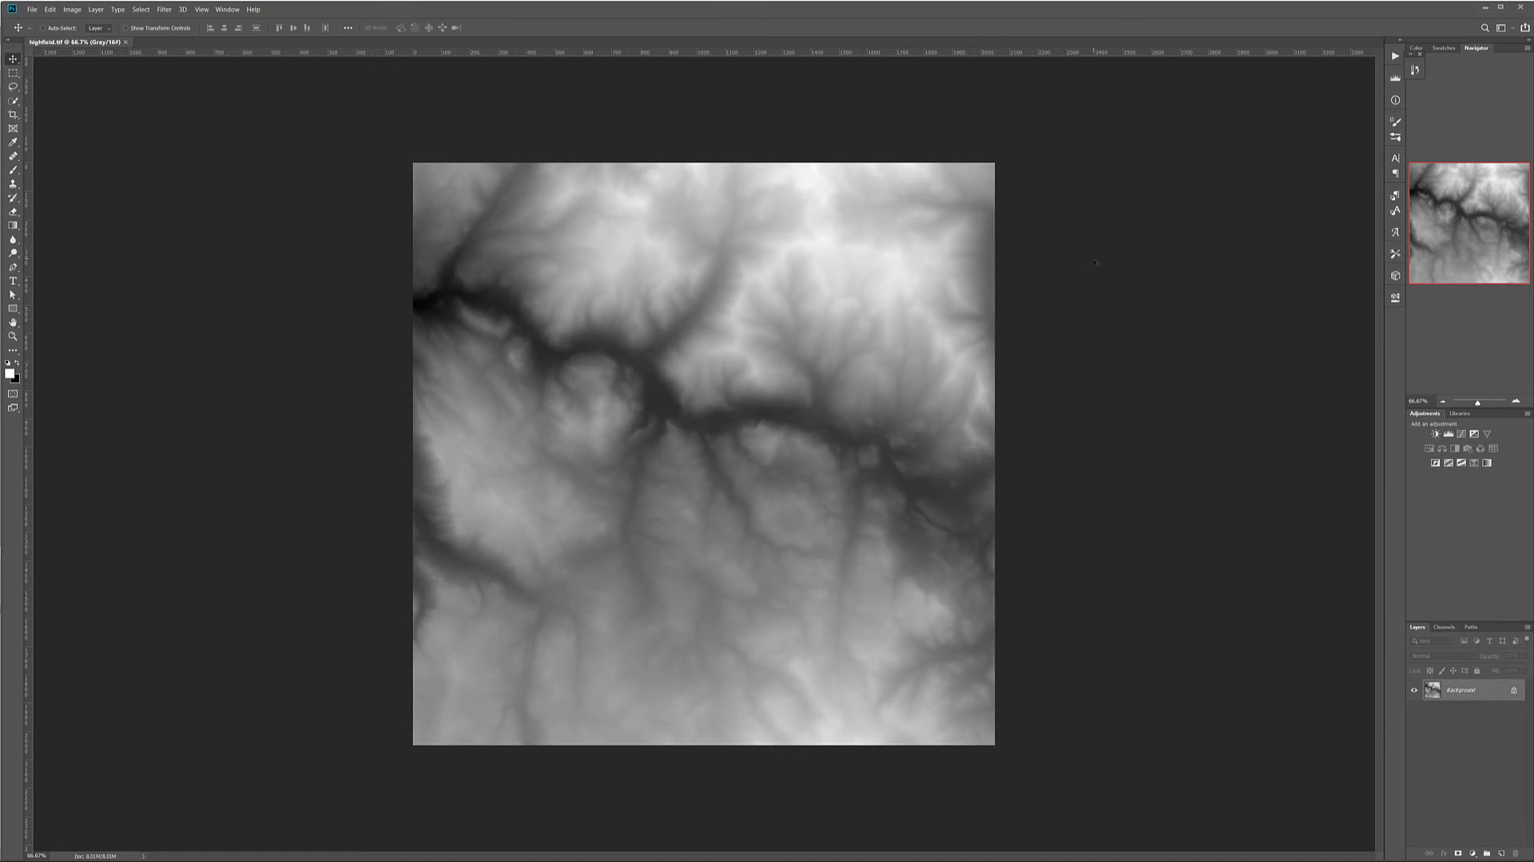
mouse_move(634, 125)
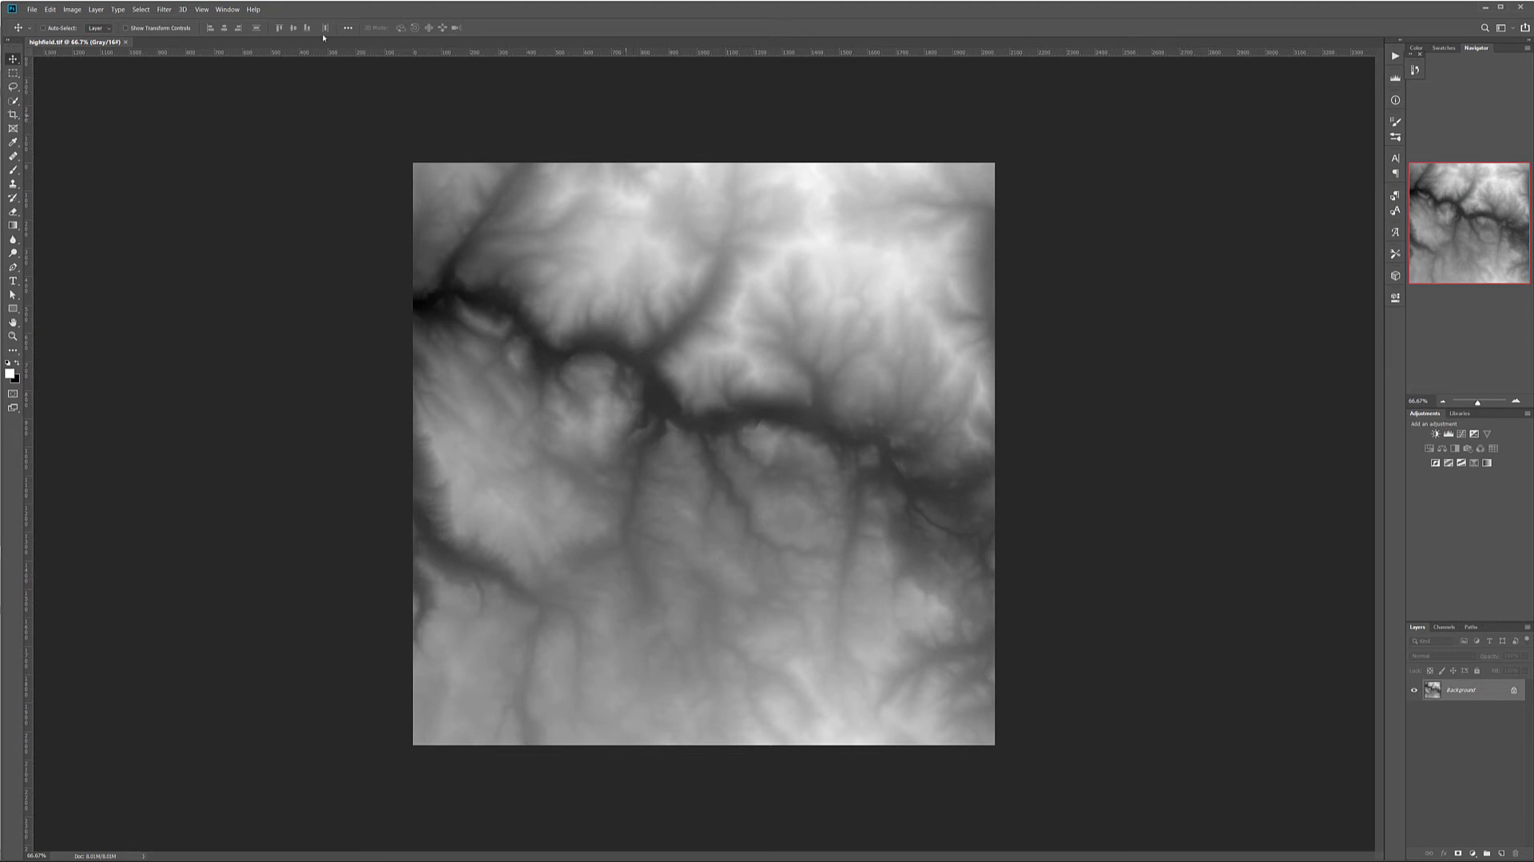
mouse_move(560, 223)
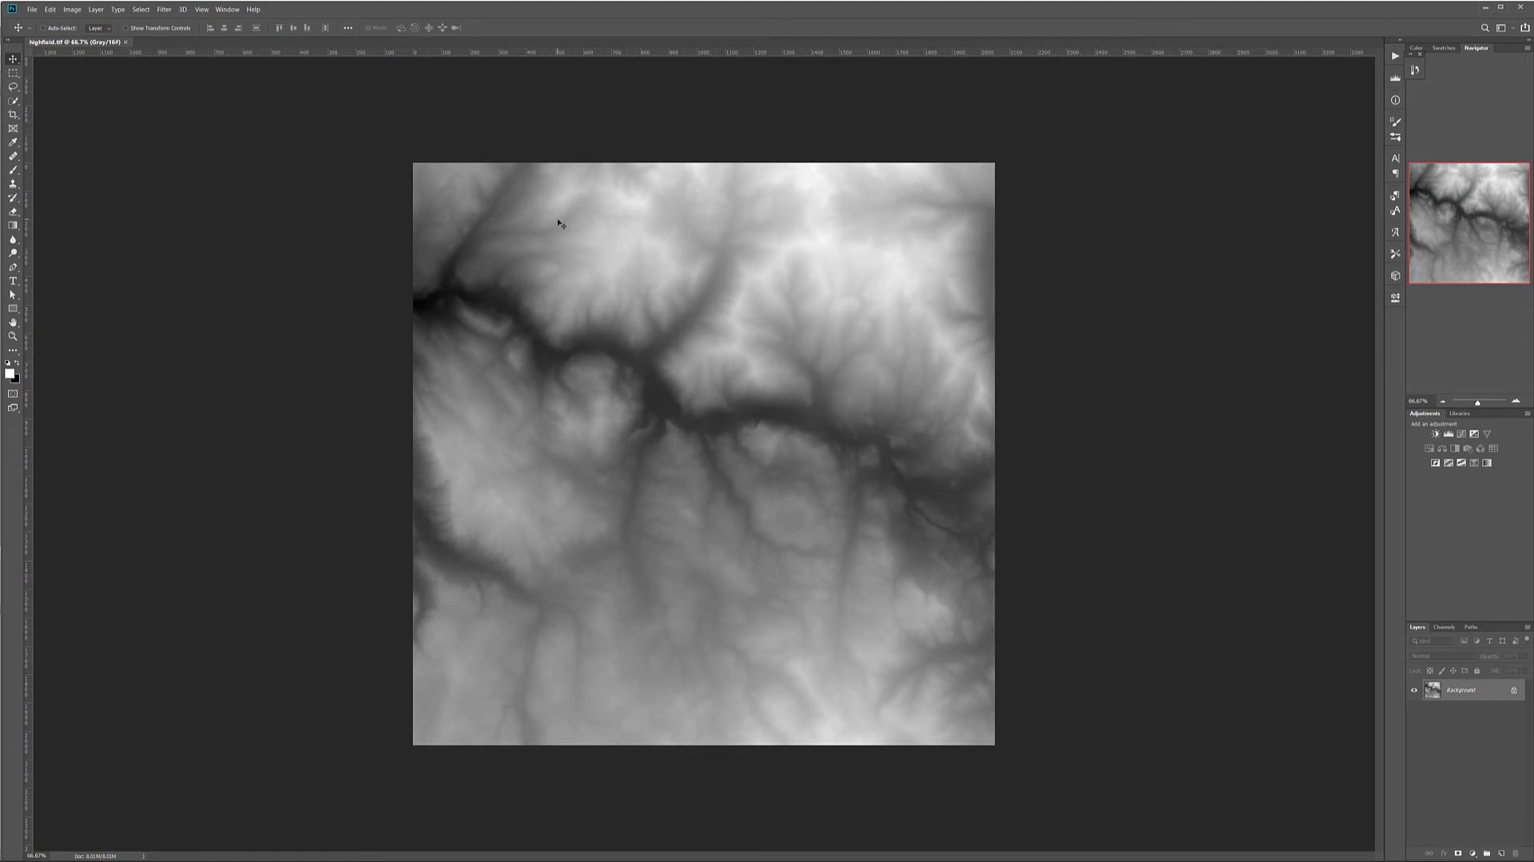
mouse_move(690, 196)
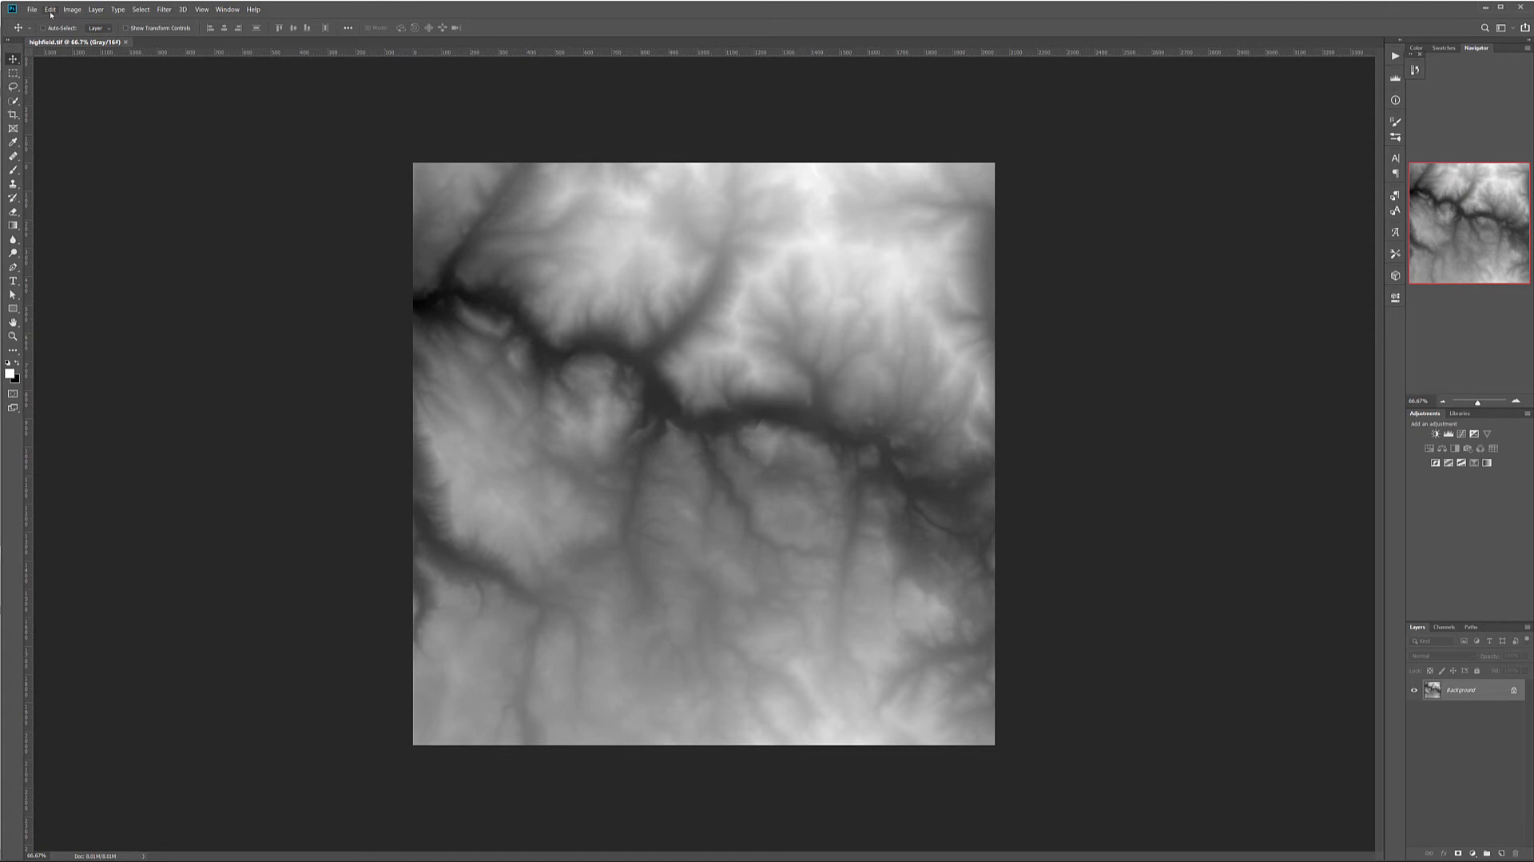
Convert the heightmap's Background to Layer 0 and flip the image vertically
left_click(50, 9)
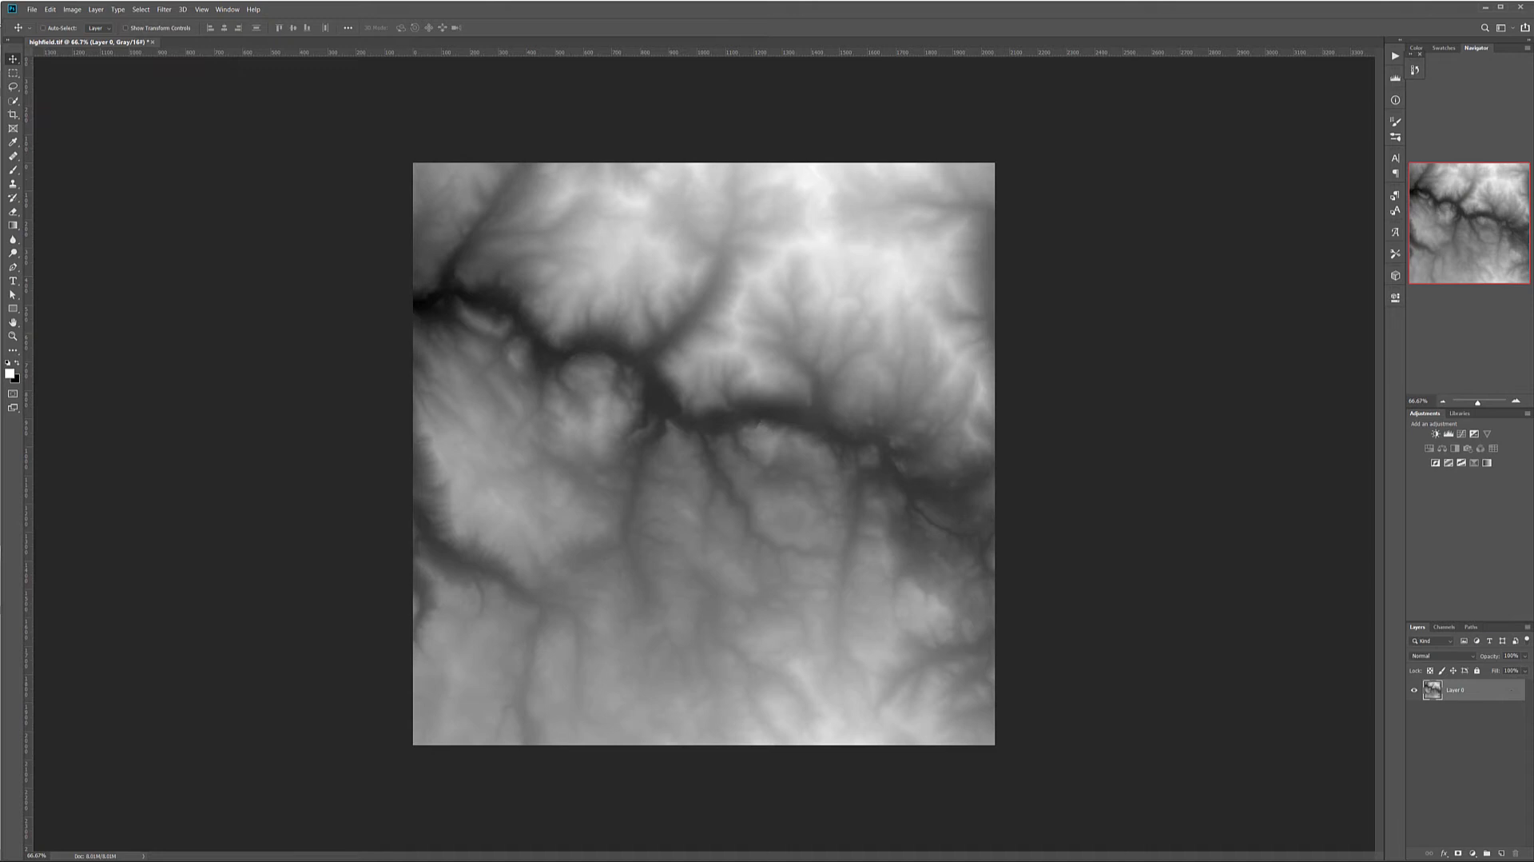
left_click(49, 9)
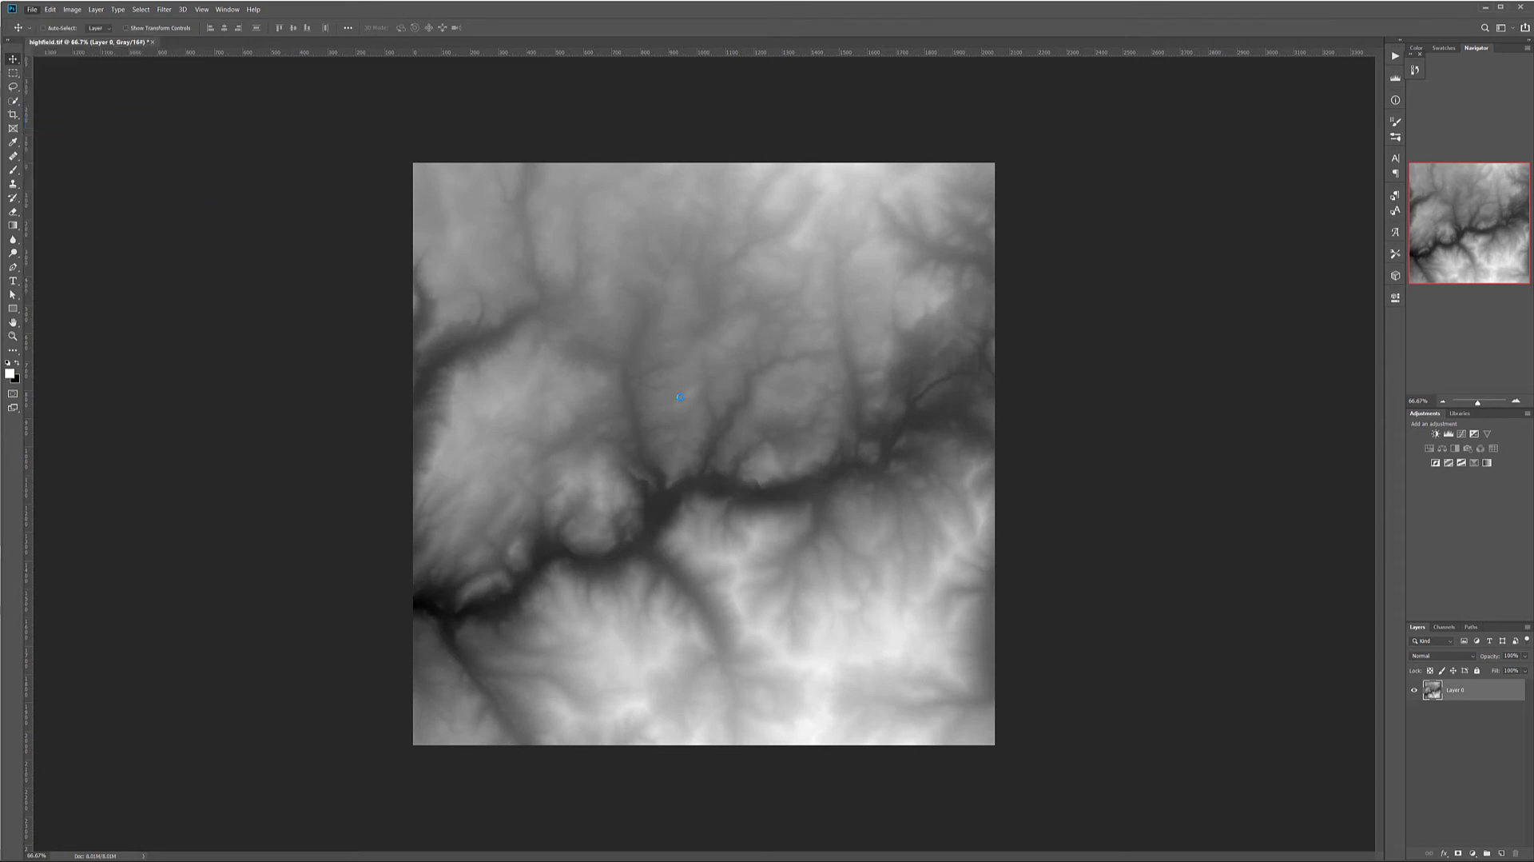
left_click(32, 9)
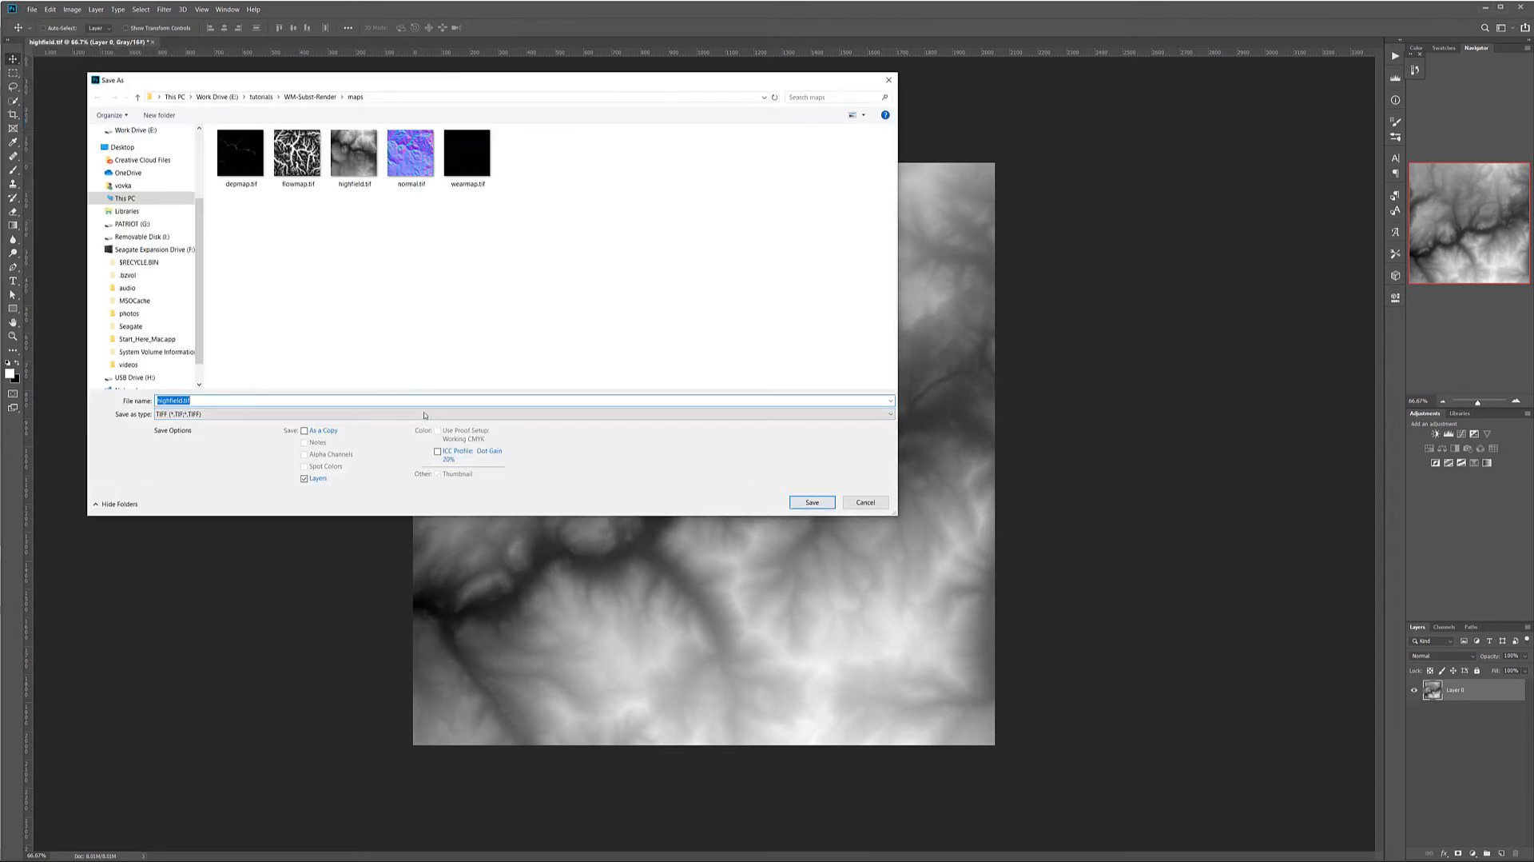
left_click(519, 412)
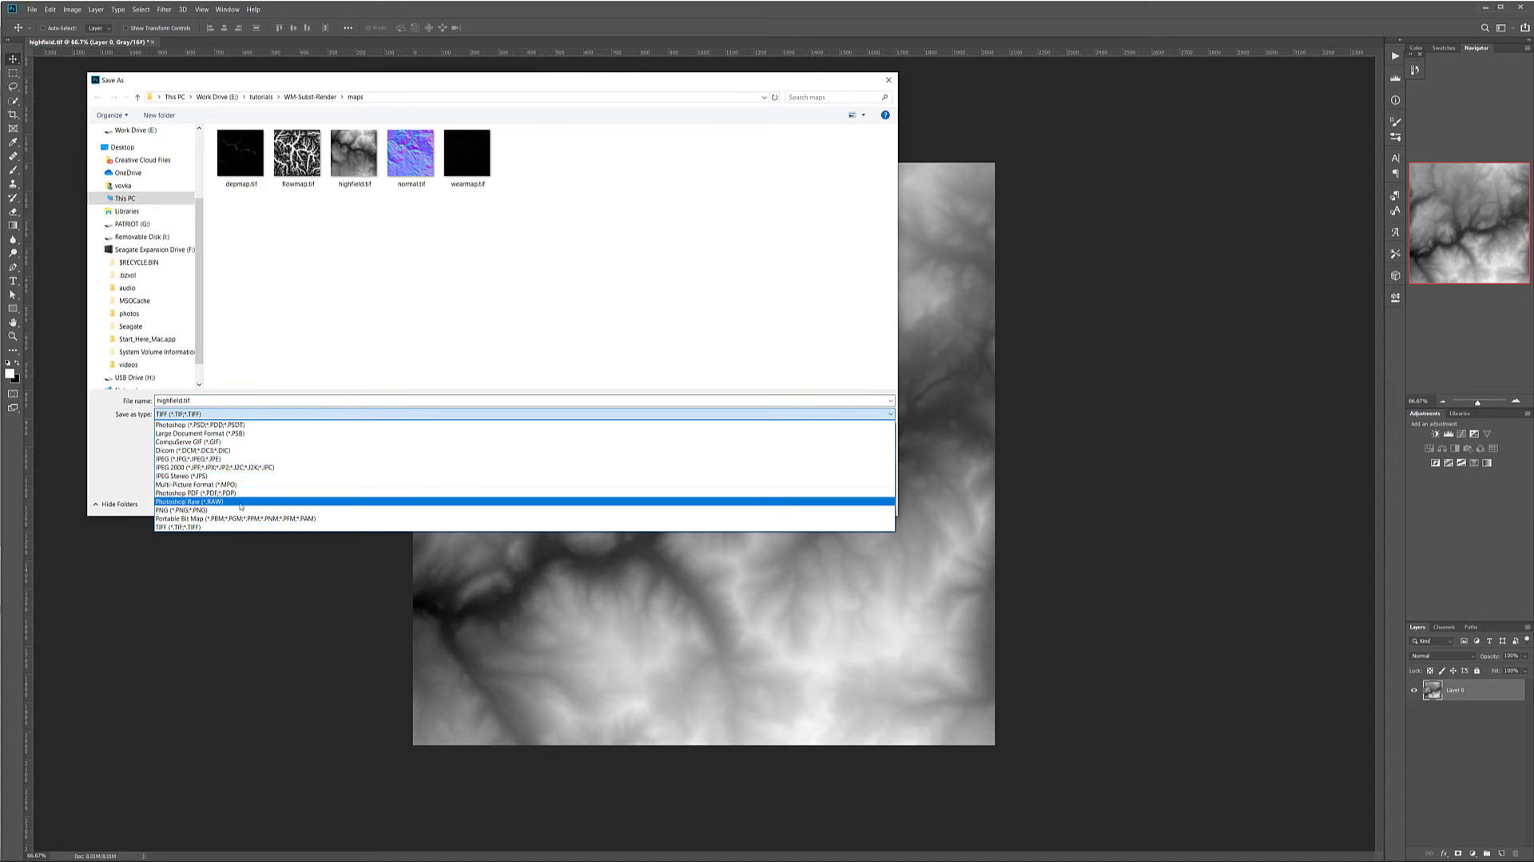
left_click(201, 501)
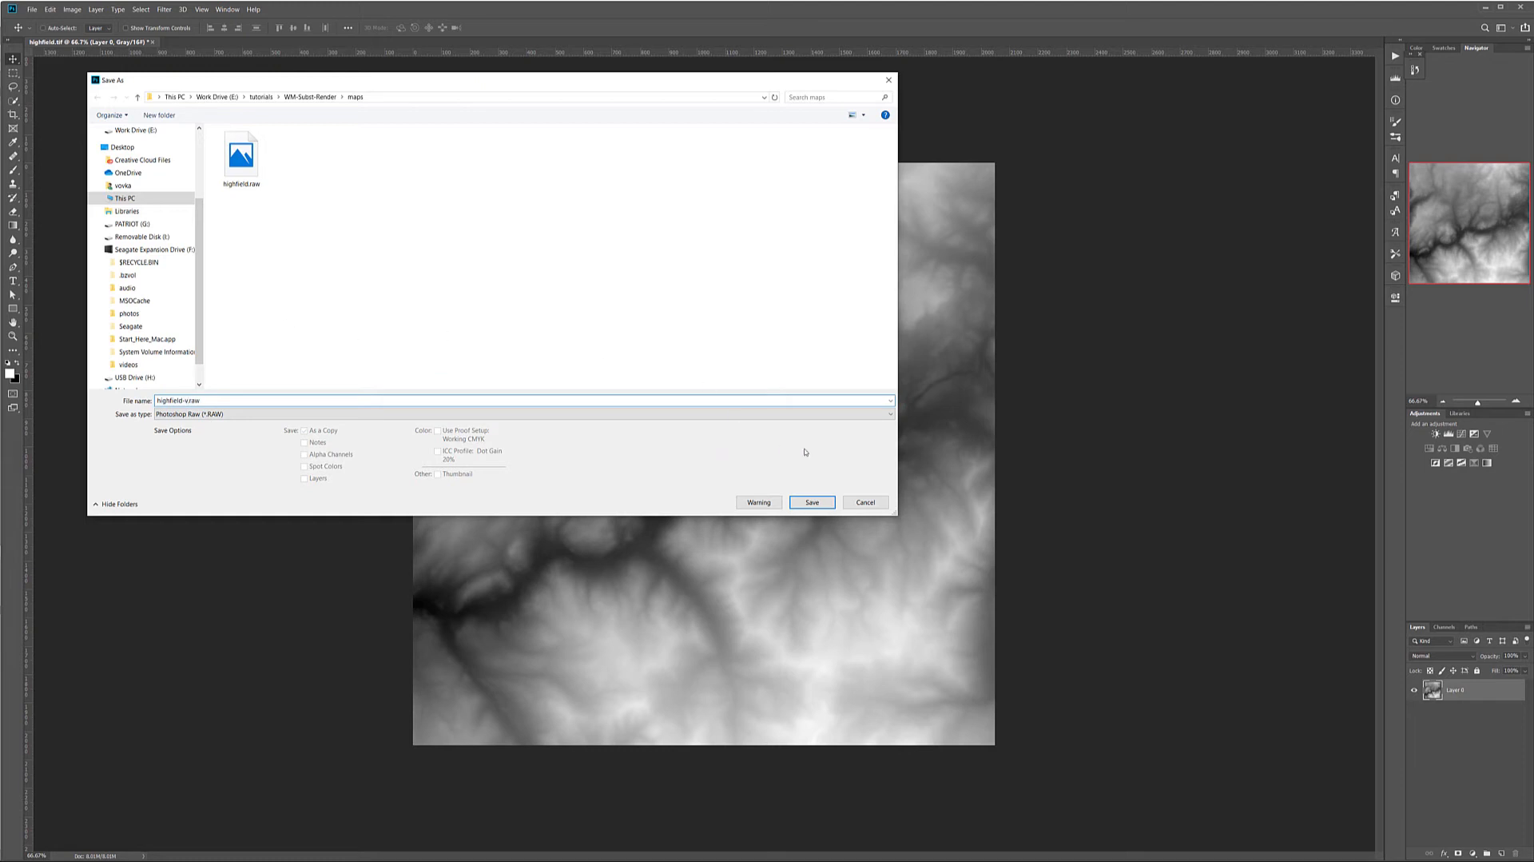
left_click(811, 501)
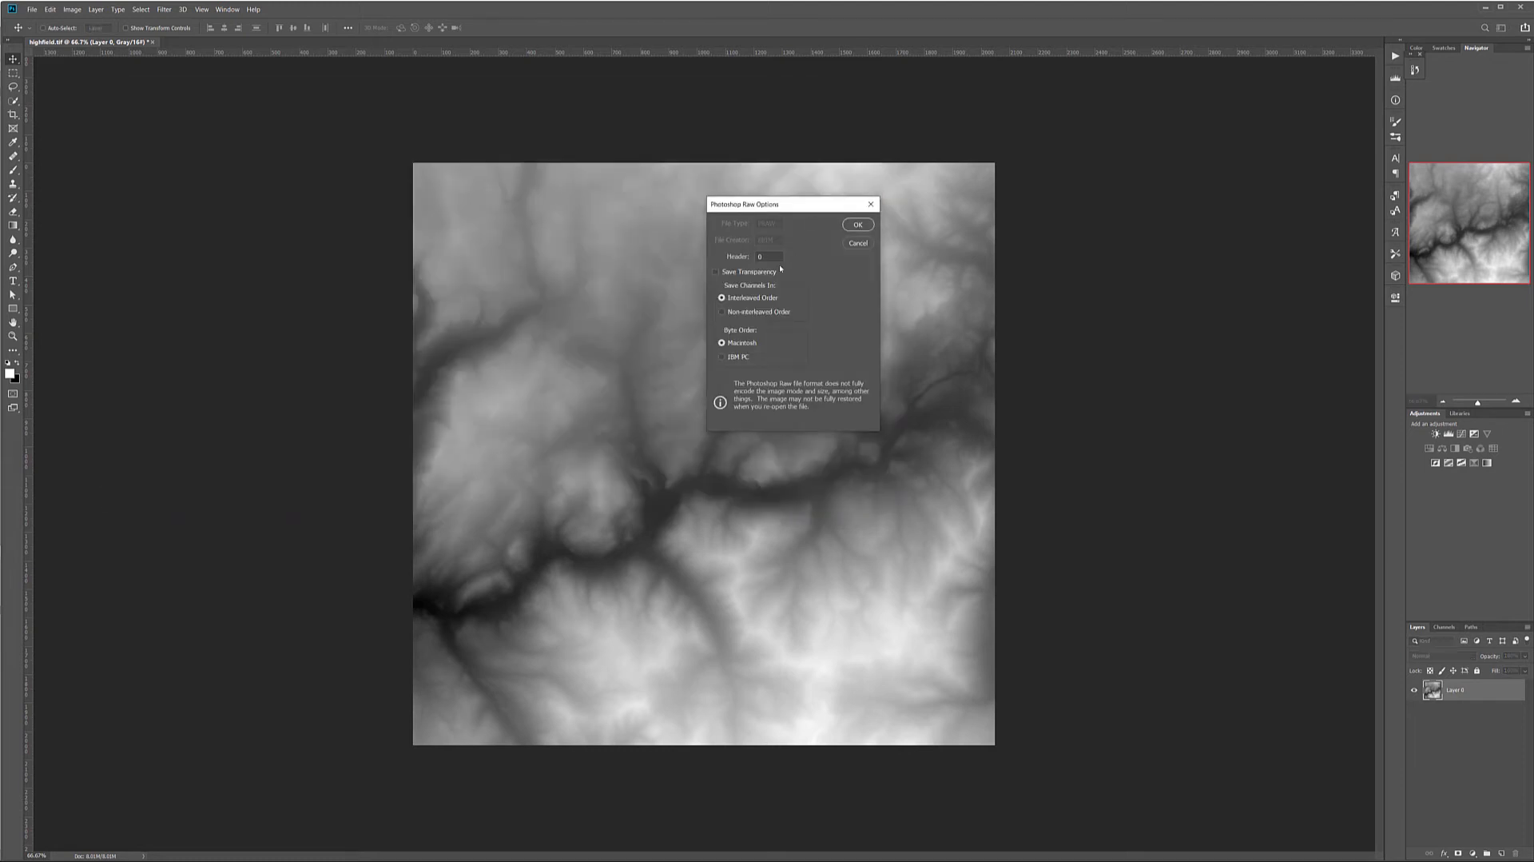
mouse_move(849, 261)
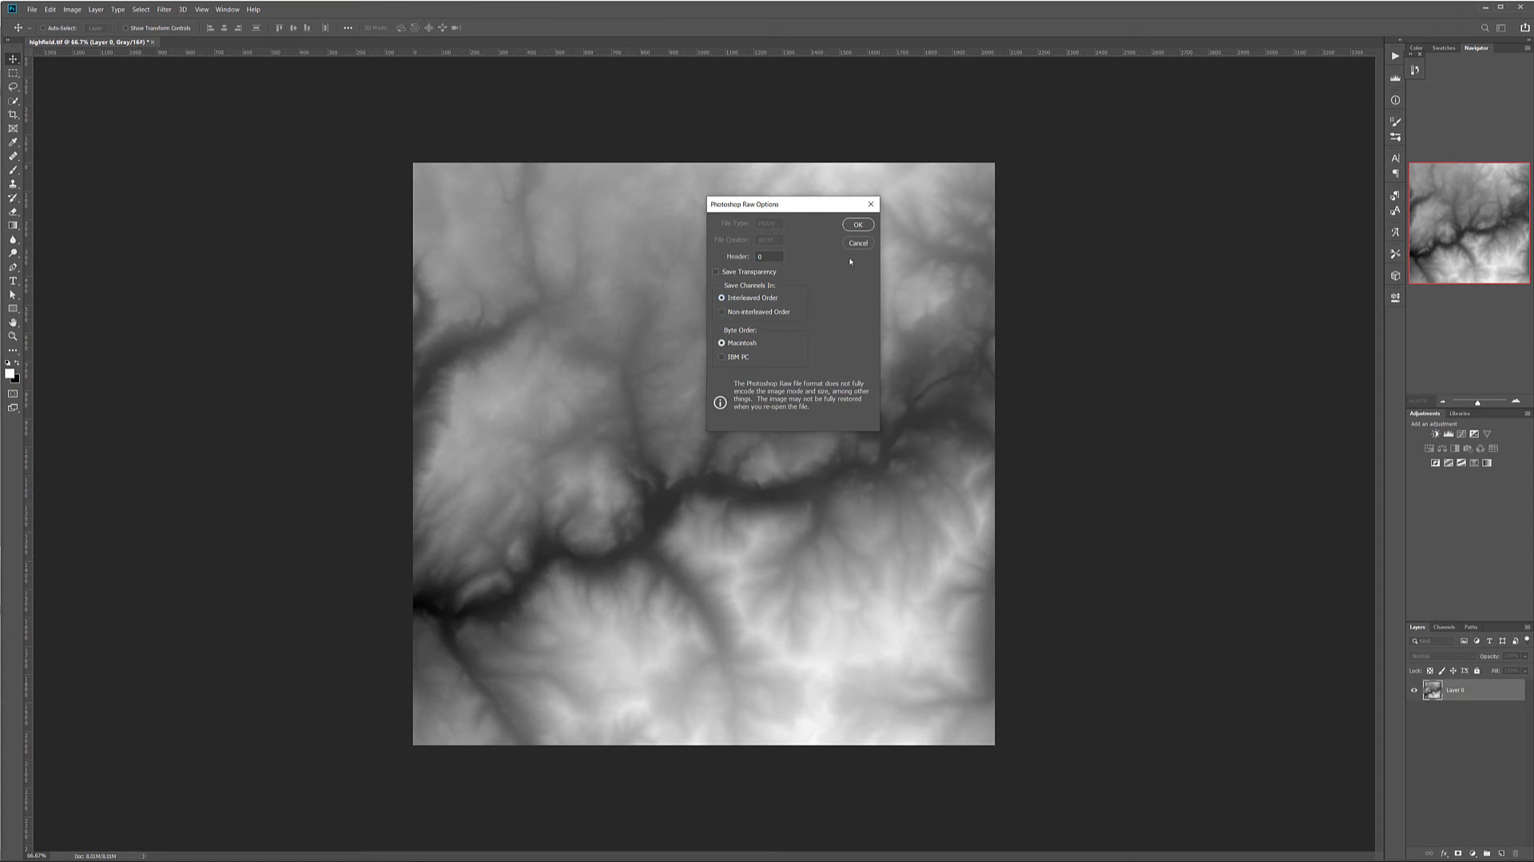
left_click(857, 225)
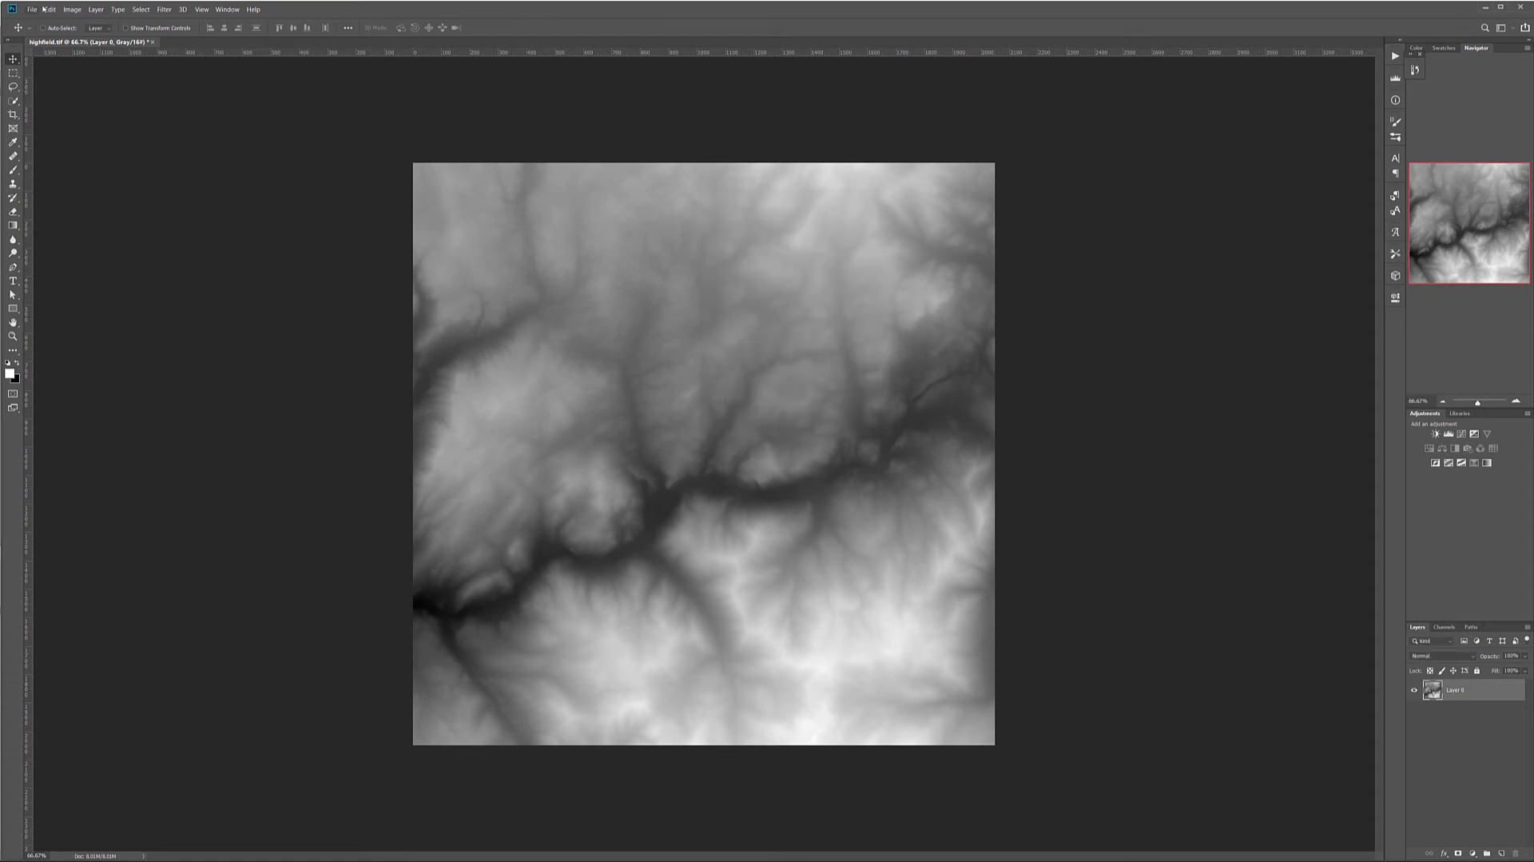
Save a copy of the heightmap as Photoshop Raw with IBM PC byte order
left_click(32, 9)
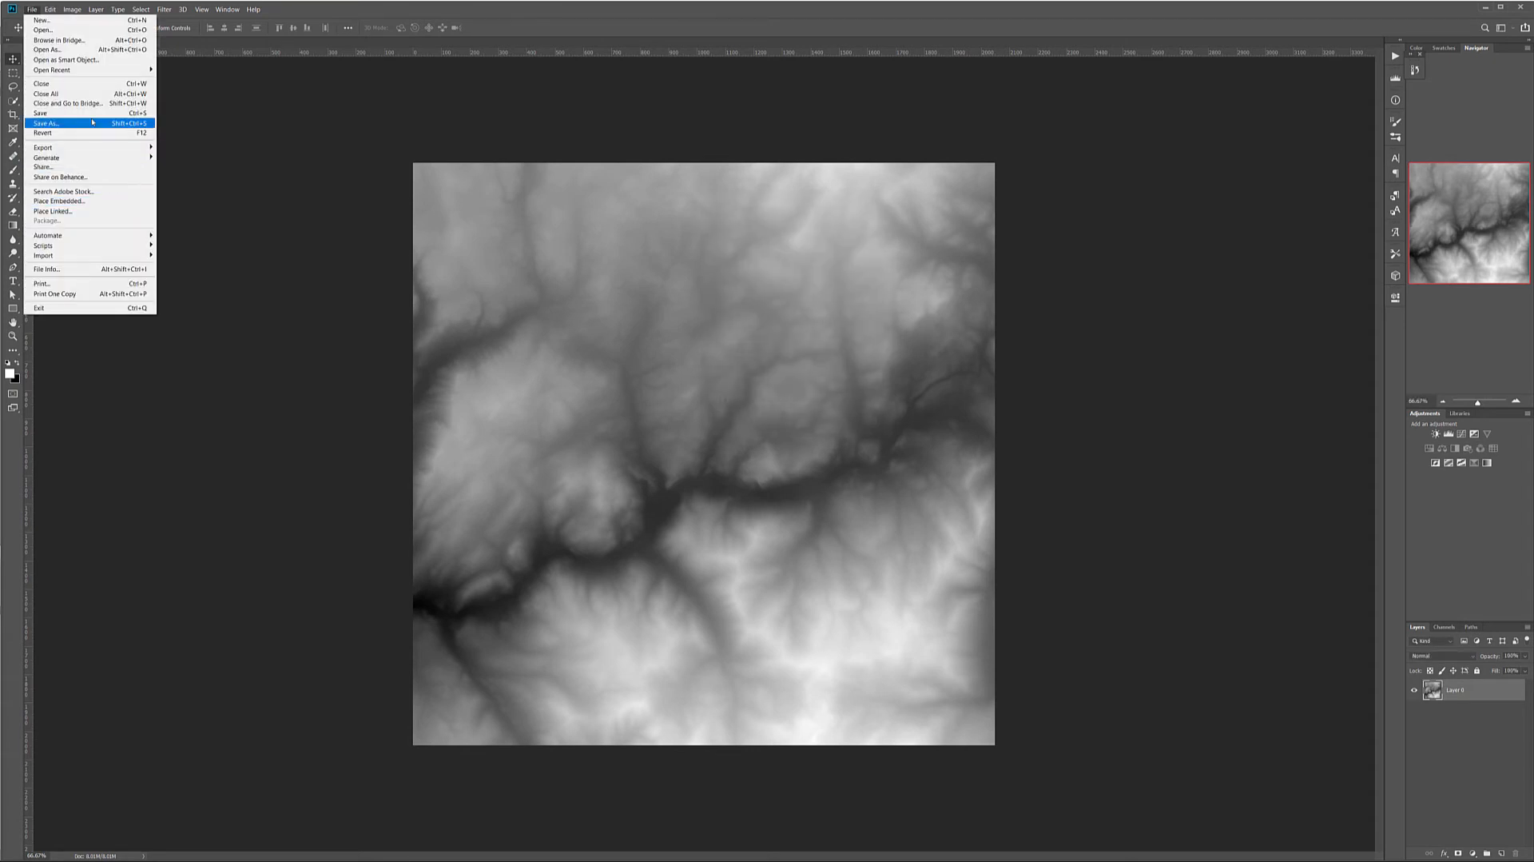
left_click(45, 123)
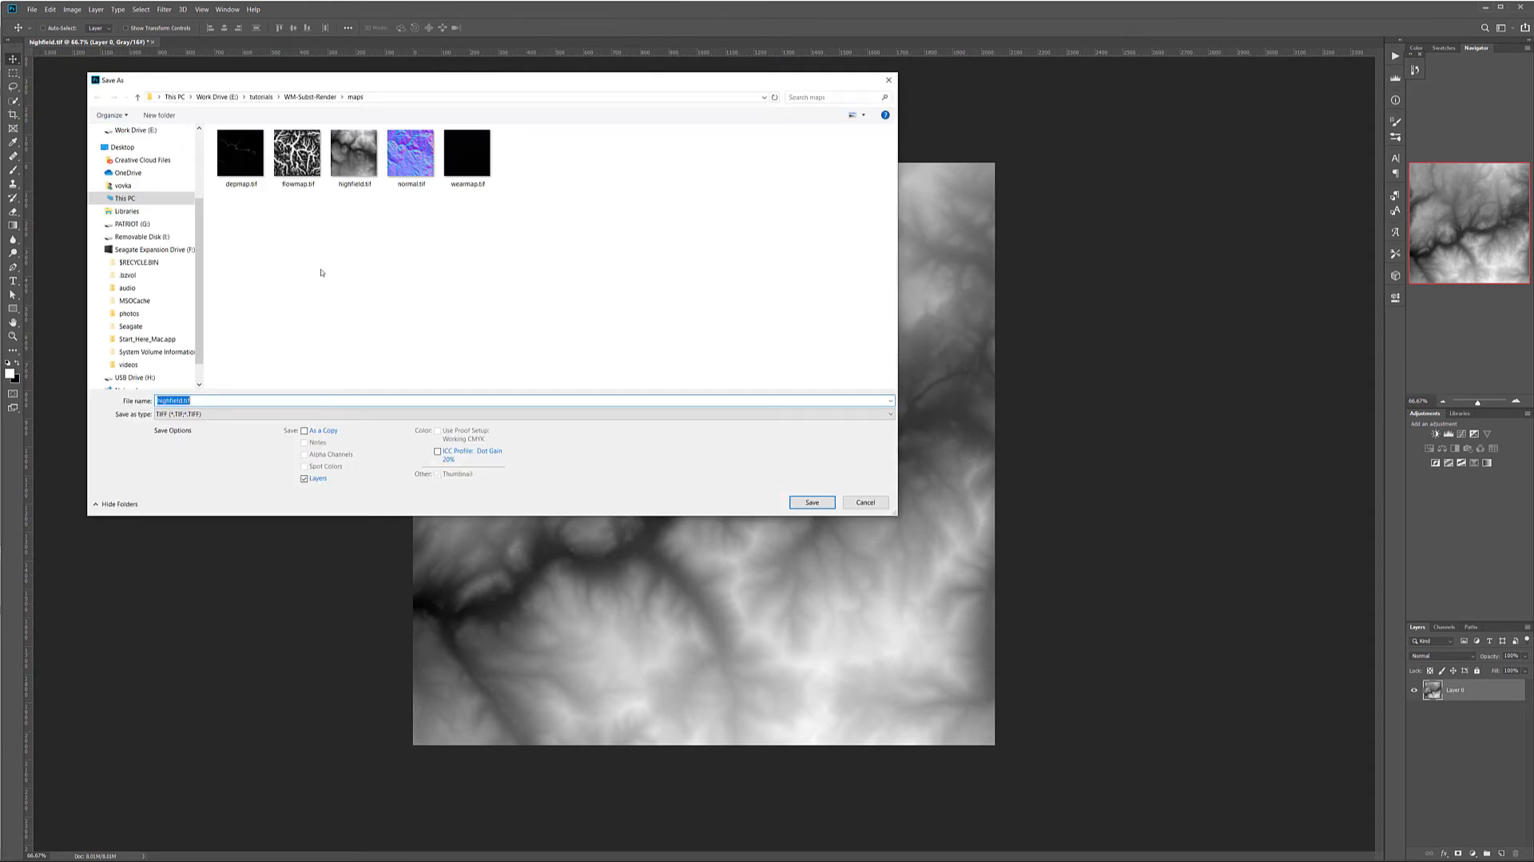
left_click(522, 412)
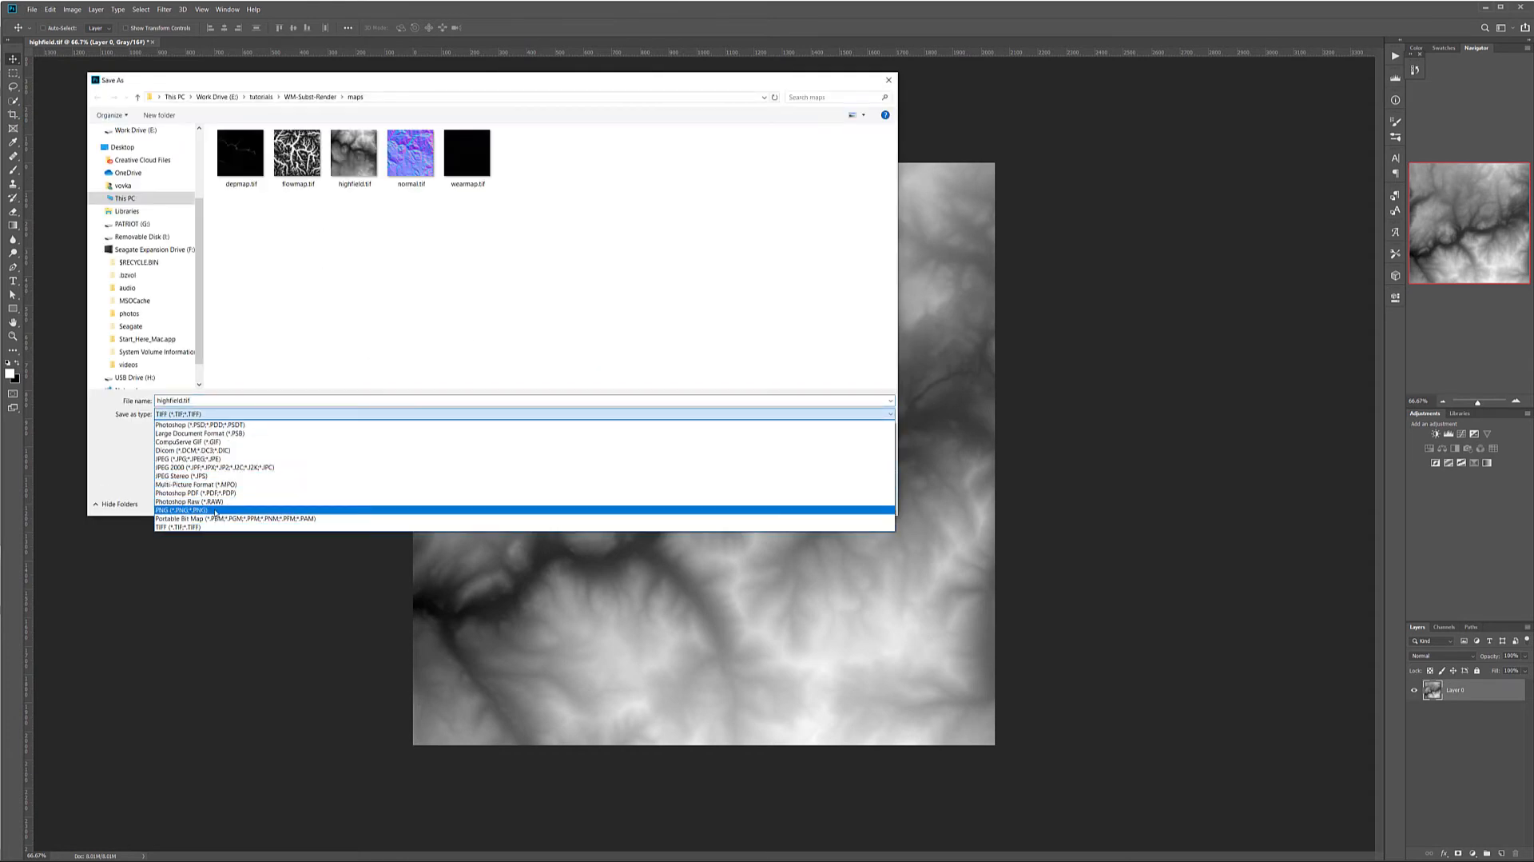
left_click(187, 493)
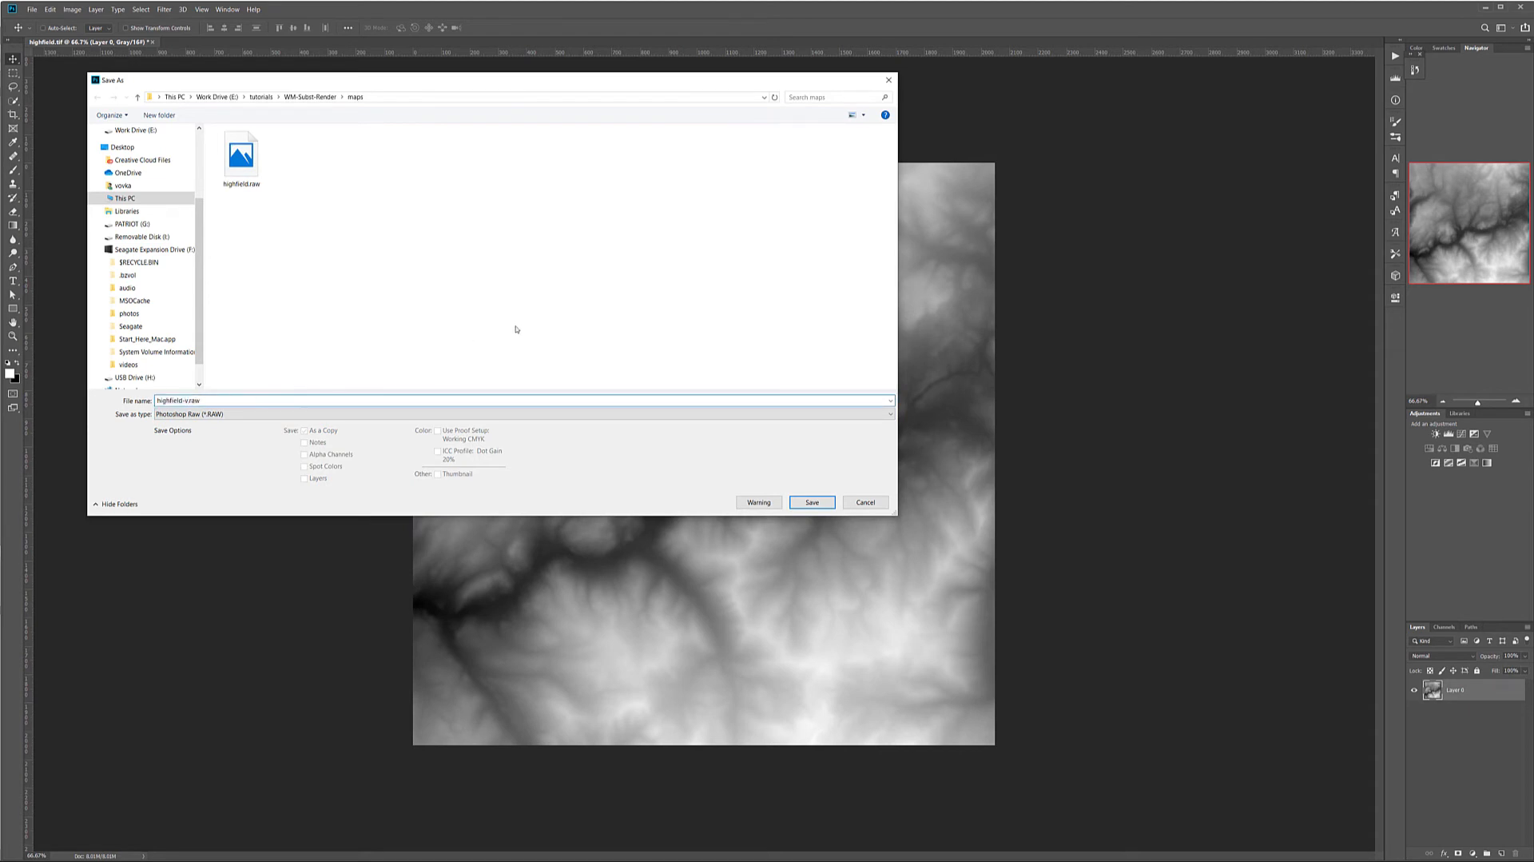
left_click(811, 501)
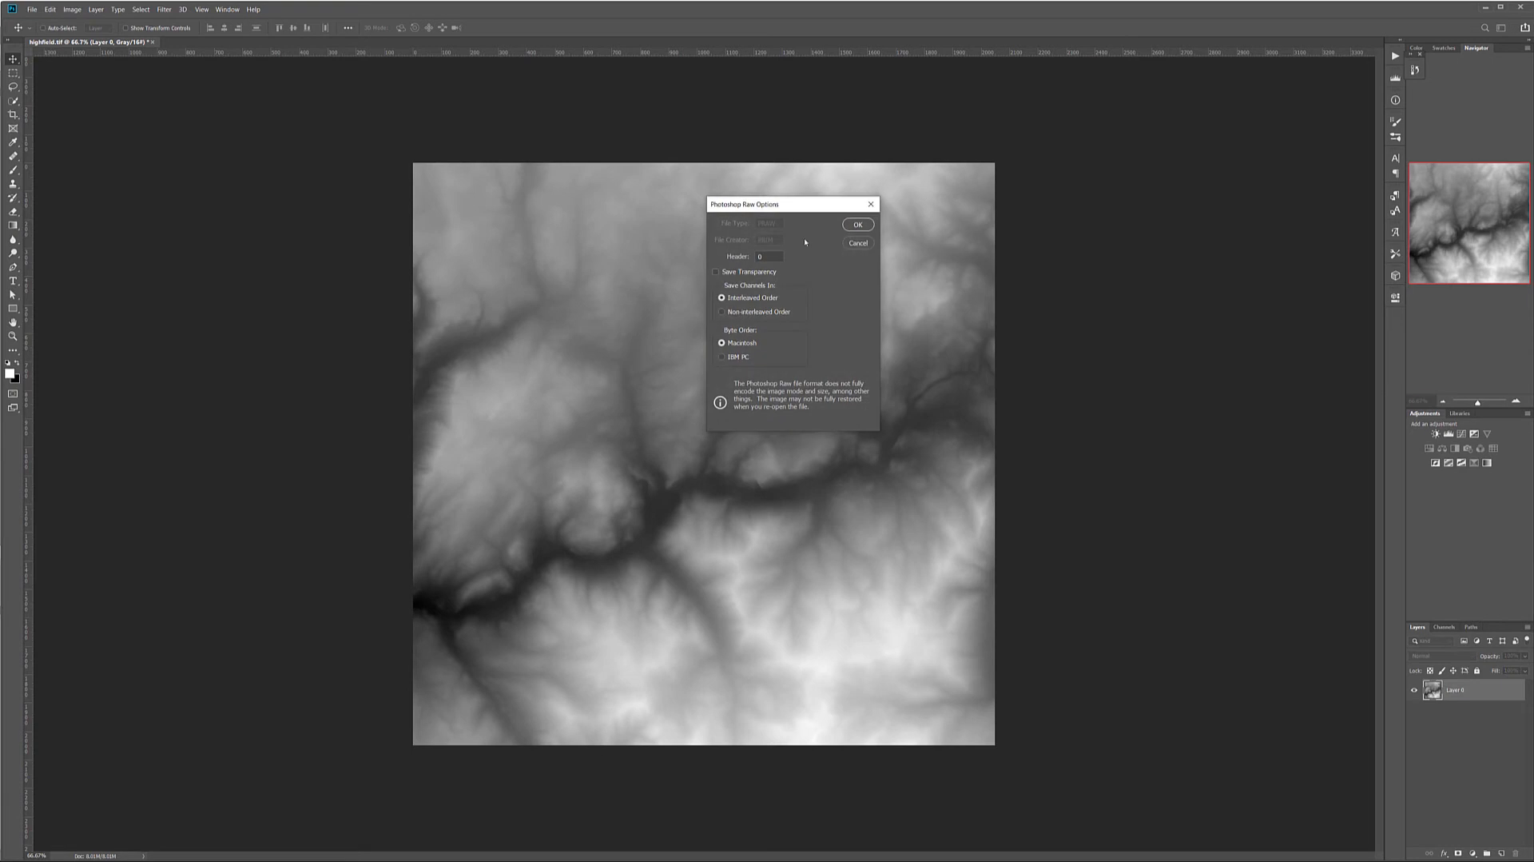
left_click(722, 357)
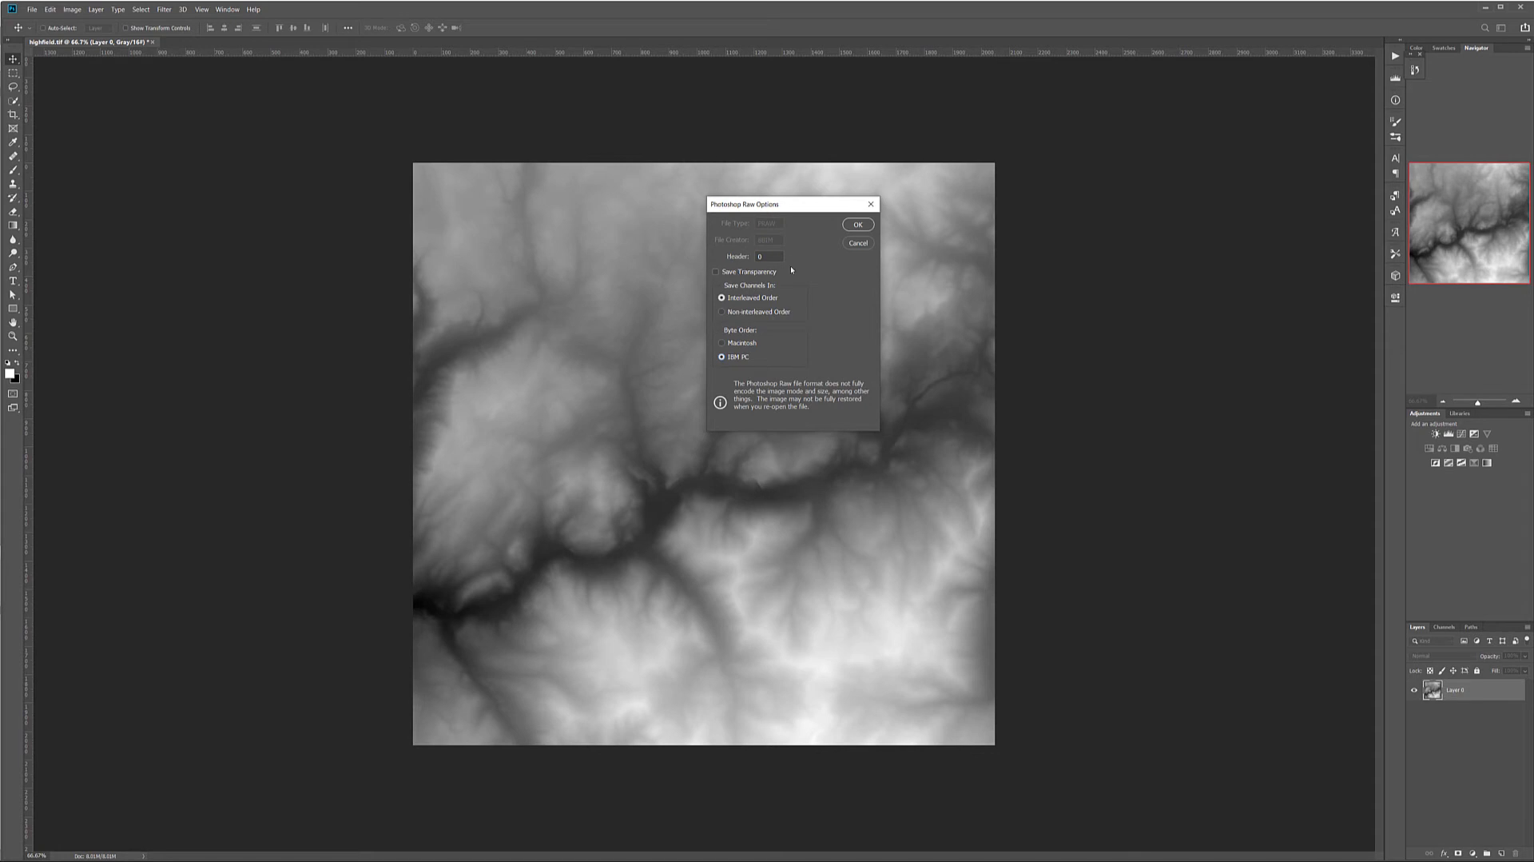
mouse_move(686, 343)
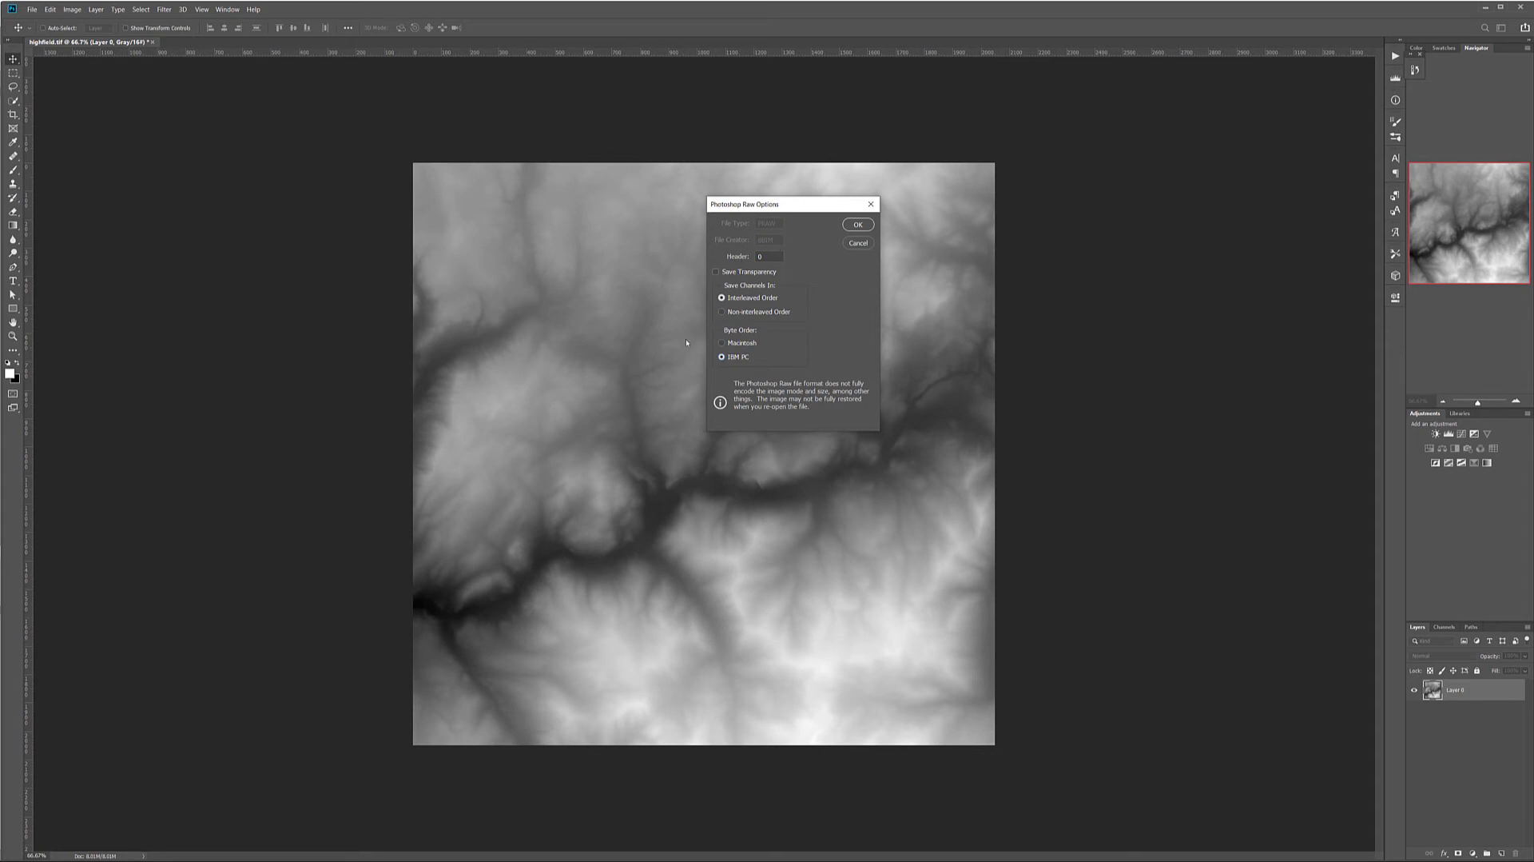
mouse_move(816, 301)
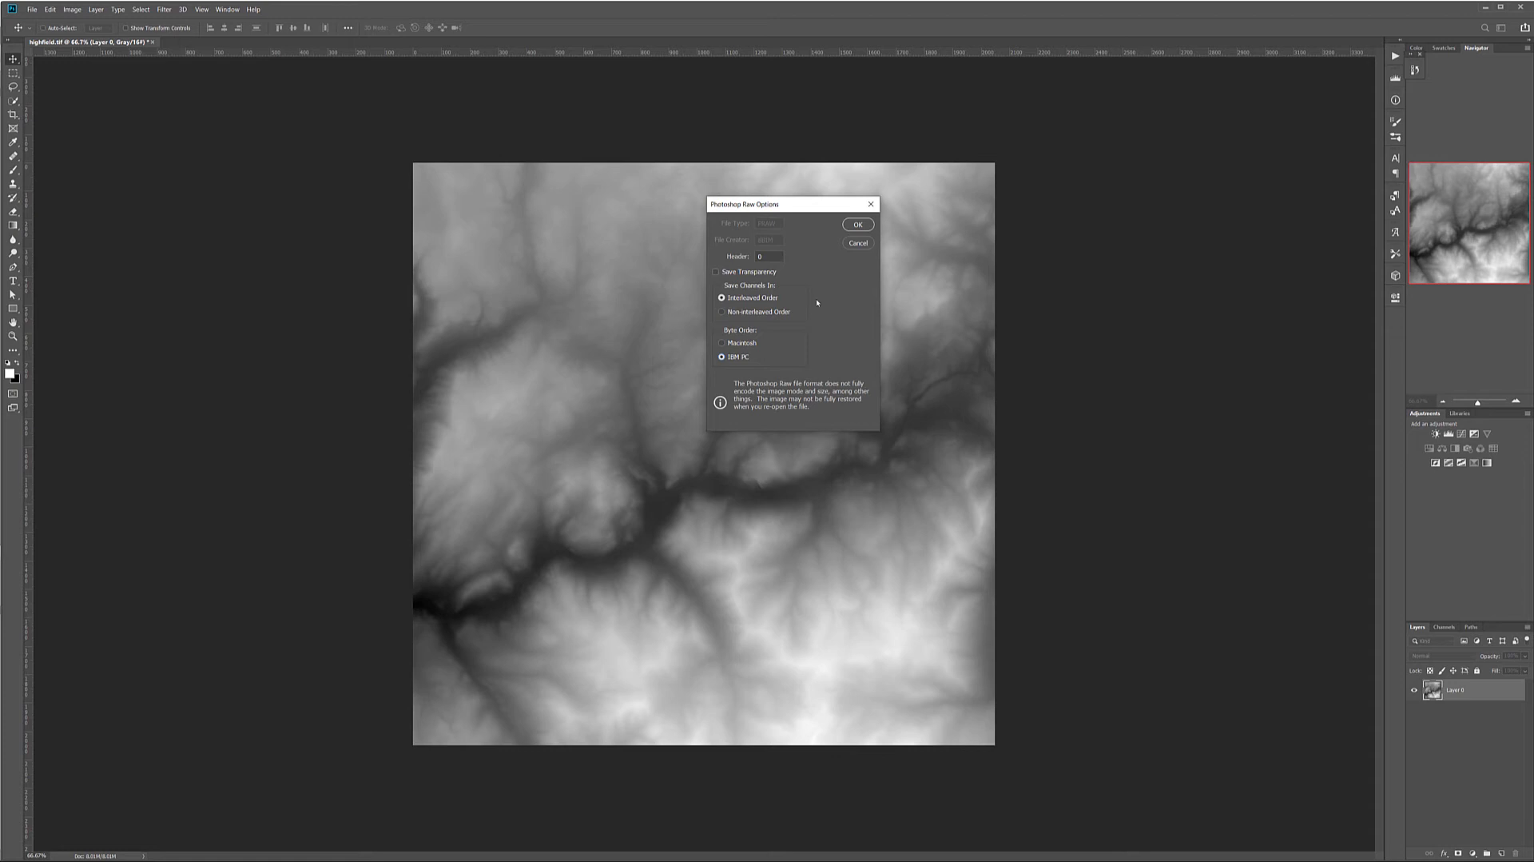
left_click(857, 224)
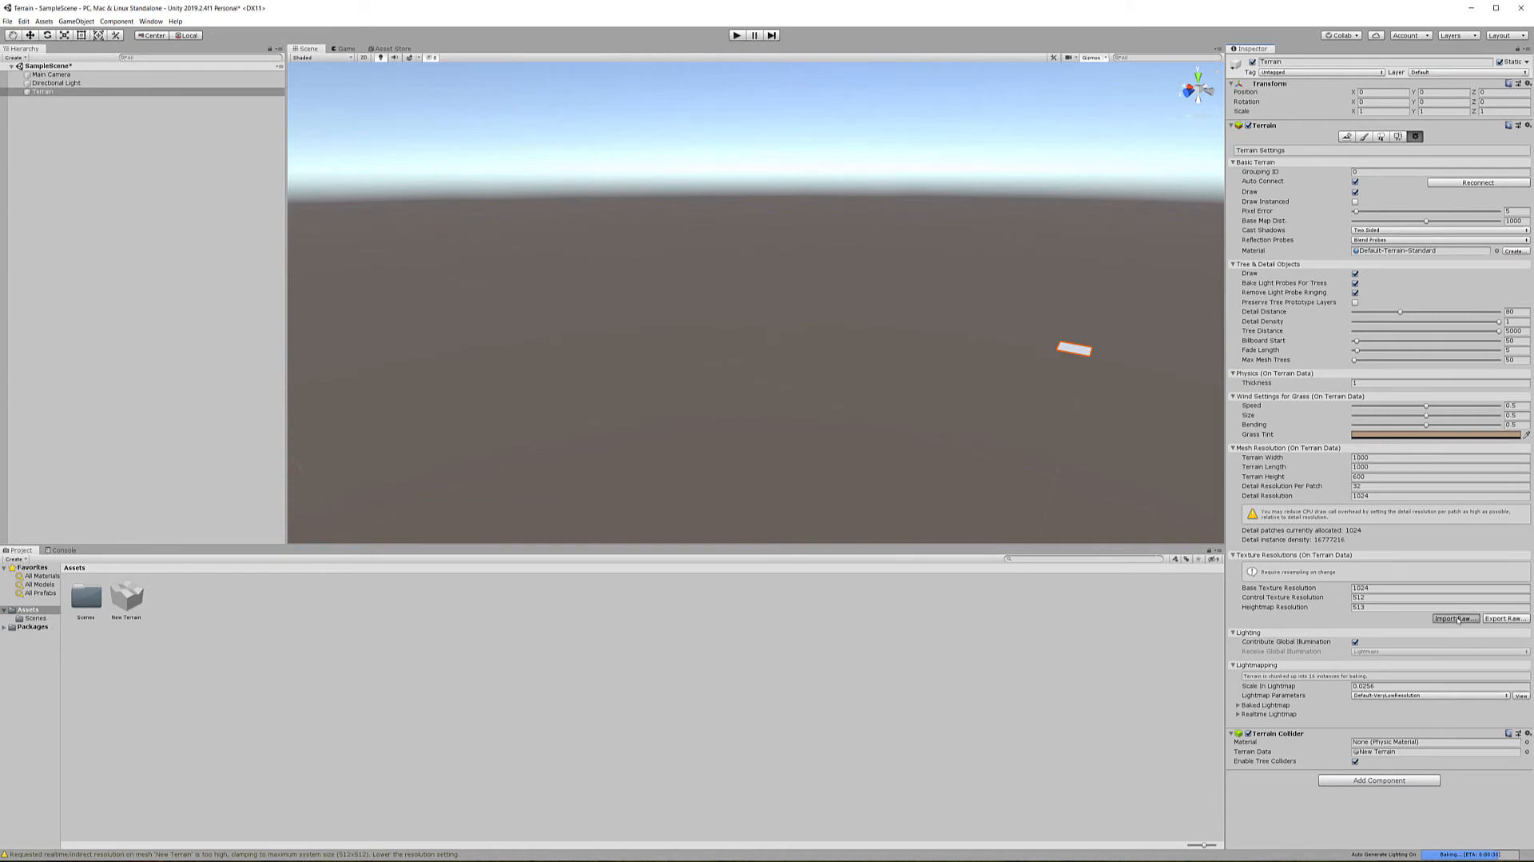
Choose highfield-x.raw through Import Raw to open its heightmap import settings
left_click(1455, 618)
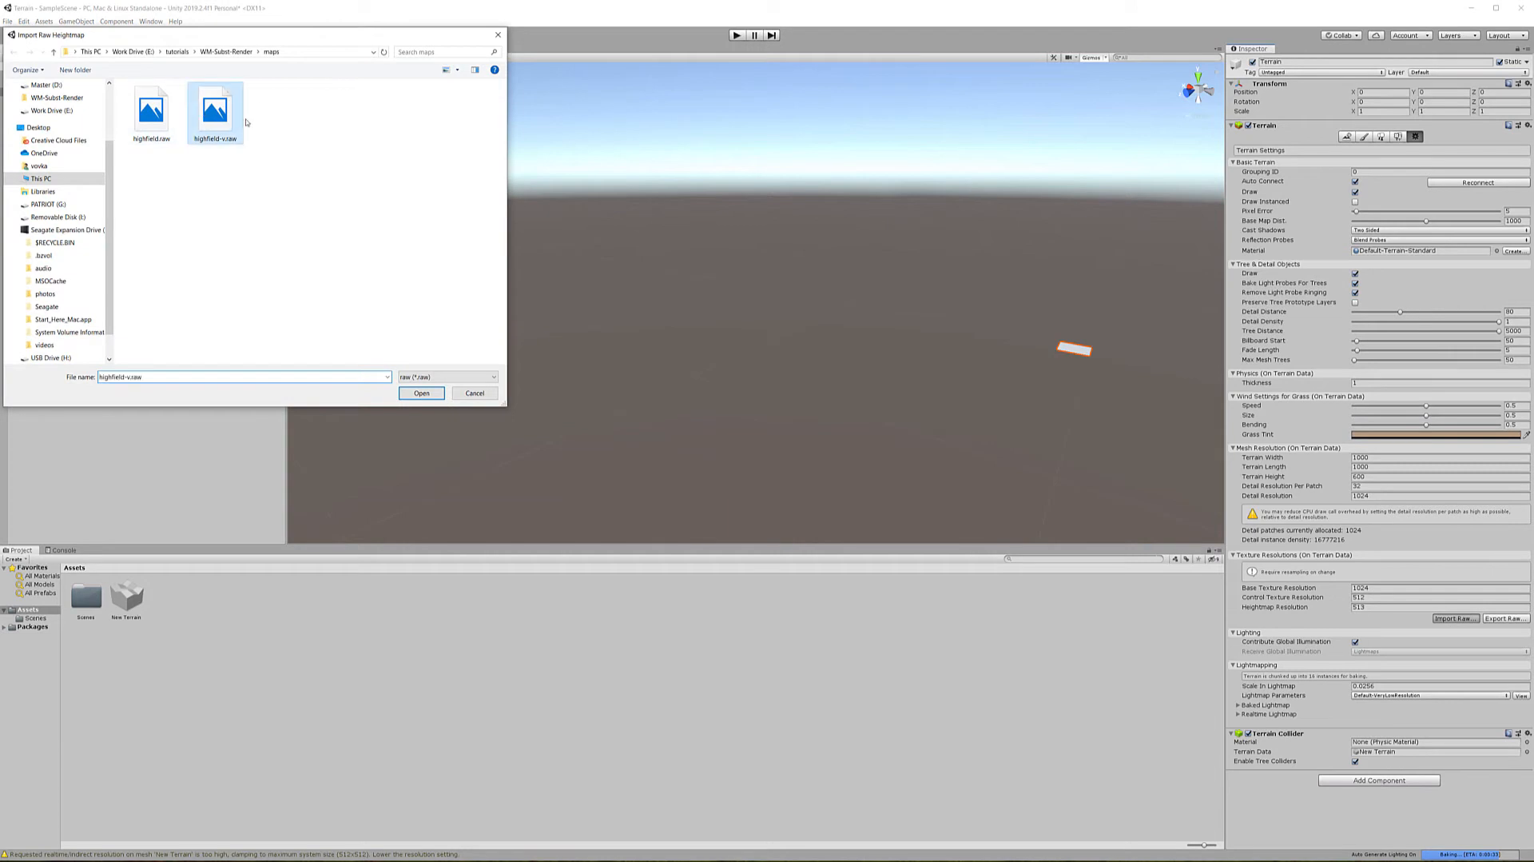
left_click(422, 393)
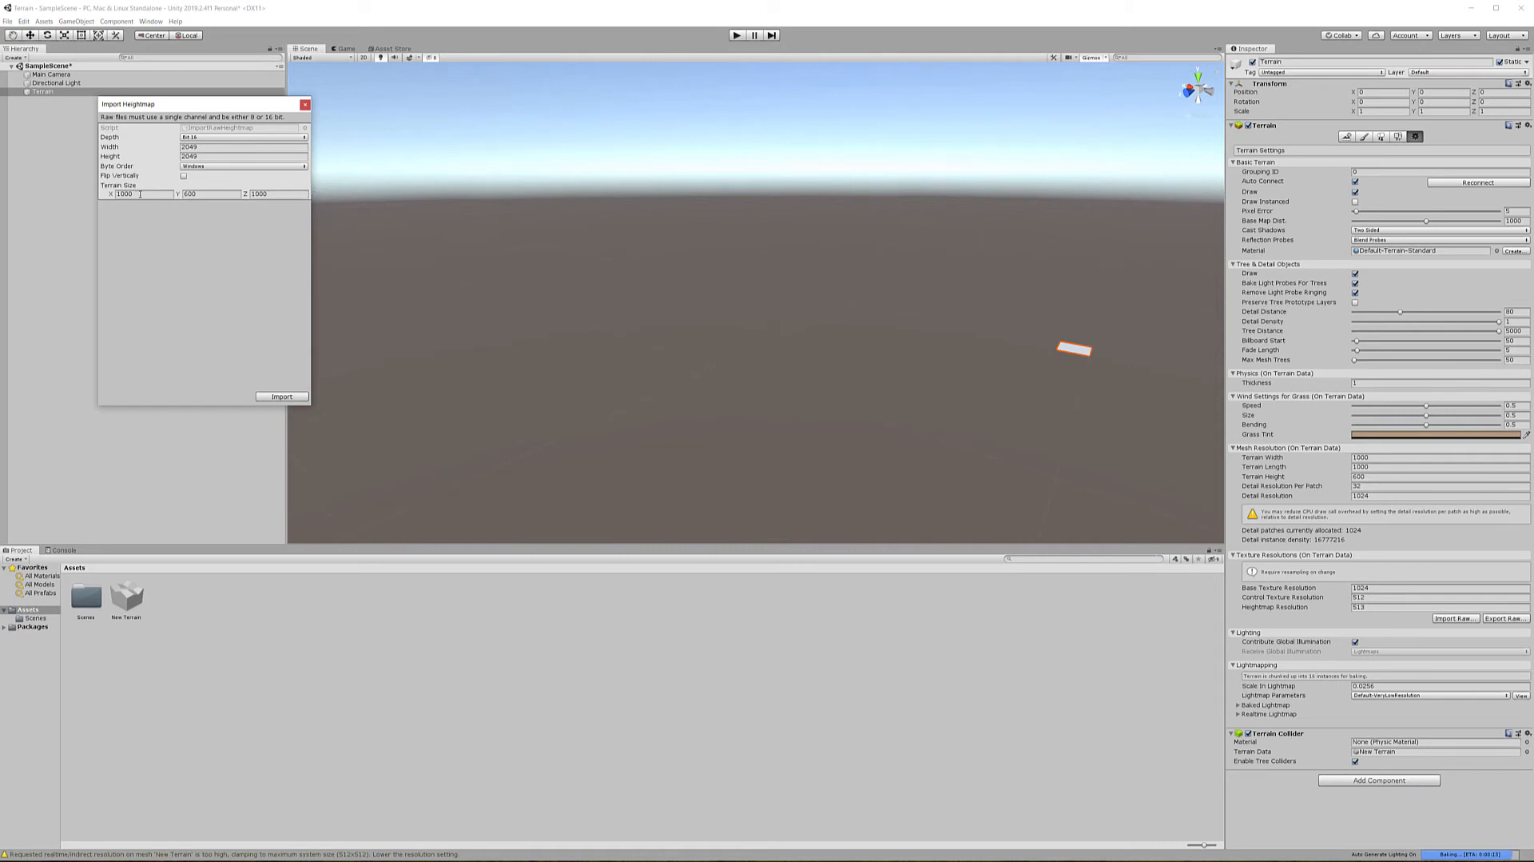
Import the heightmap with Terrain Size X 19000, Y 2000, Z 19000
left_click(142, 193)
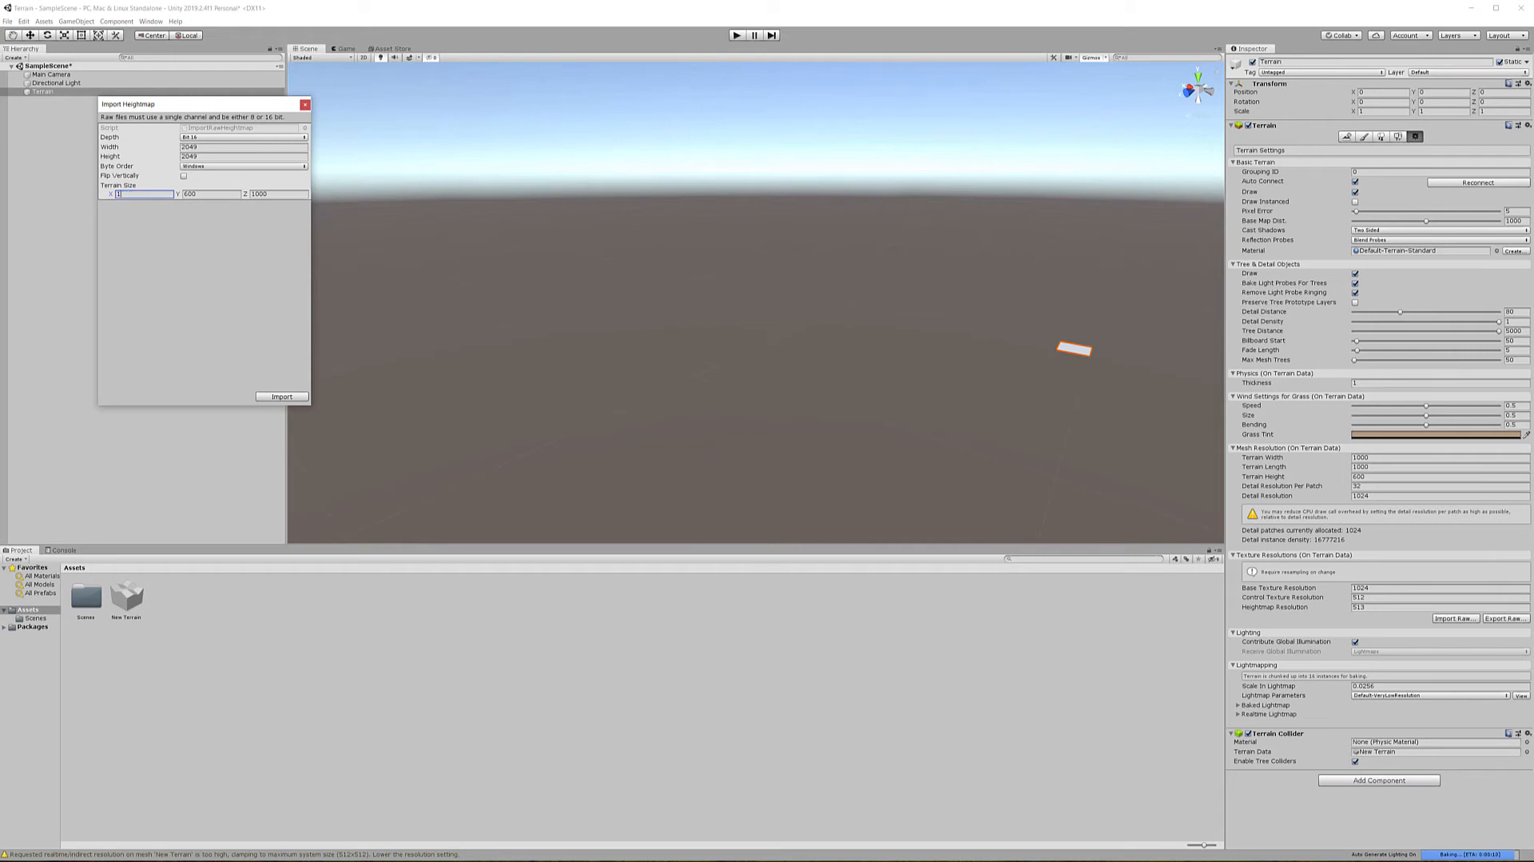
type("19000")
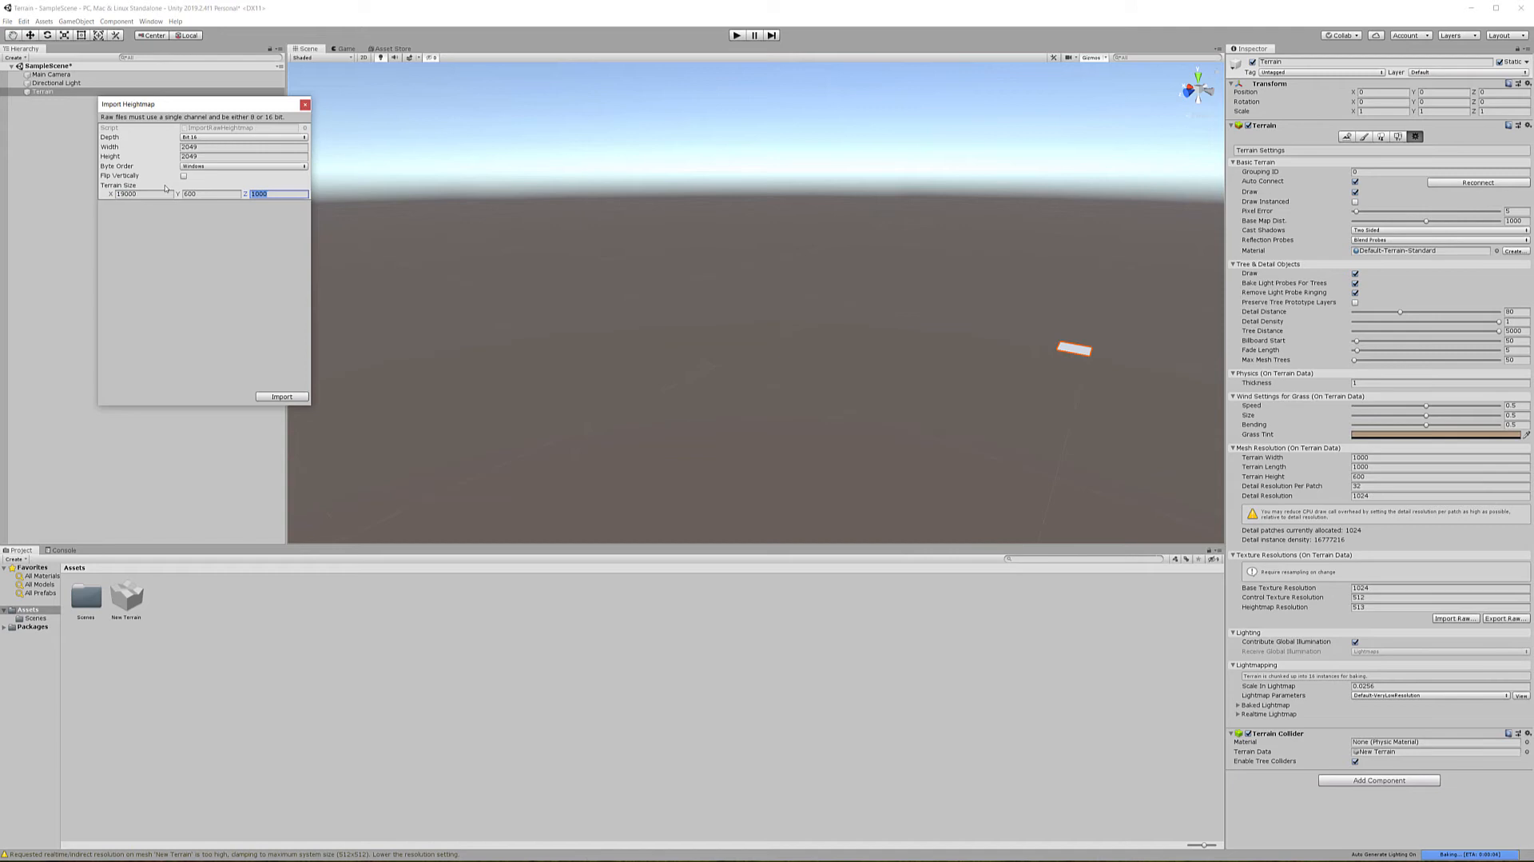
type("19000")
left_click(211, 193)
type("2000")
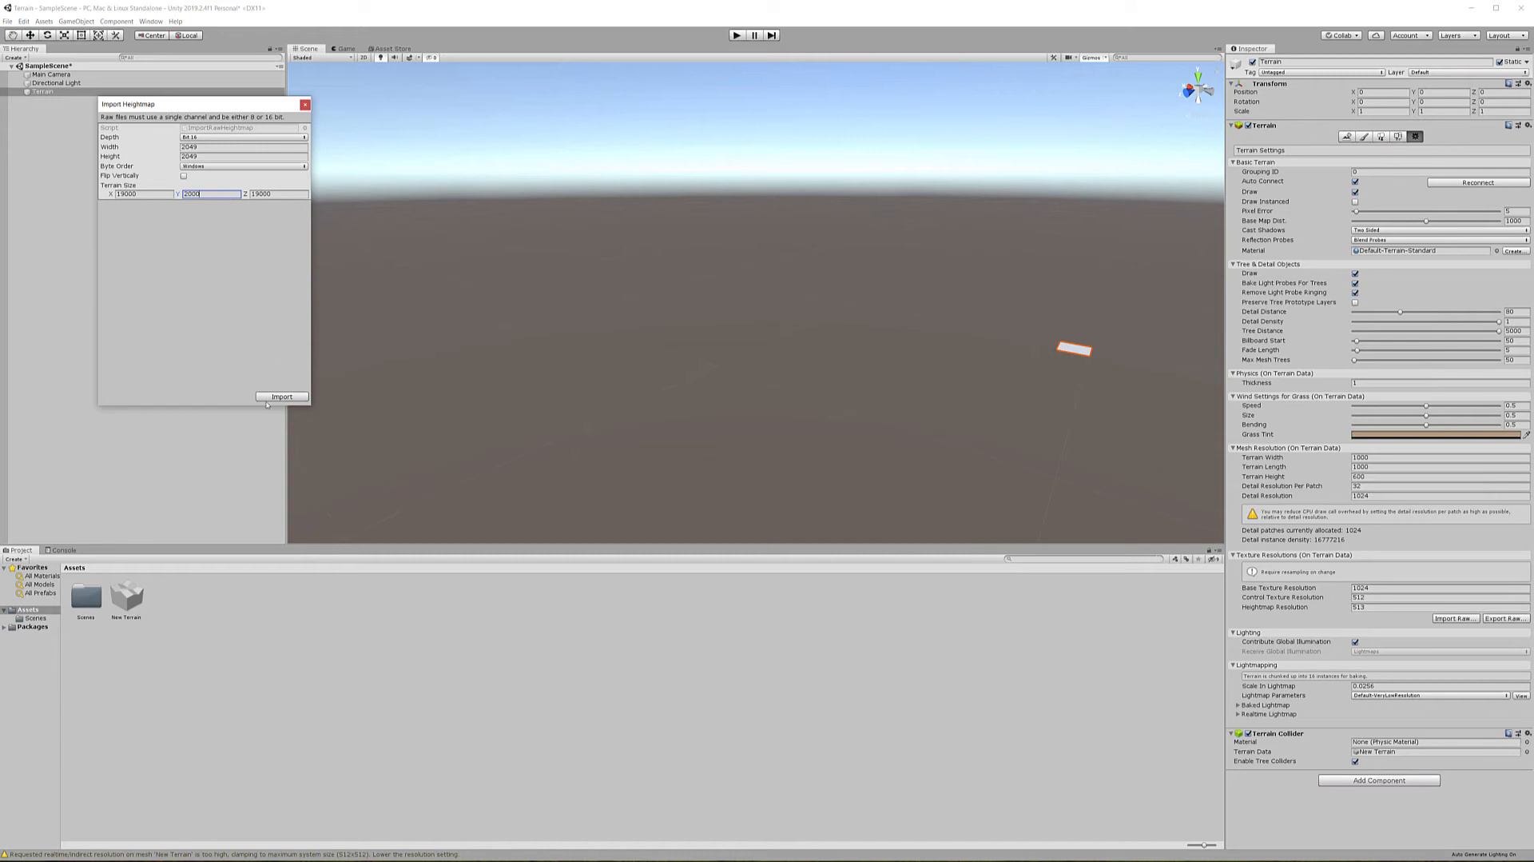
left_click(282, 396)
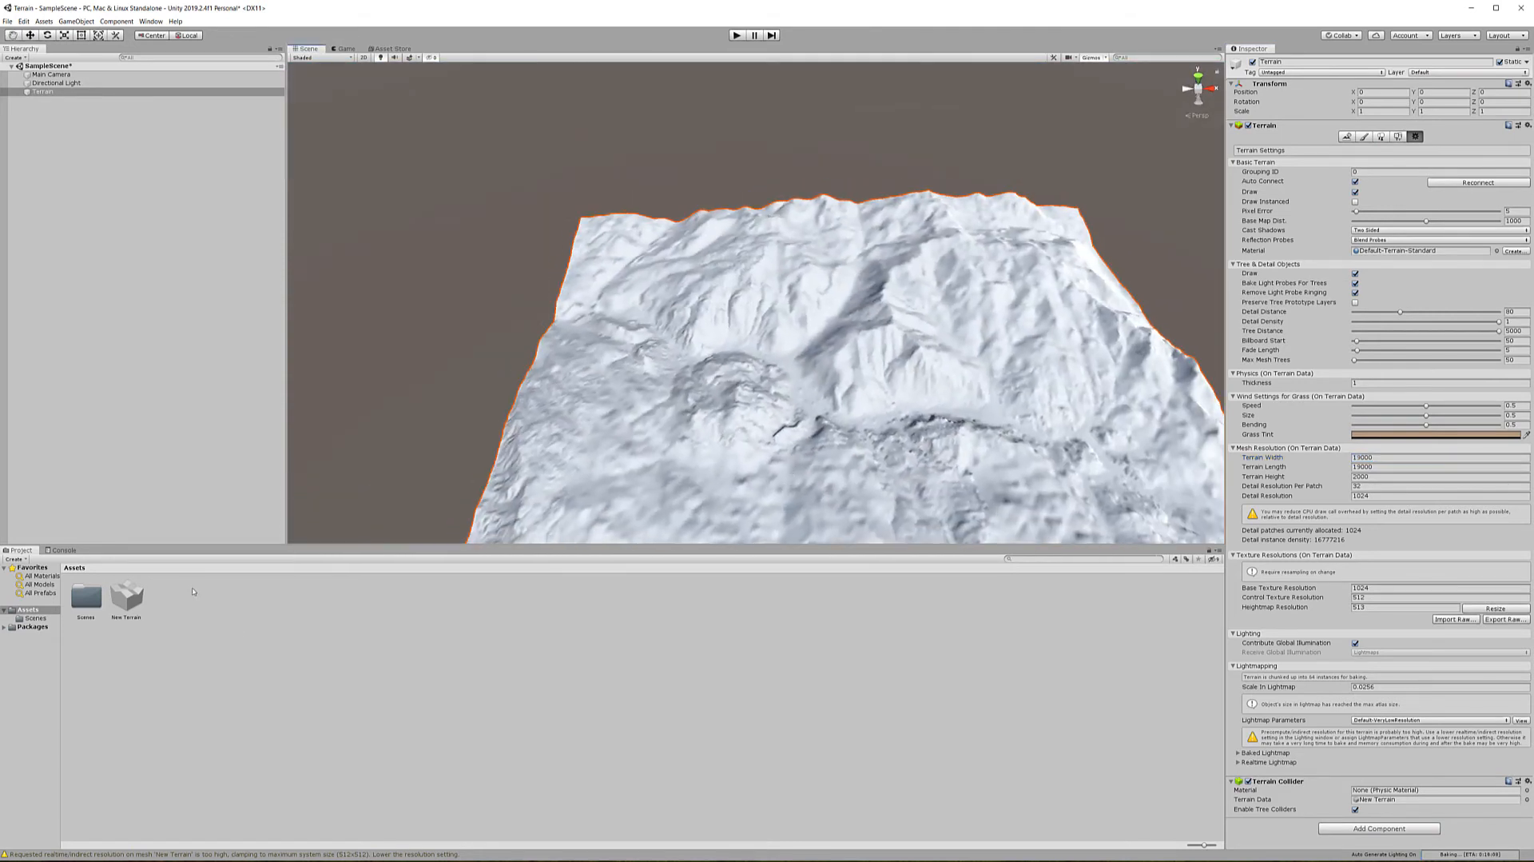
left_click(125, 593)
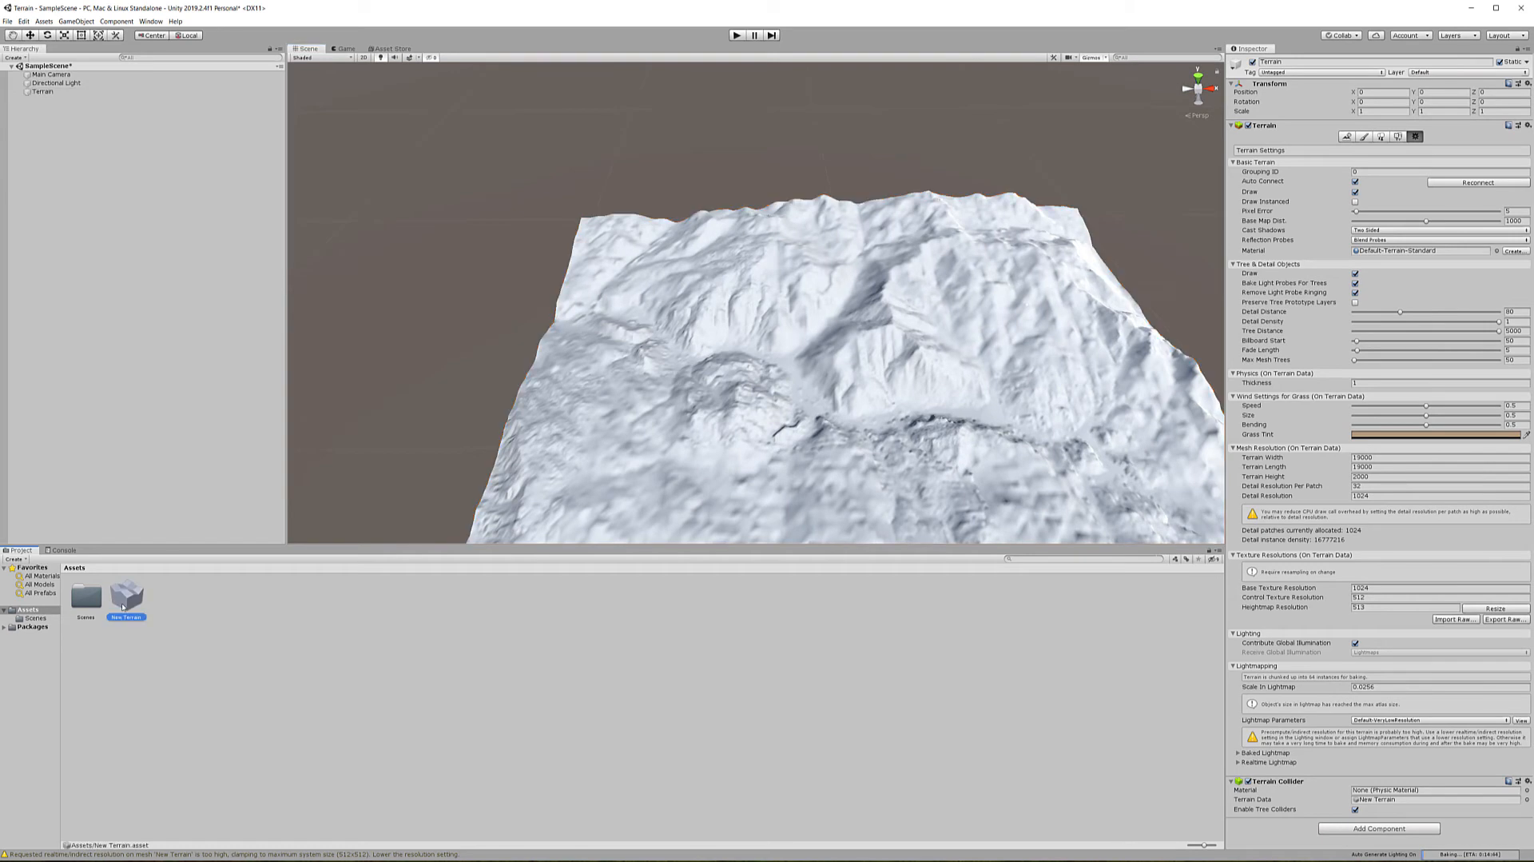
left_click(125, 598)
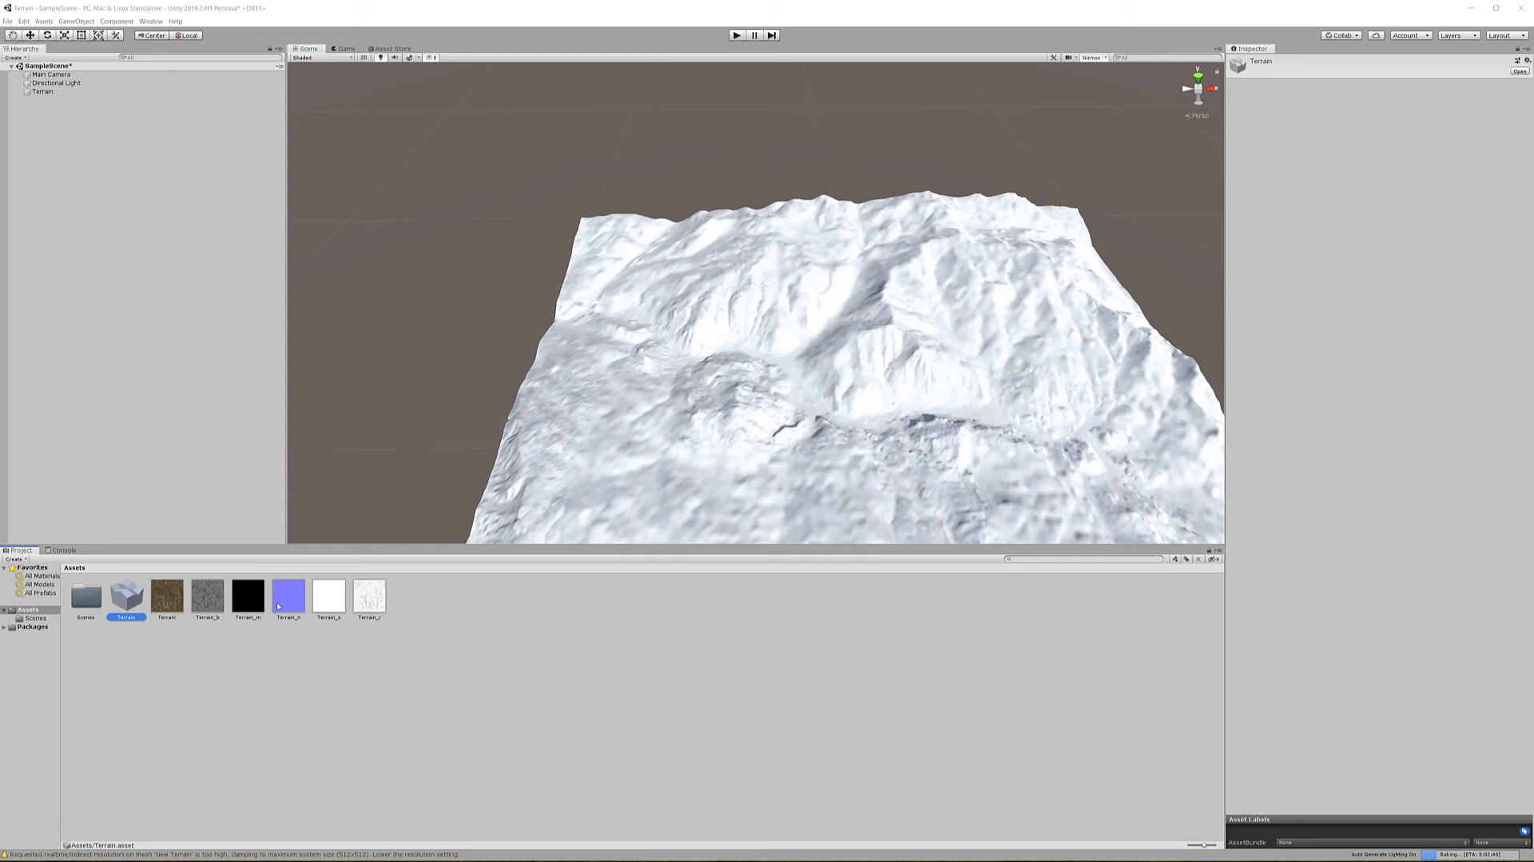
mouse_move(437, 606)
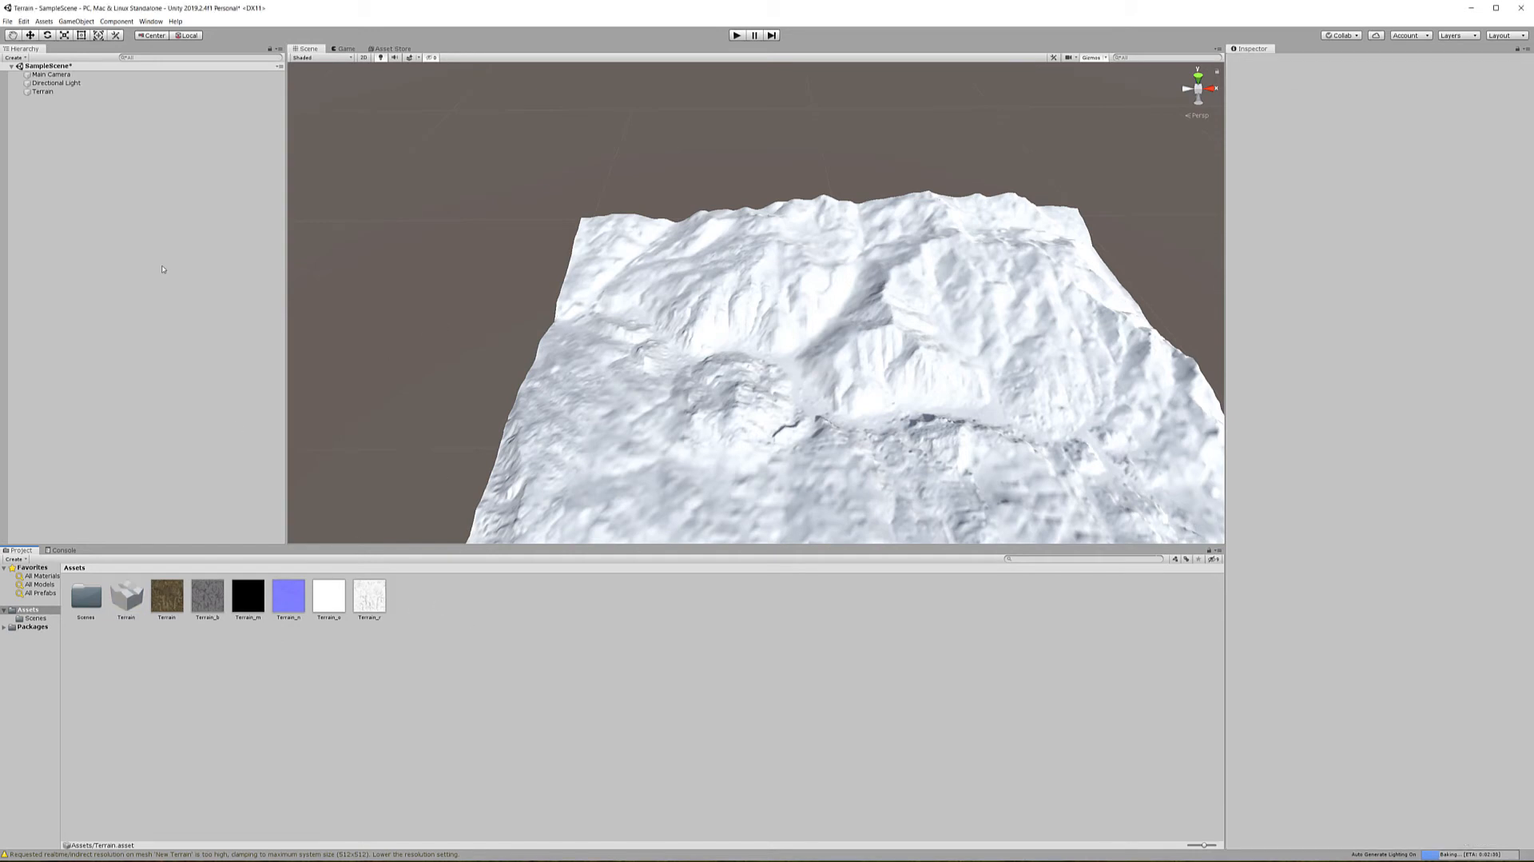
Create a Standard material asset named Terrain in the Project window
right_click(162, 270)
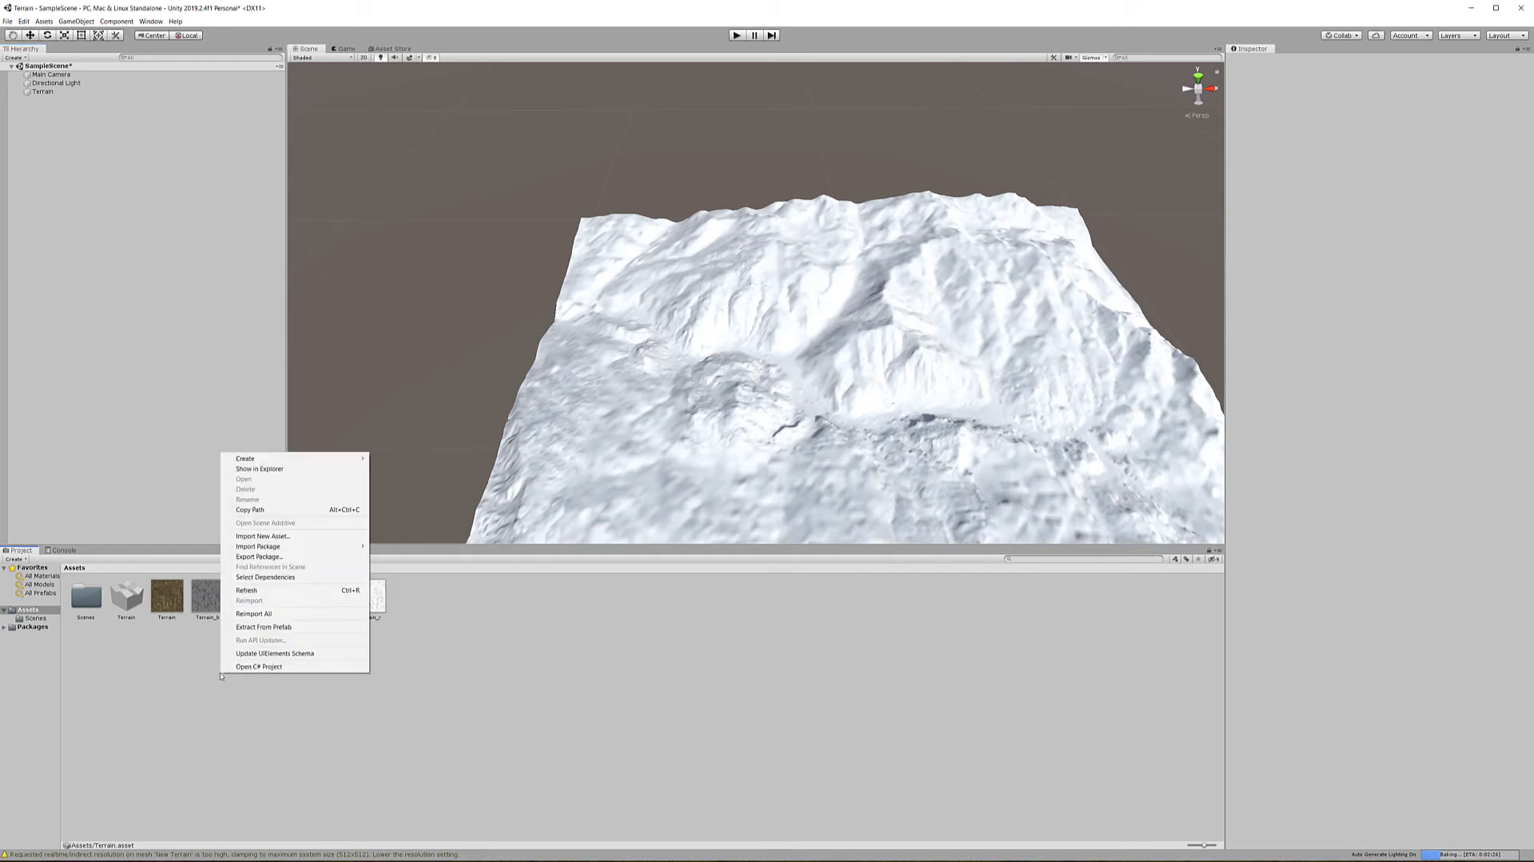
mouse_move(304, 449)
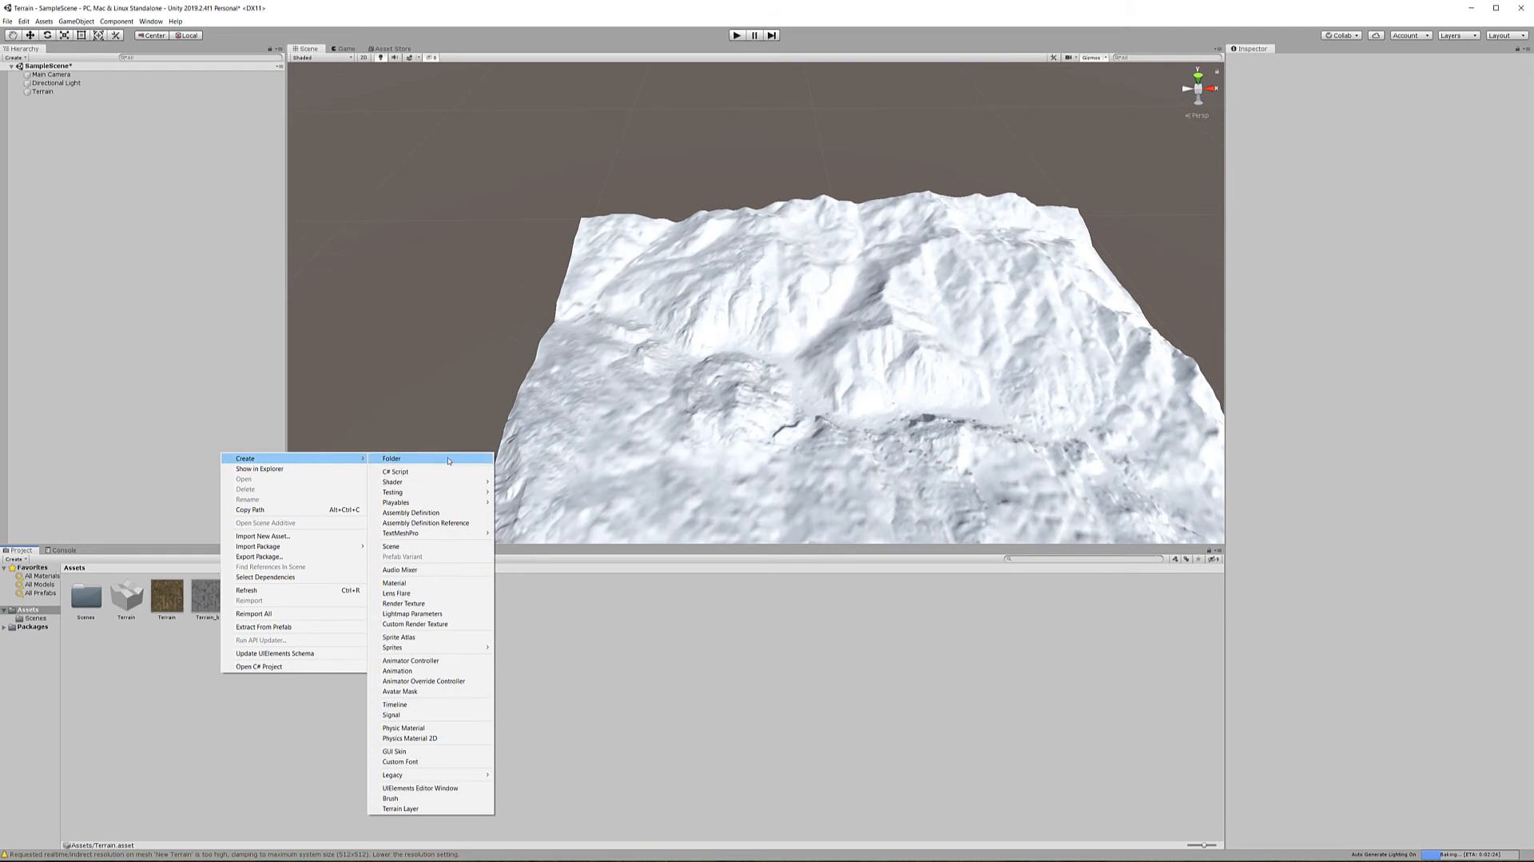
mouse_move(432, 583)
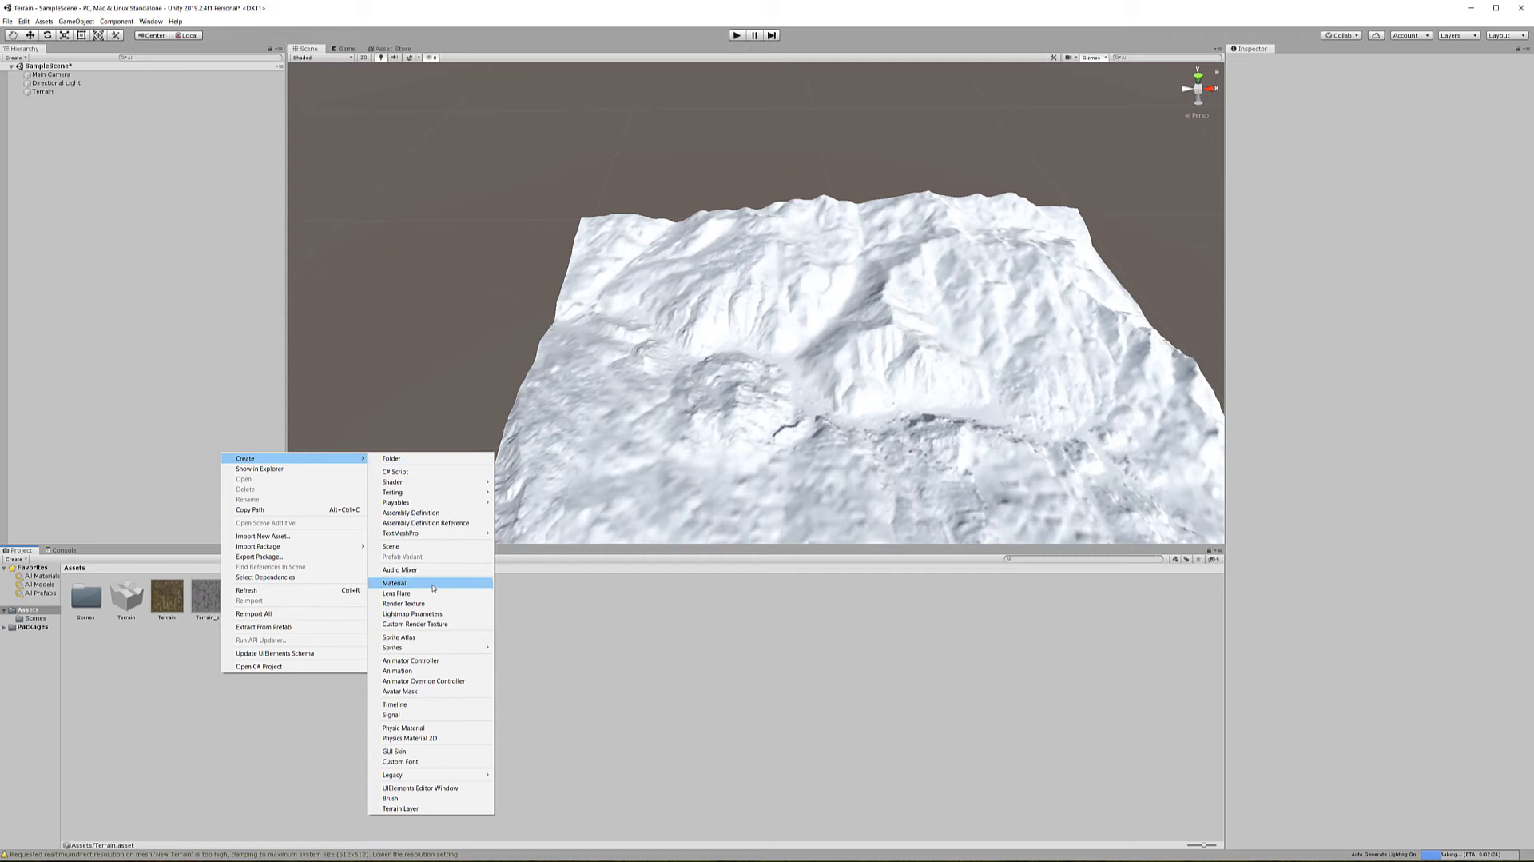
left_click(394, 583)
type("Terrain")
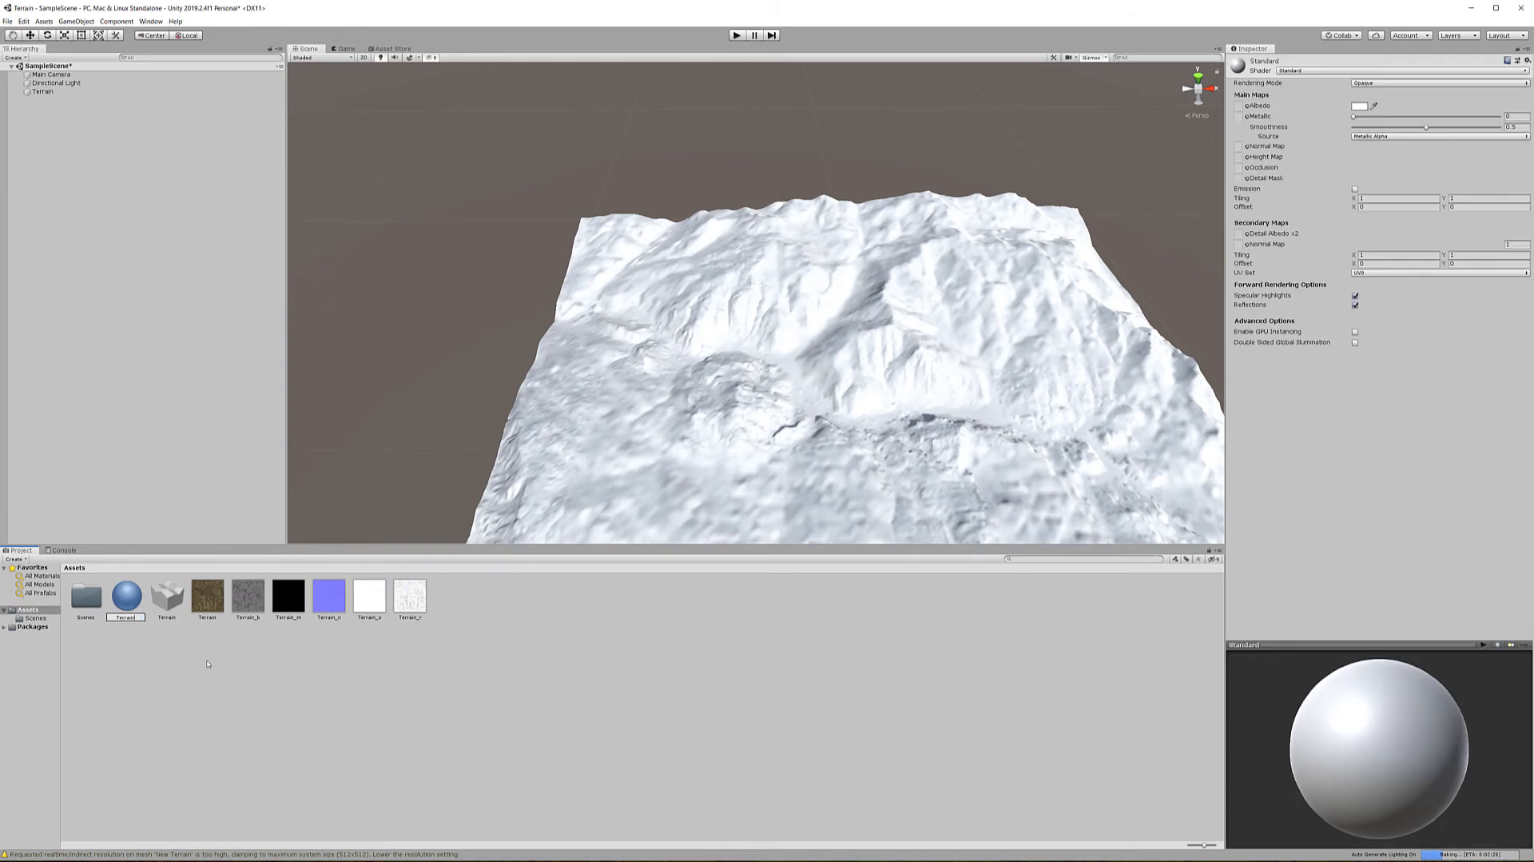
left_click(206, 595)
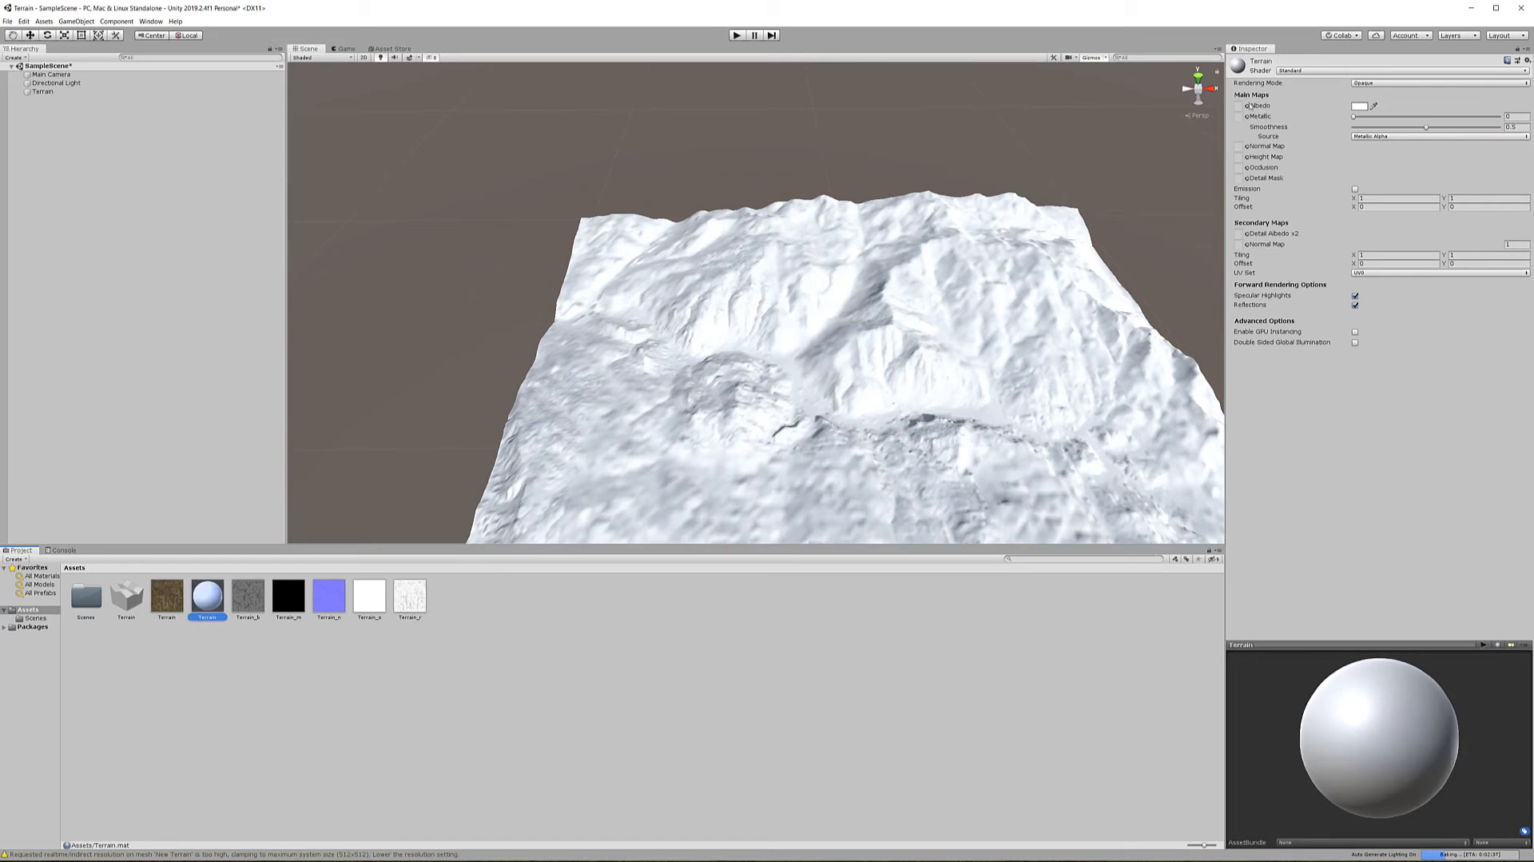
left_click(166, 595)
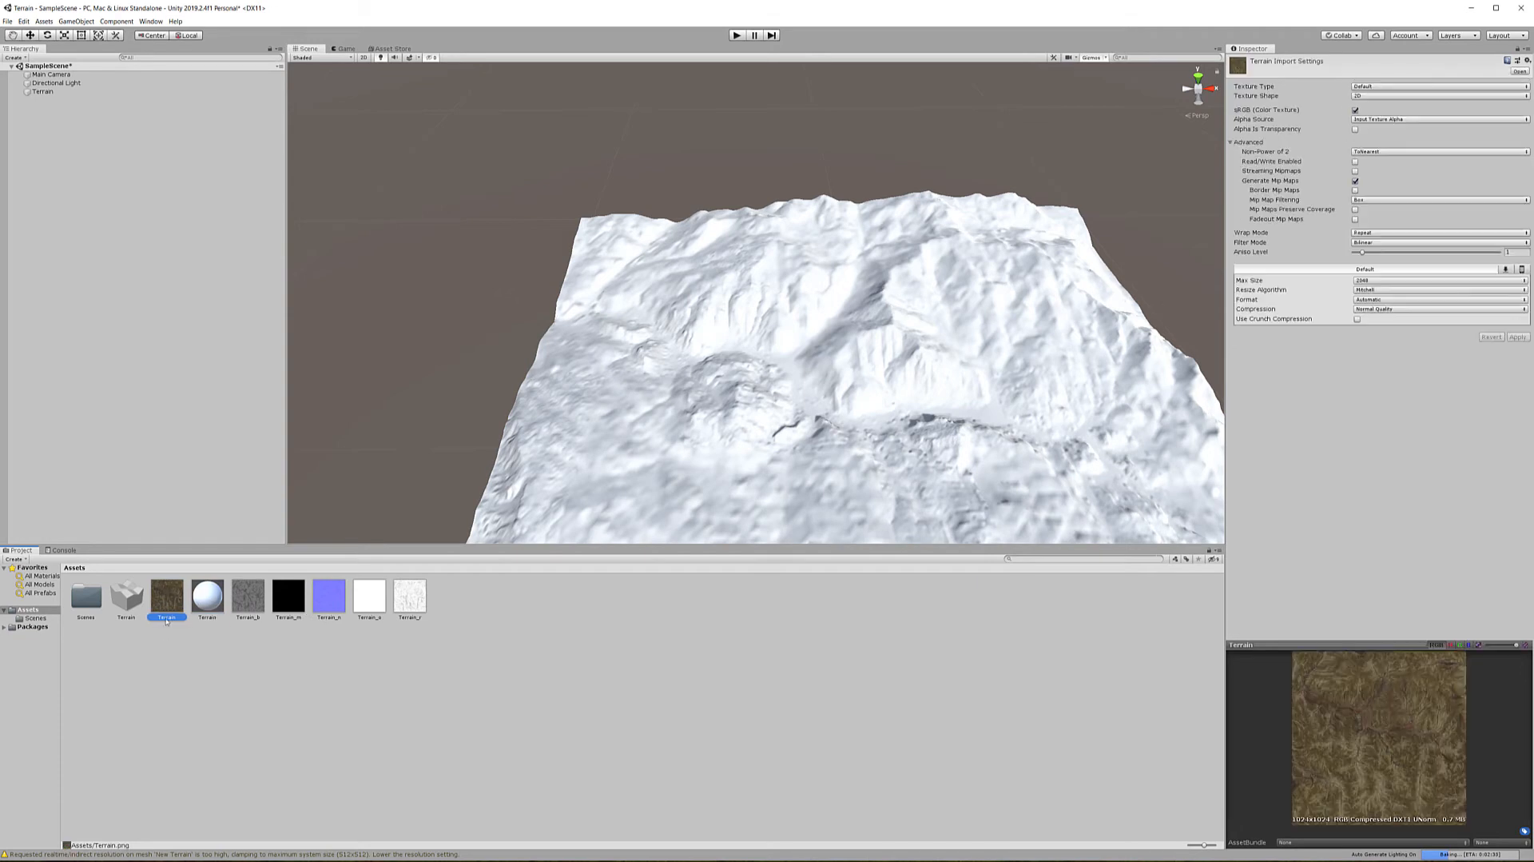
Give the Terrain material the albedo texture, Terrain_m metallic map, and Smoothness 0
left_click(206, 595)
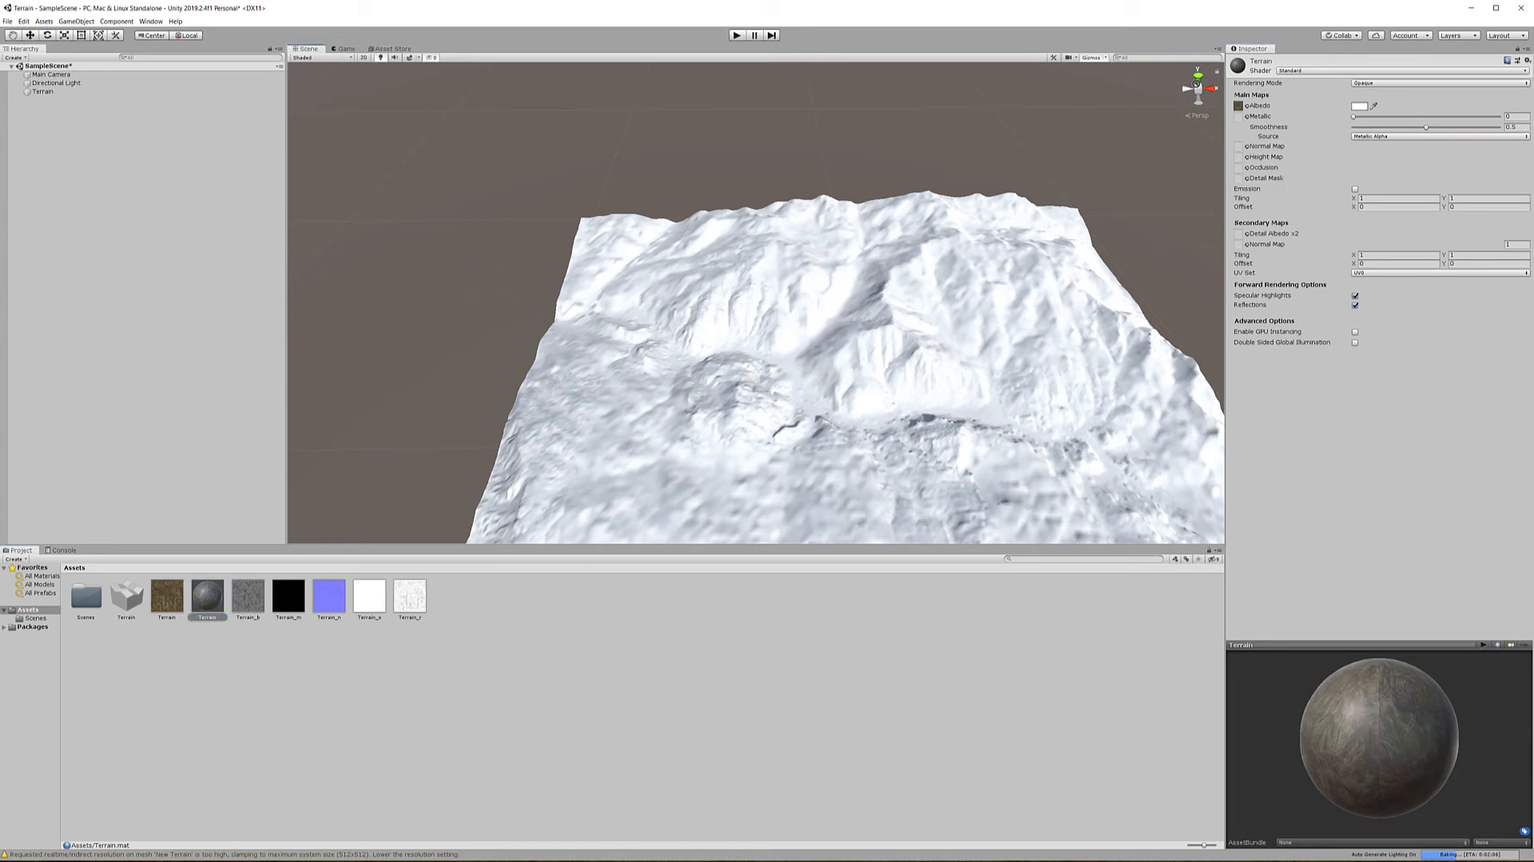
left_click_drag(1426, 127, 1504, 126)
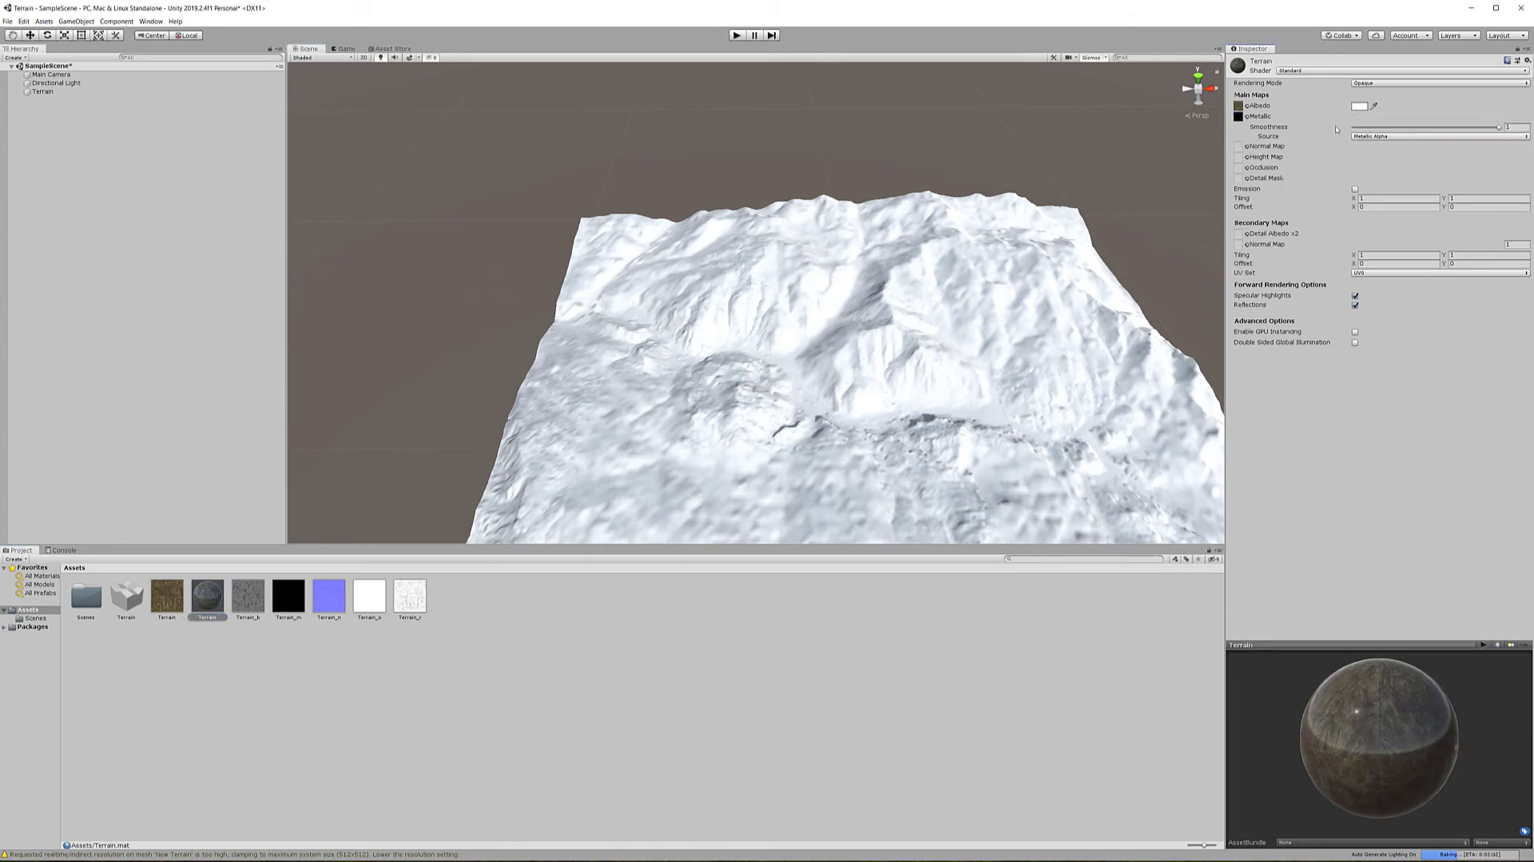
left_click_drag(1497, 127, 1355, 126)
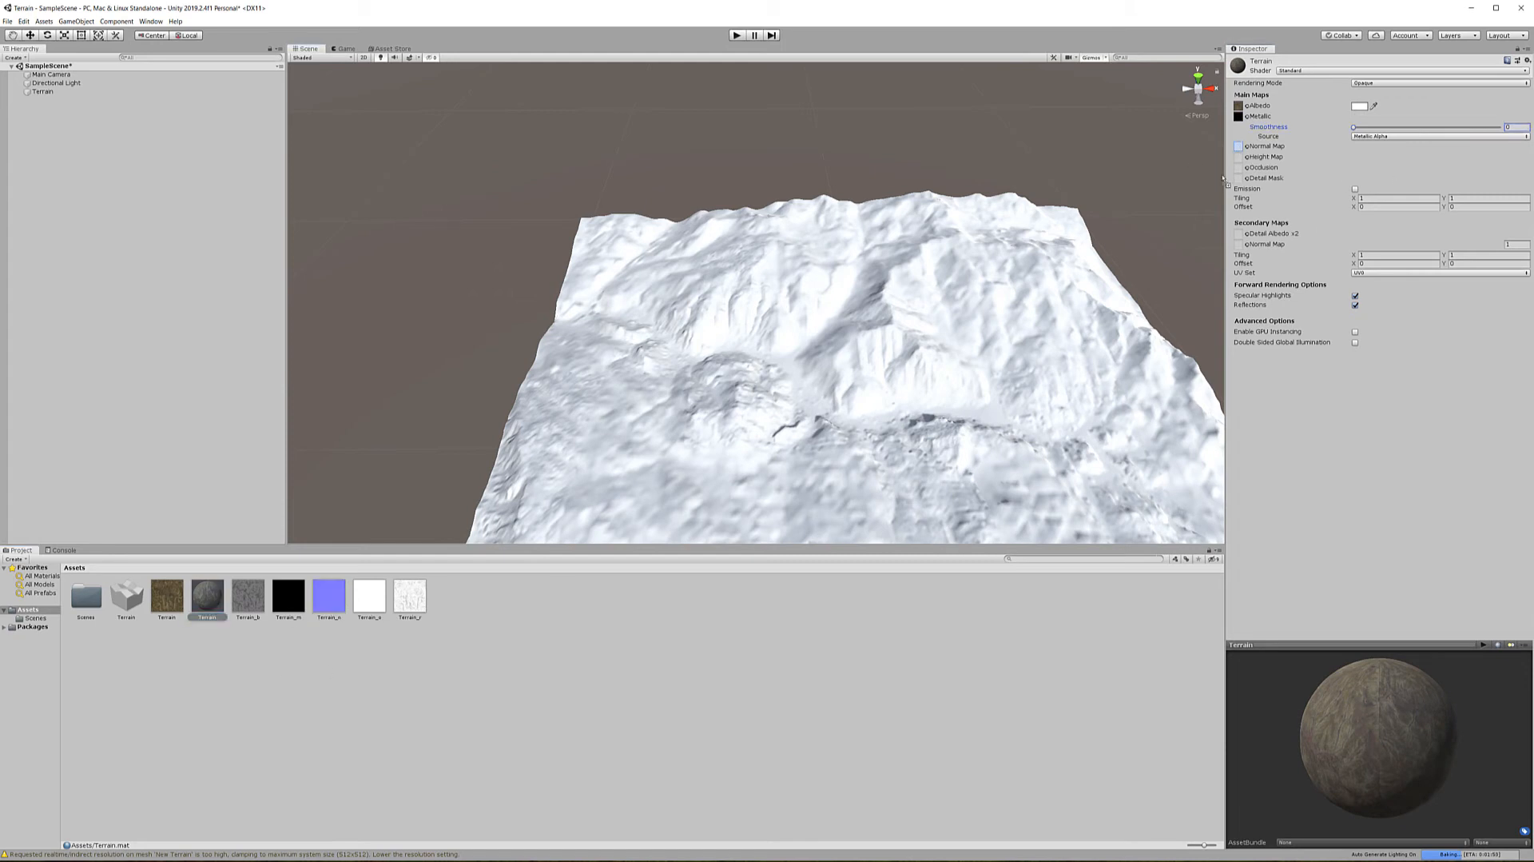
Import Terrain_n as a Normal map with Read/Write enabled and apply
left_click(328, 595)
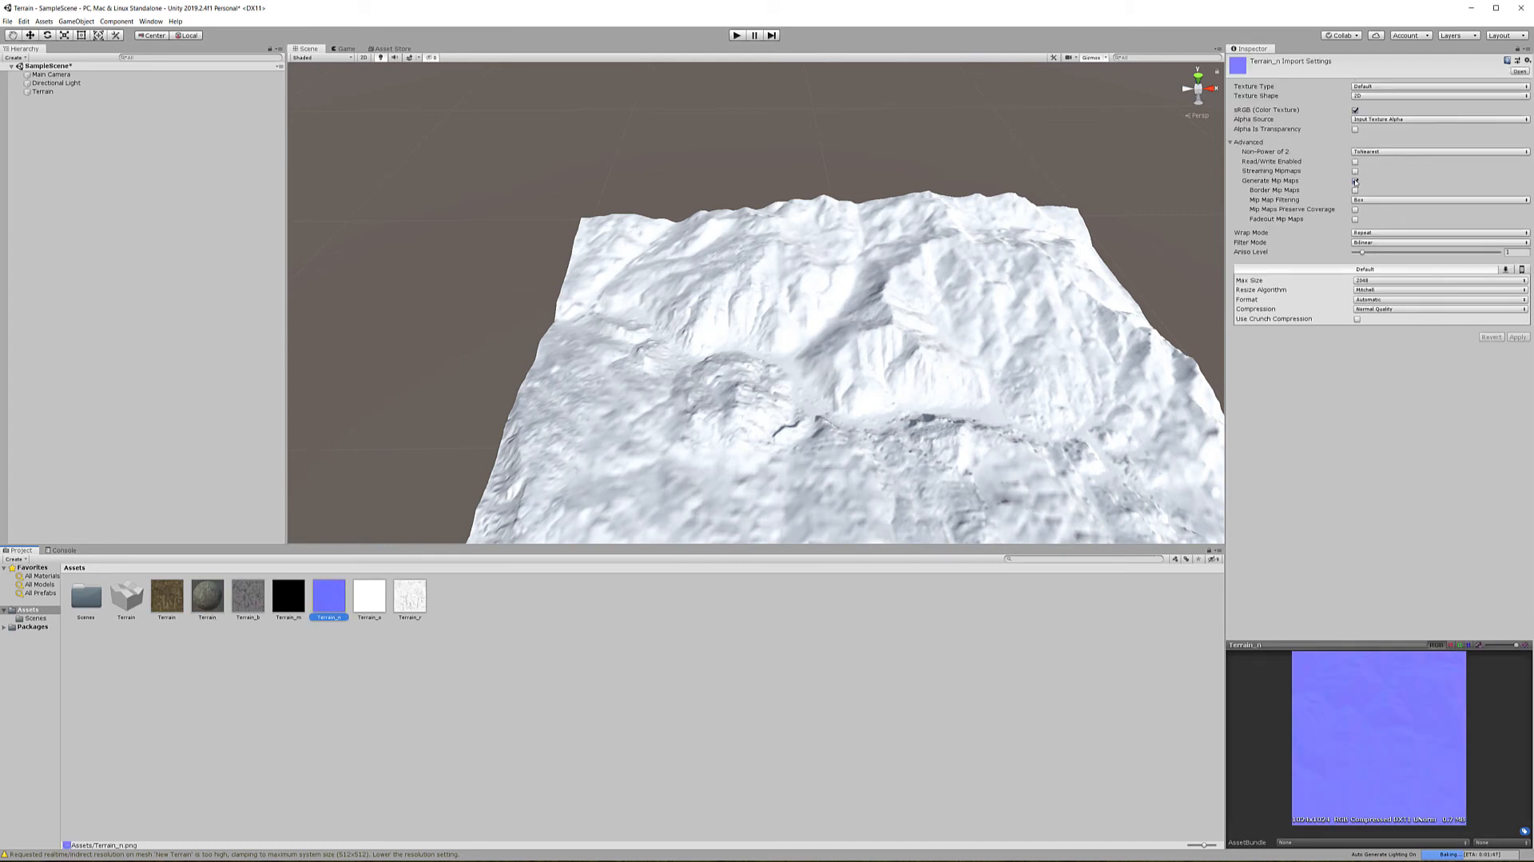
left_click(1357, 161)
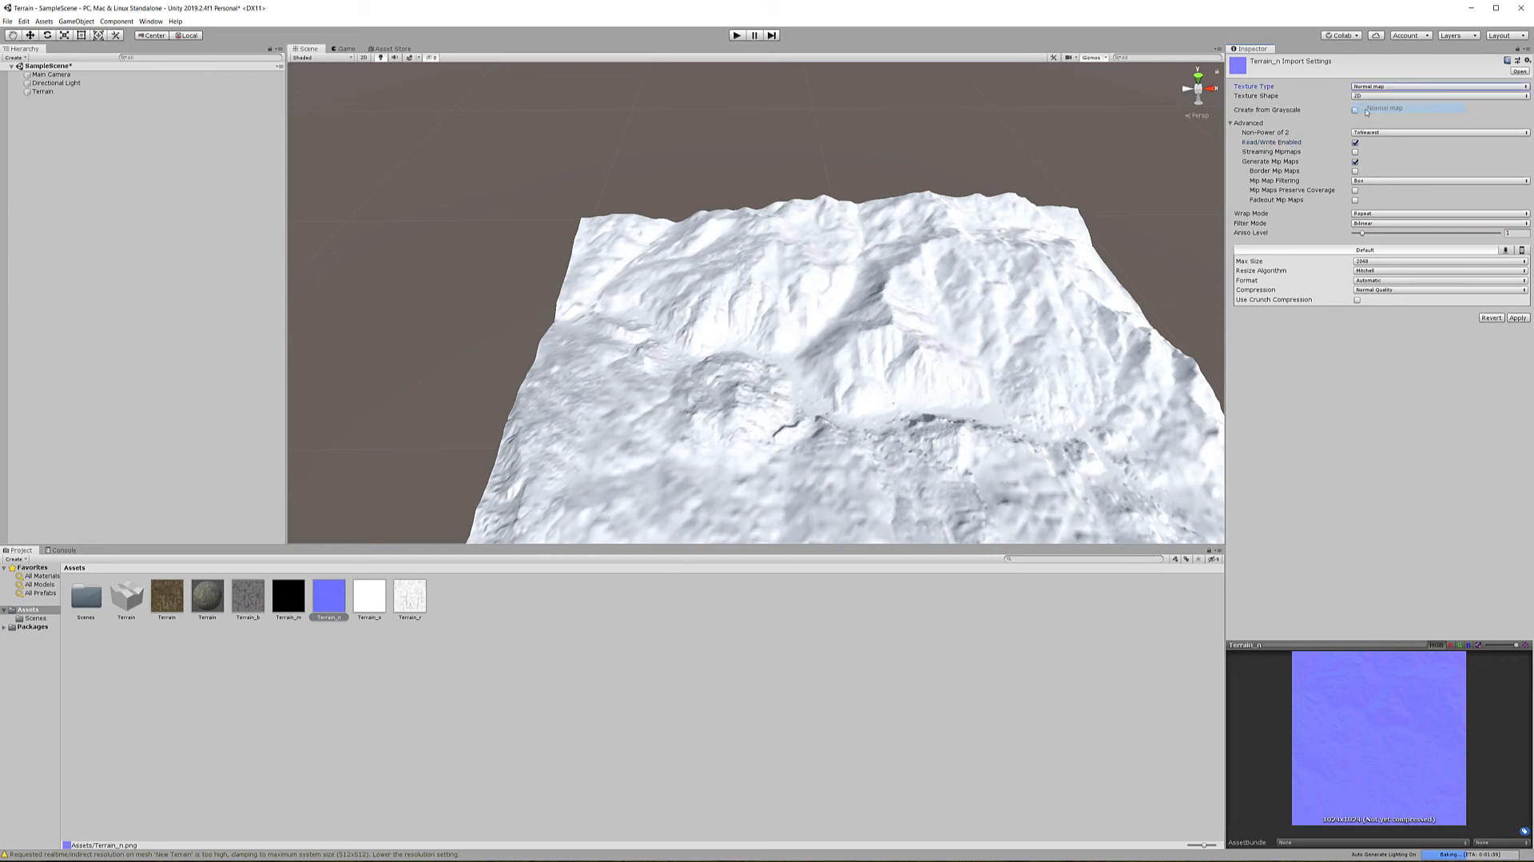
left_click(166, 594)
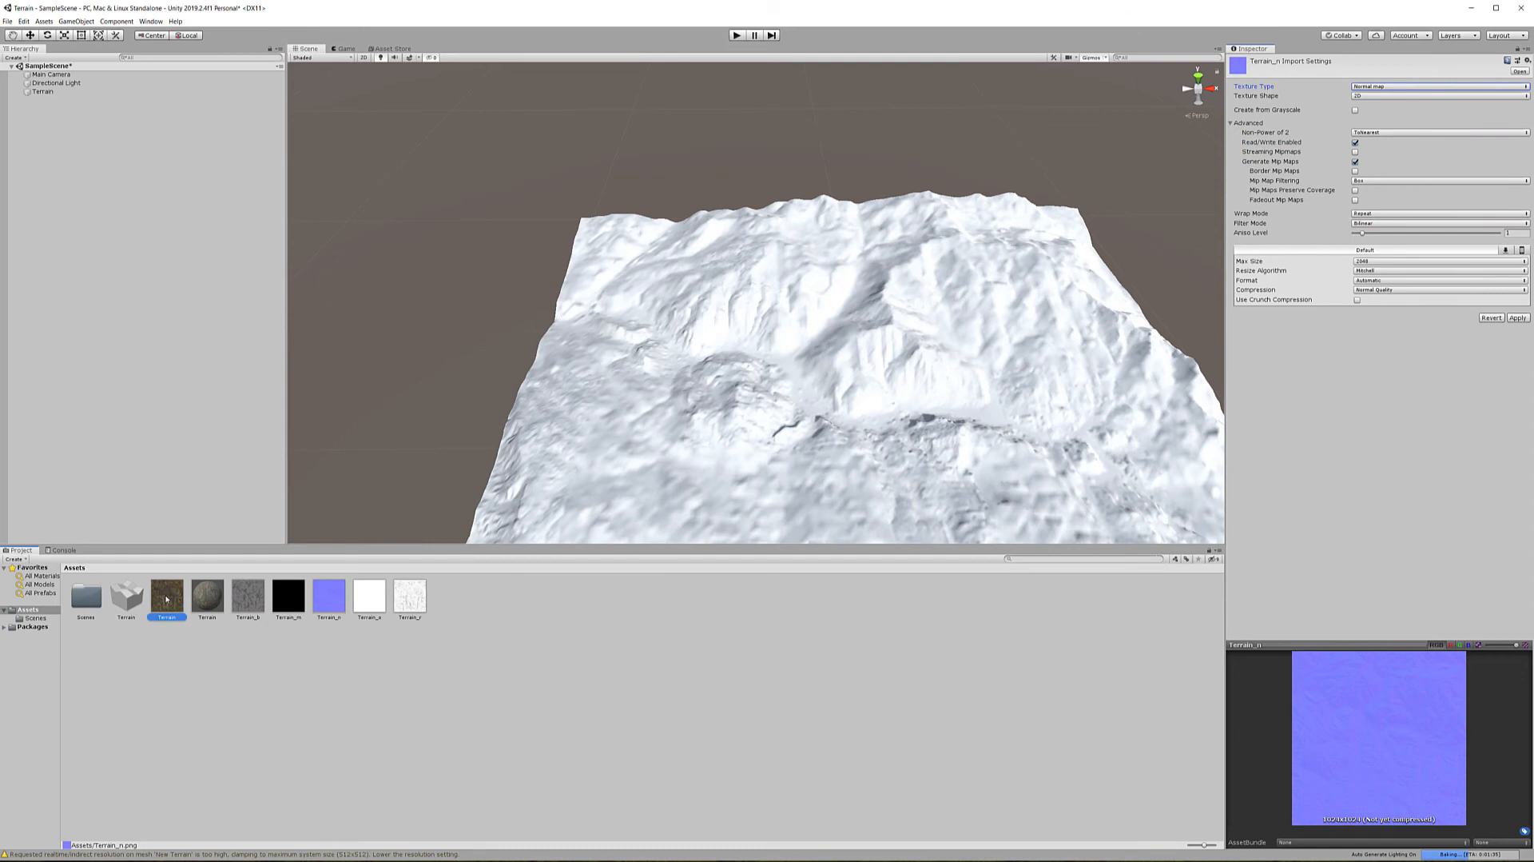
left_click(760, 457)
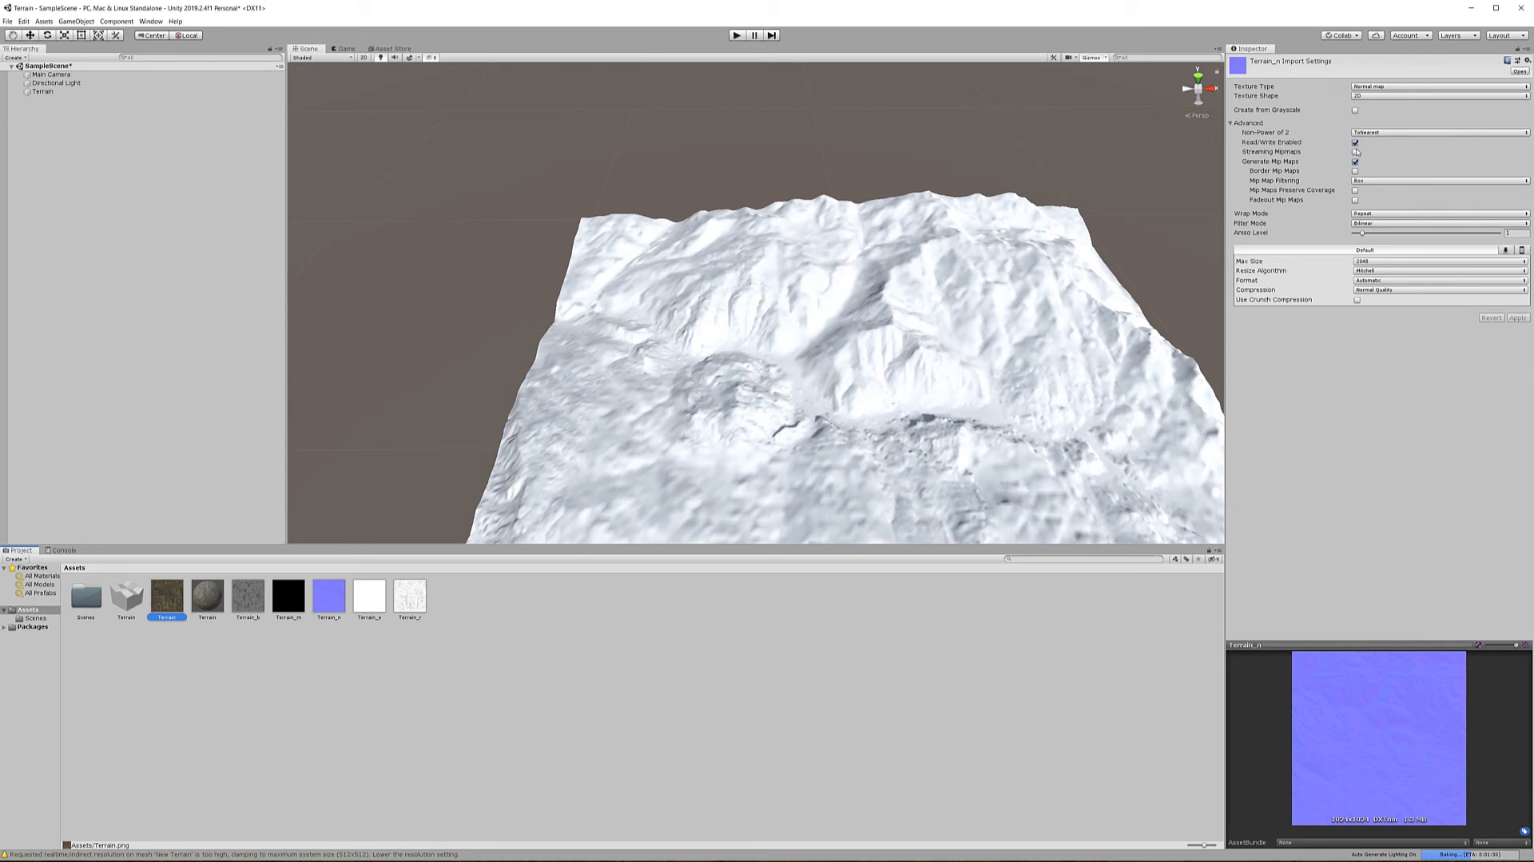
Enable Read/Write on Terrain_b and apply the import change
left_click(246, 595)
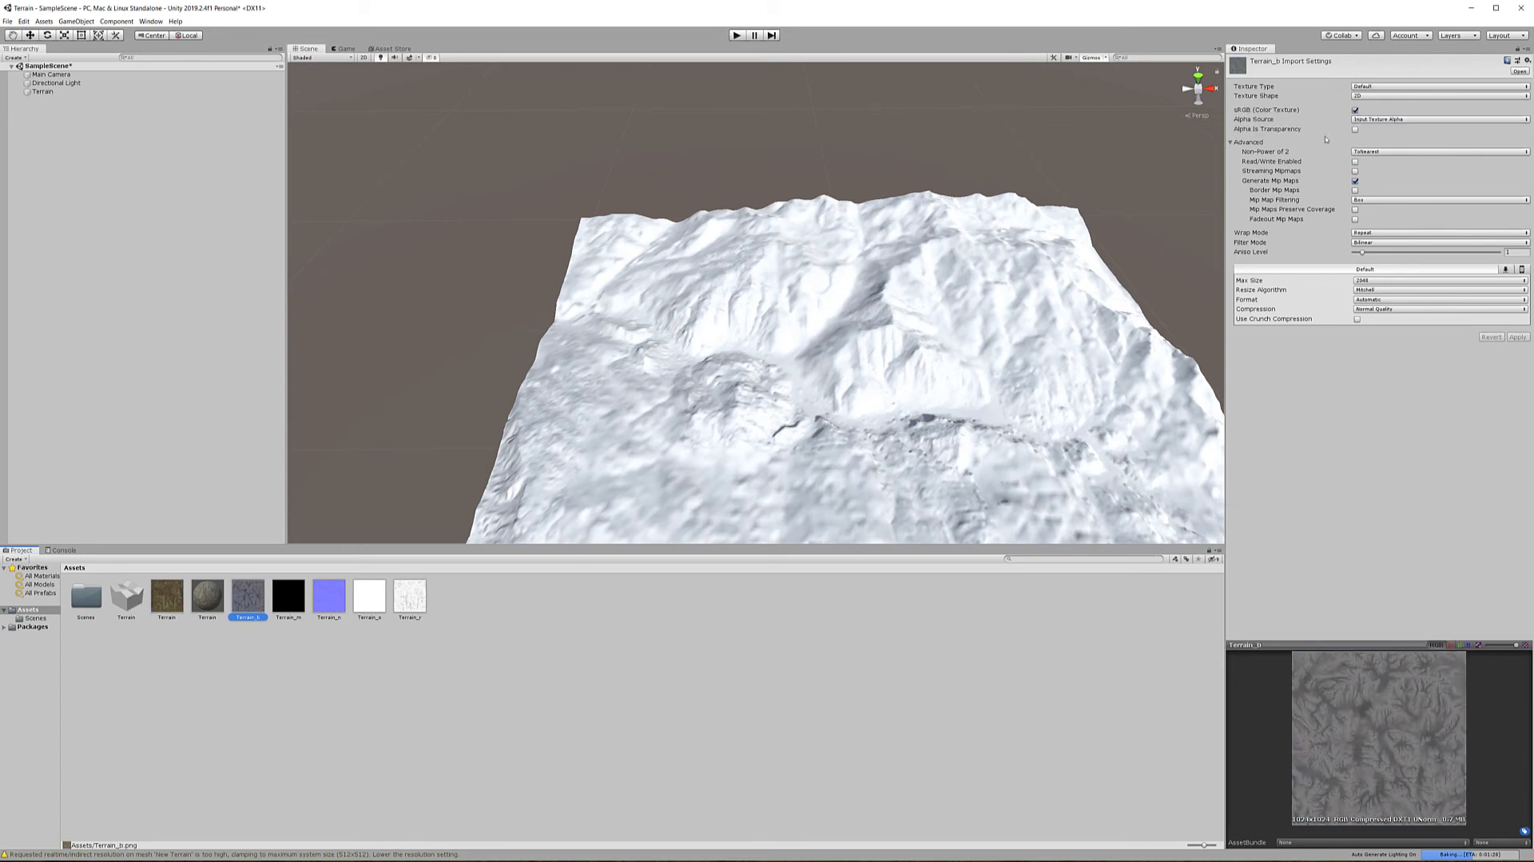
left_click(1356, 161)
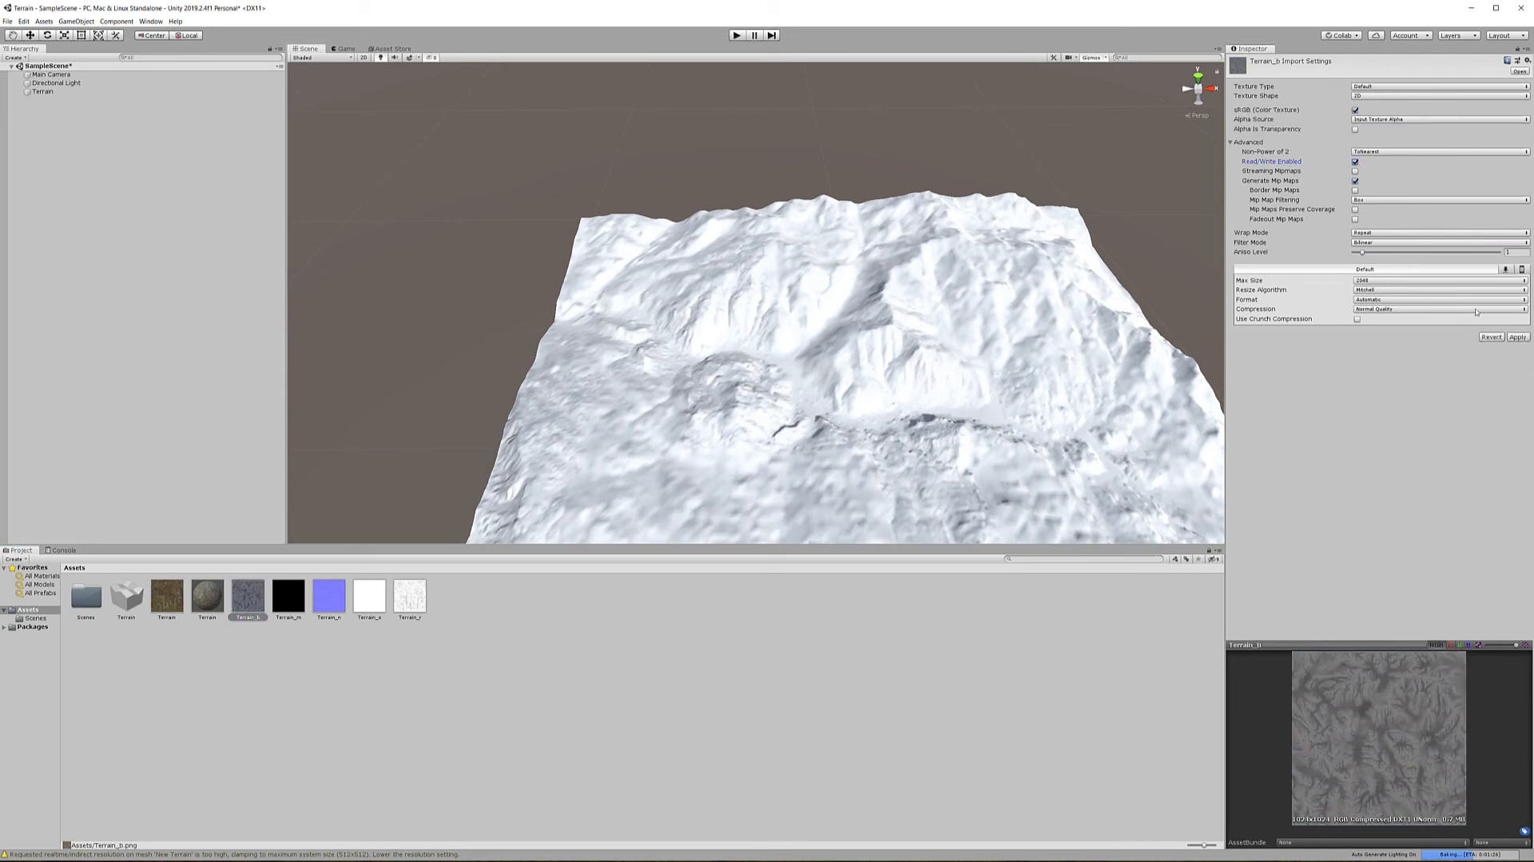
left_click(1518, 336)
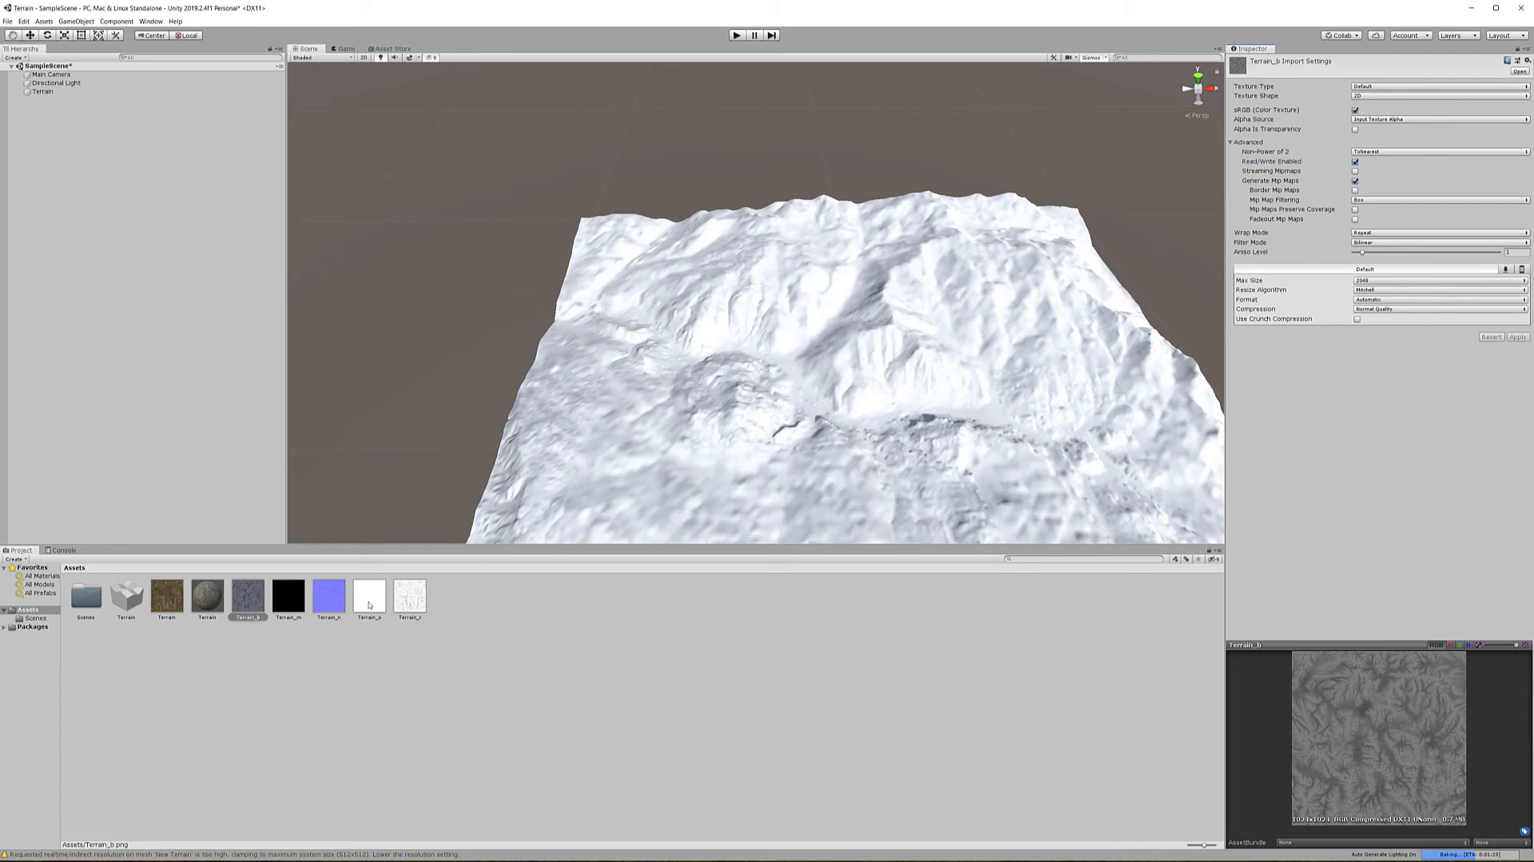
left_click(328, 595)
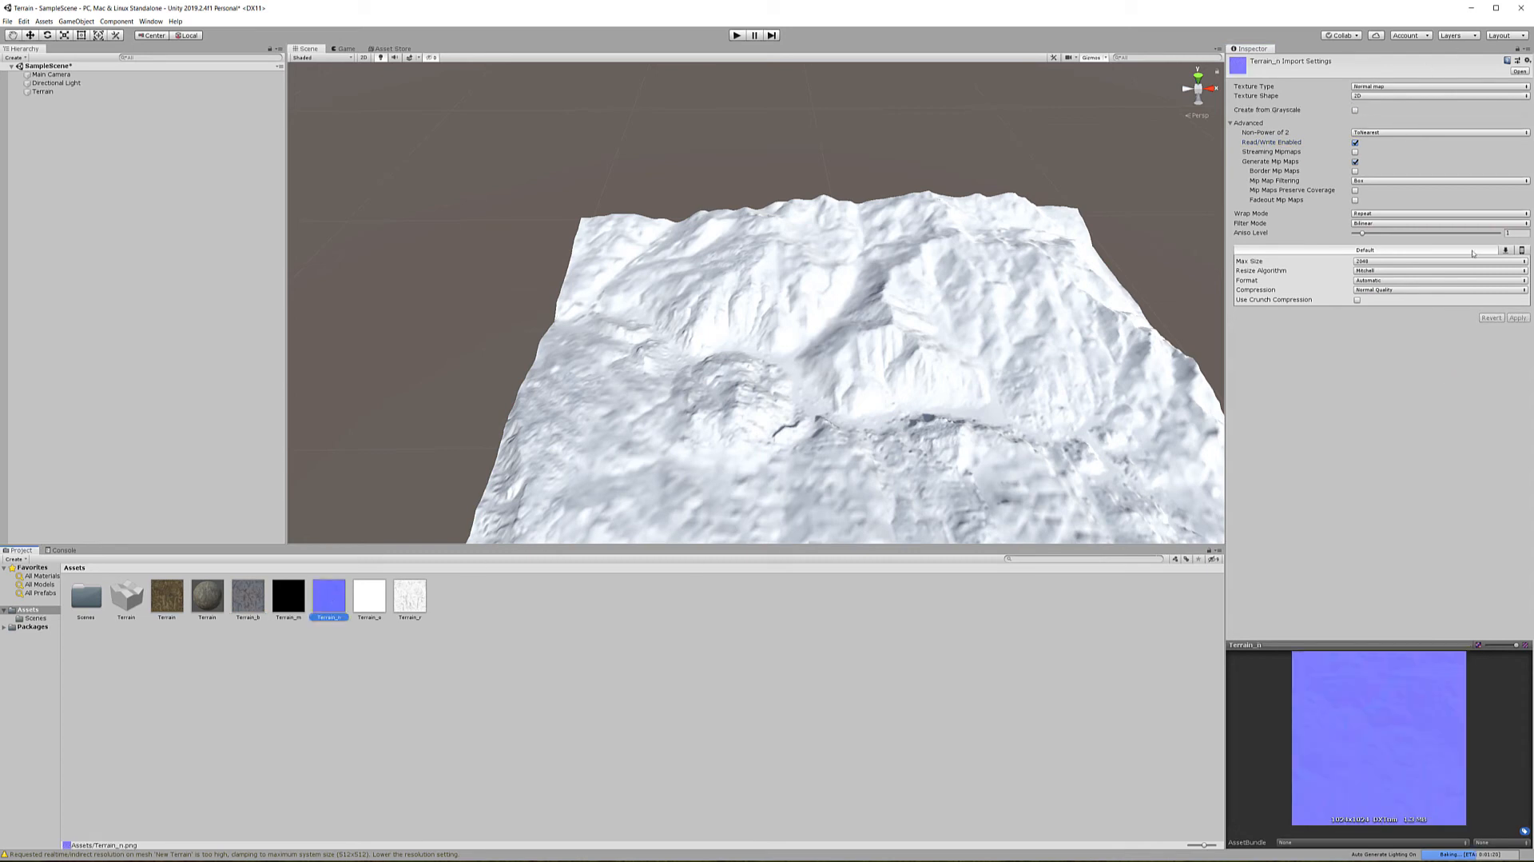
mouse_move(529, 631)
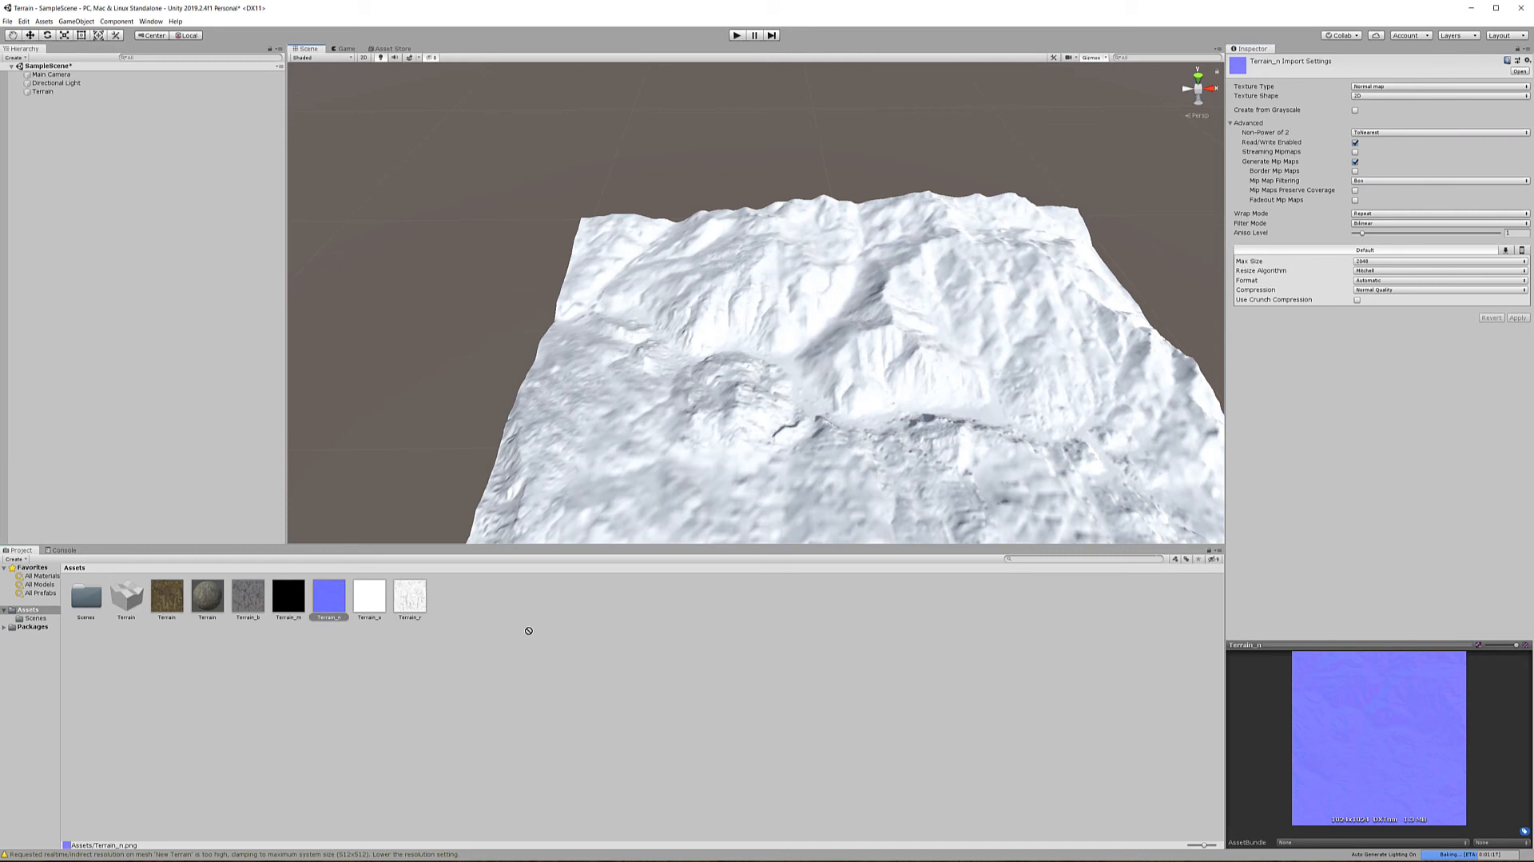
Assign normal, height and occlusion maps to the Terrain material, height strength 0.02
left_click(206, 594)
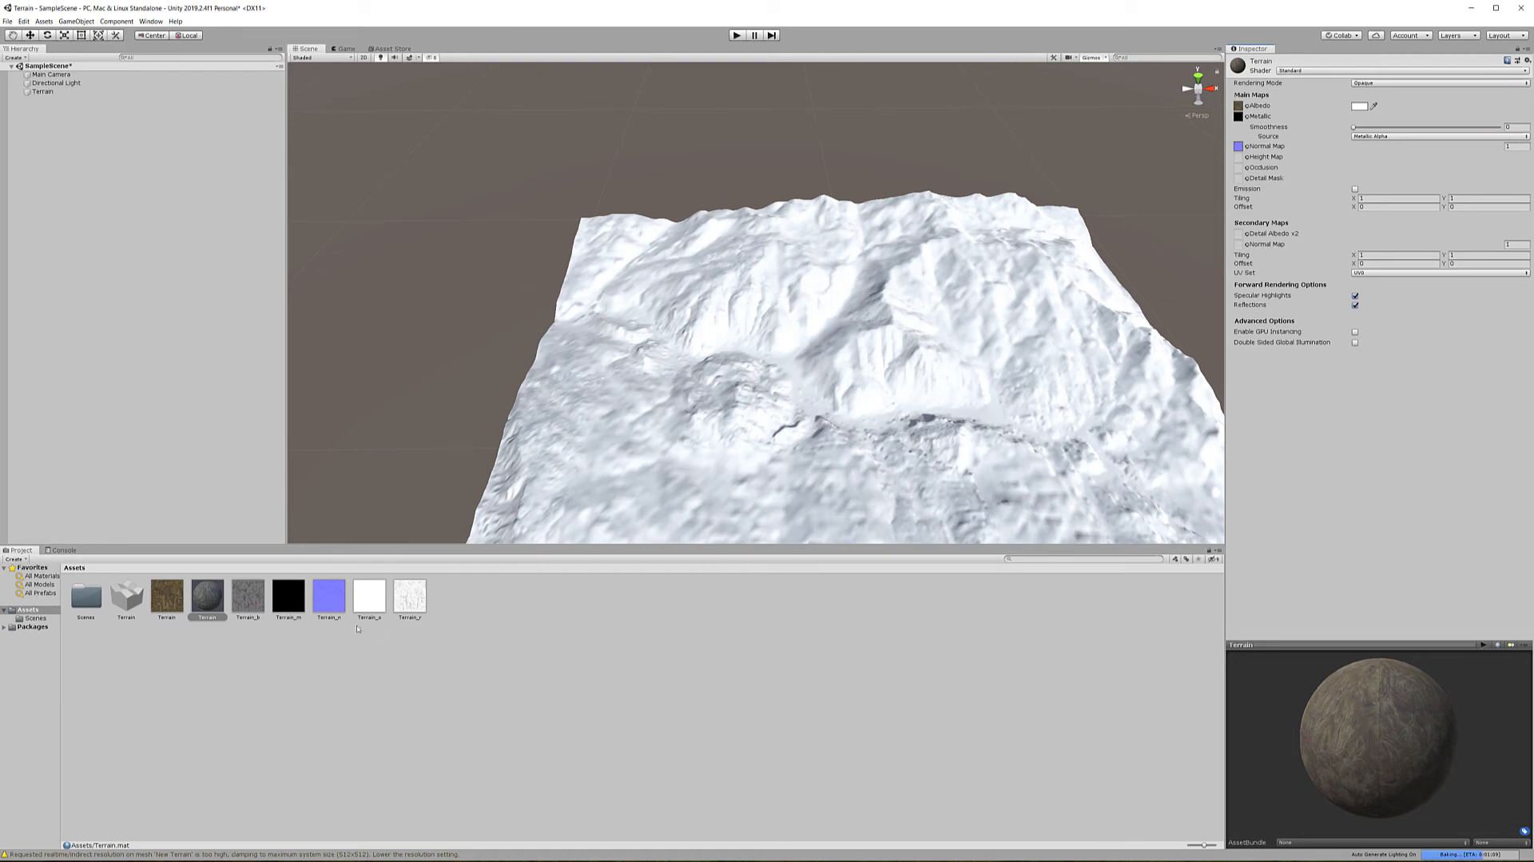
left_click(247, 595)
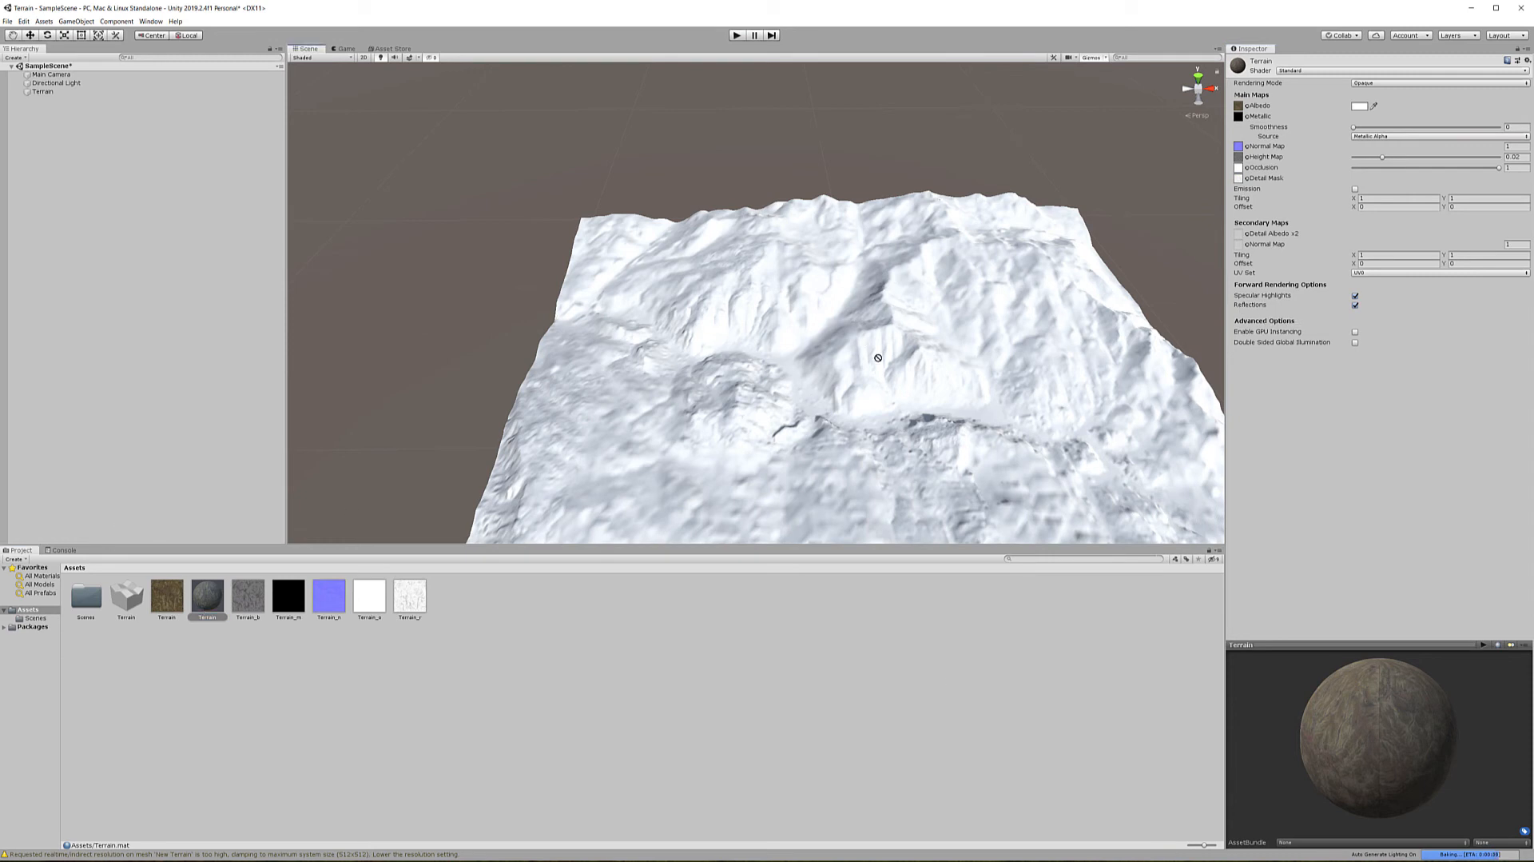
left_click(206, 594)
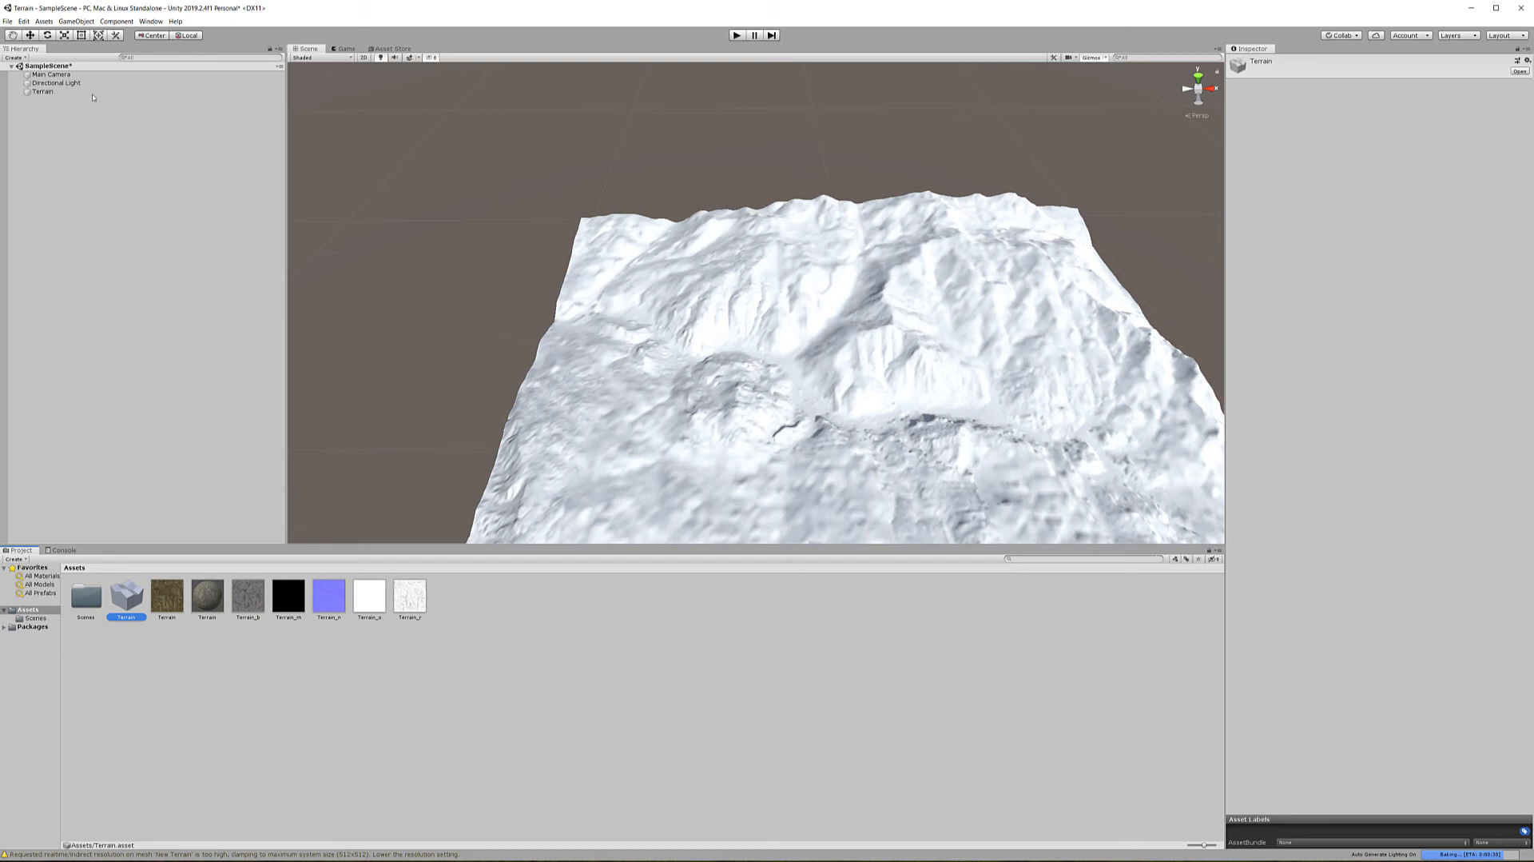
Select the Terrain object to show its settings with the Default-Terrain-Standard material
left_click(42, 91)
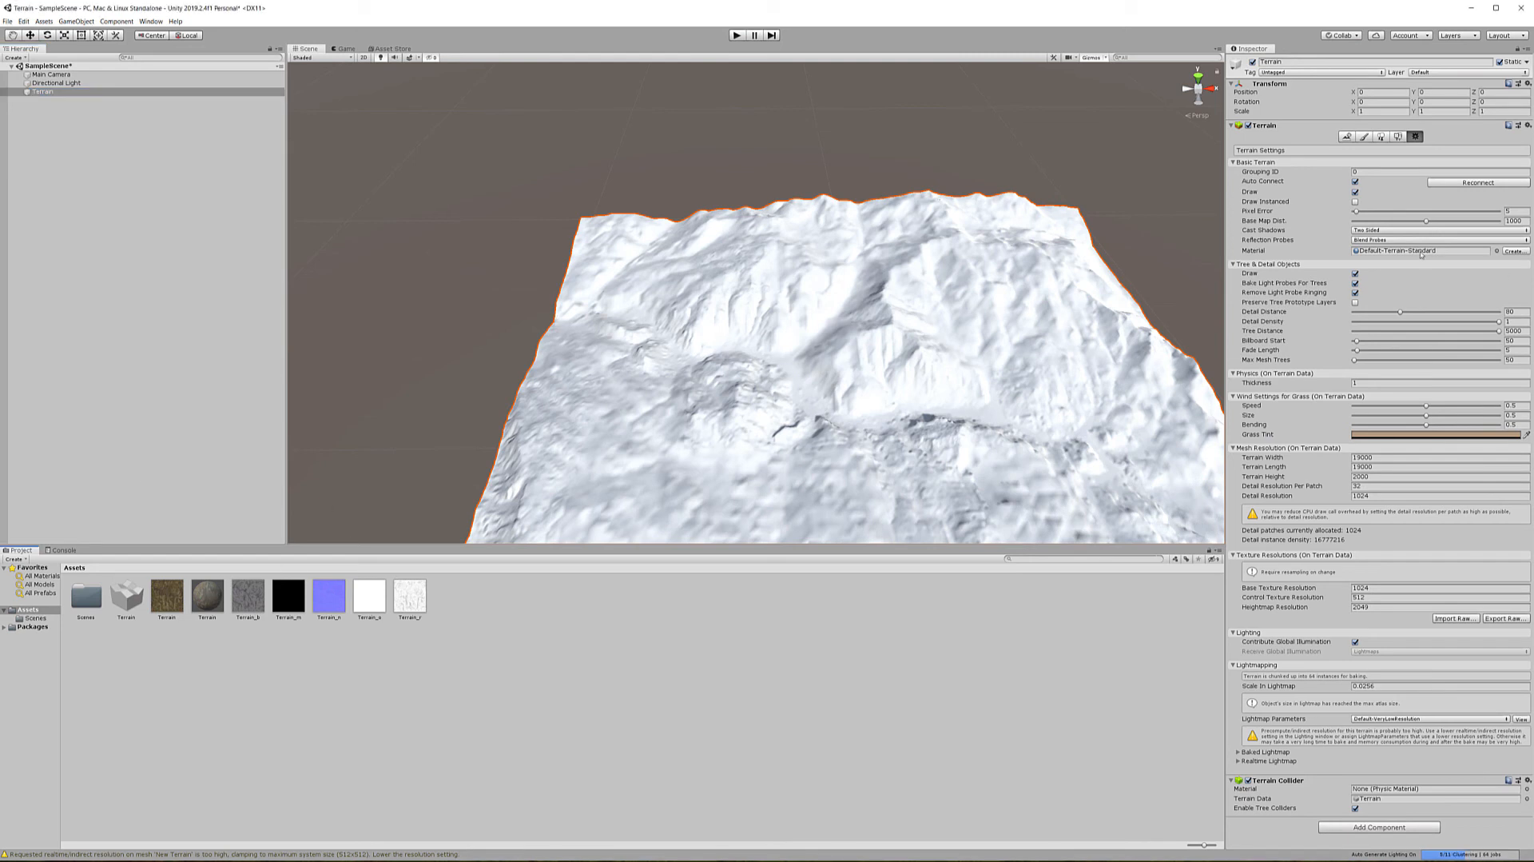
mouse_move(635, 710)
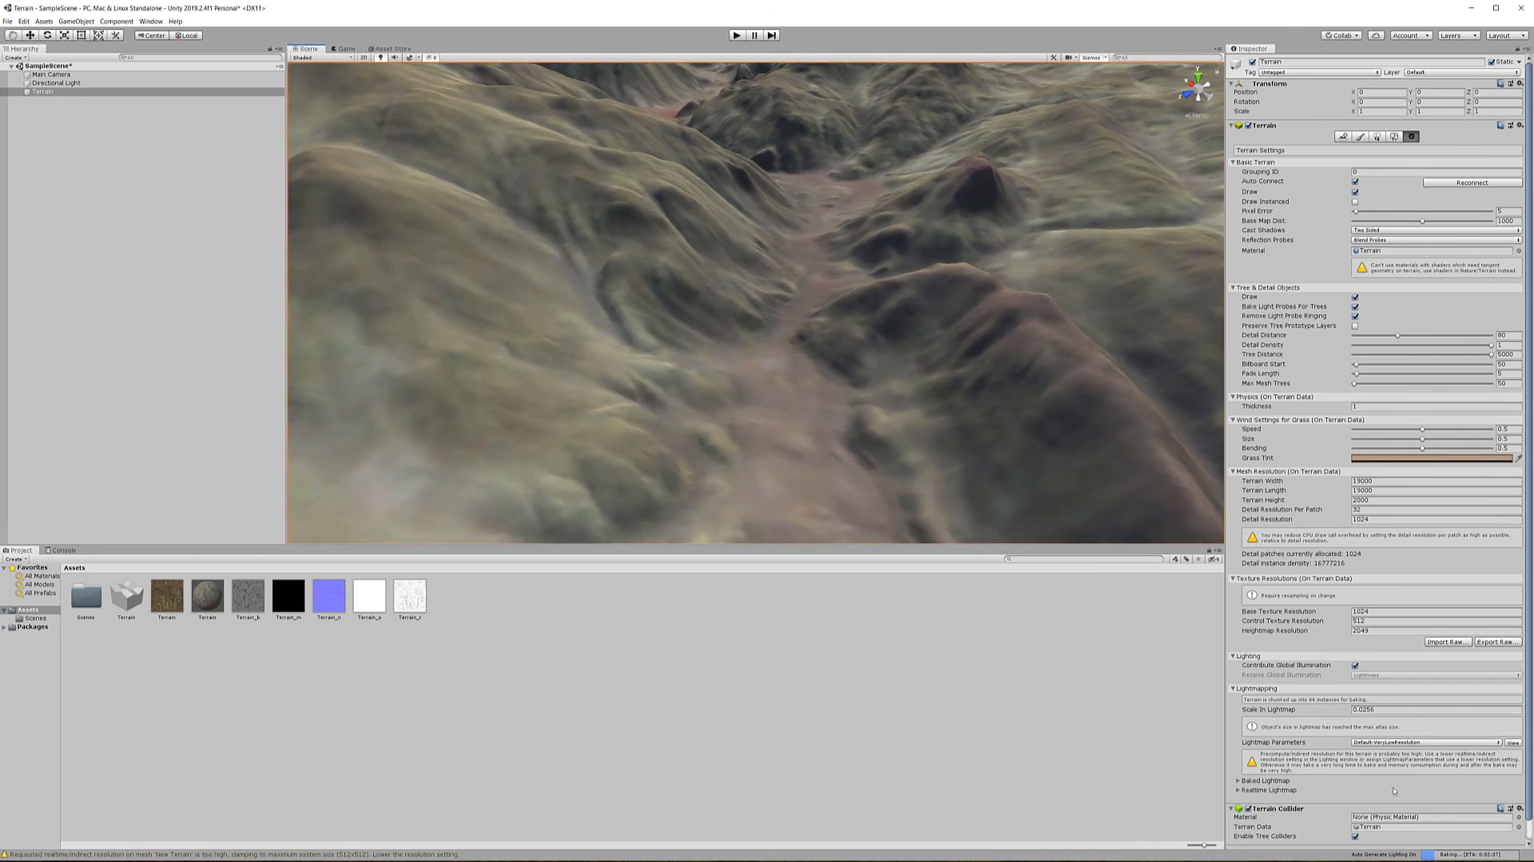
mouse_move(818, 353)
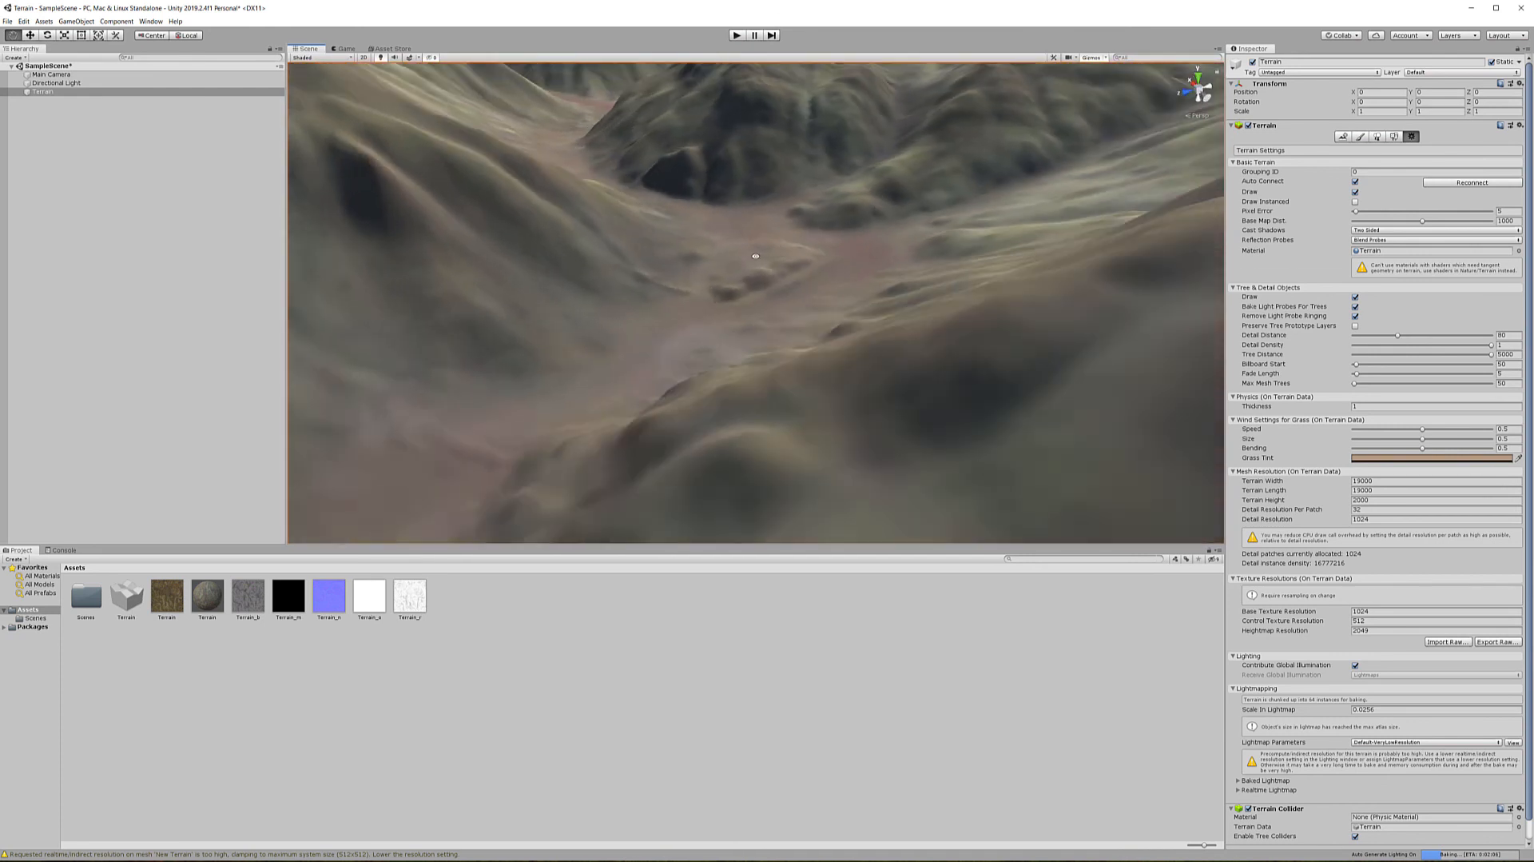
Orbit the Scene view across the textured rocky valleys to view the whole terrain and sky
left_click_drag(755, 256, 799, 214)
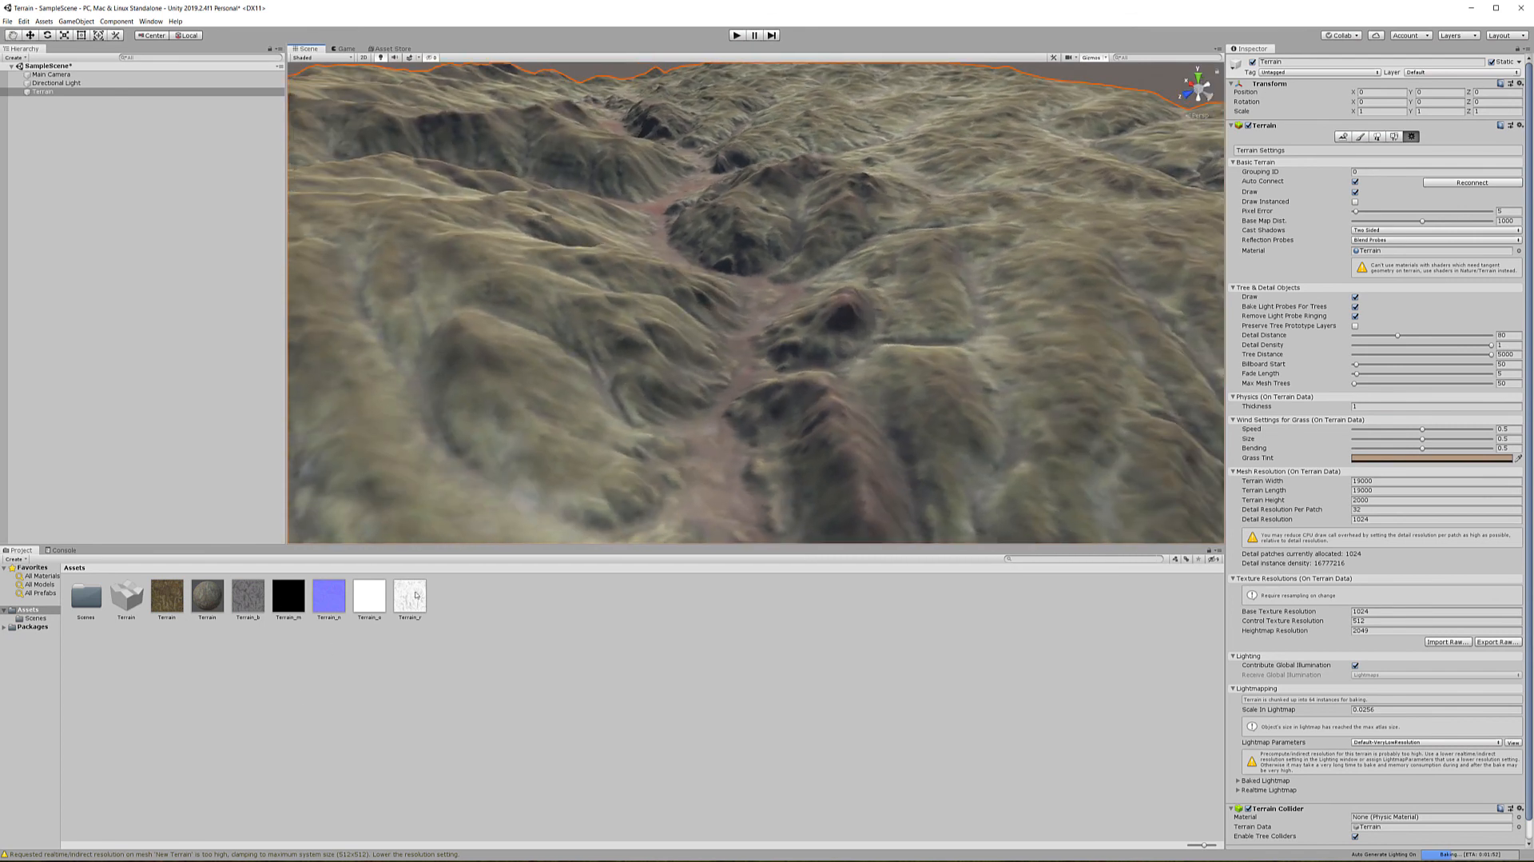
mouse_move(660, 282)
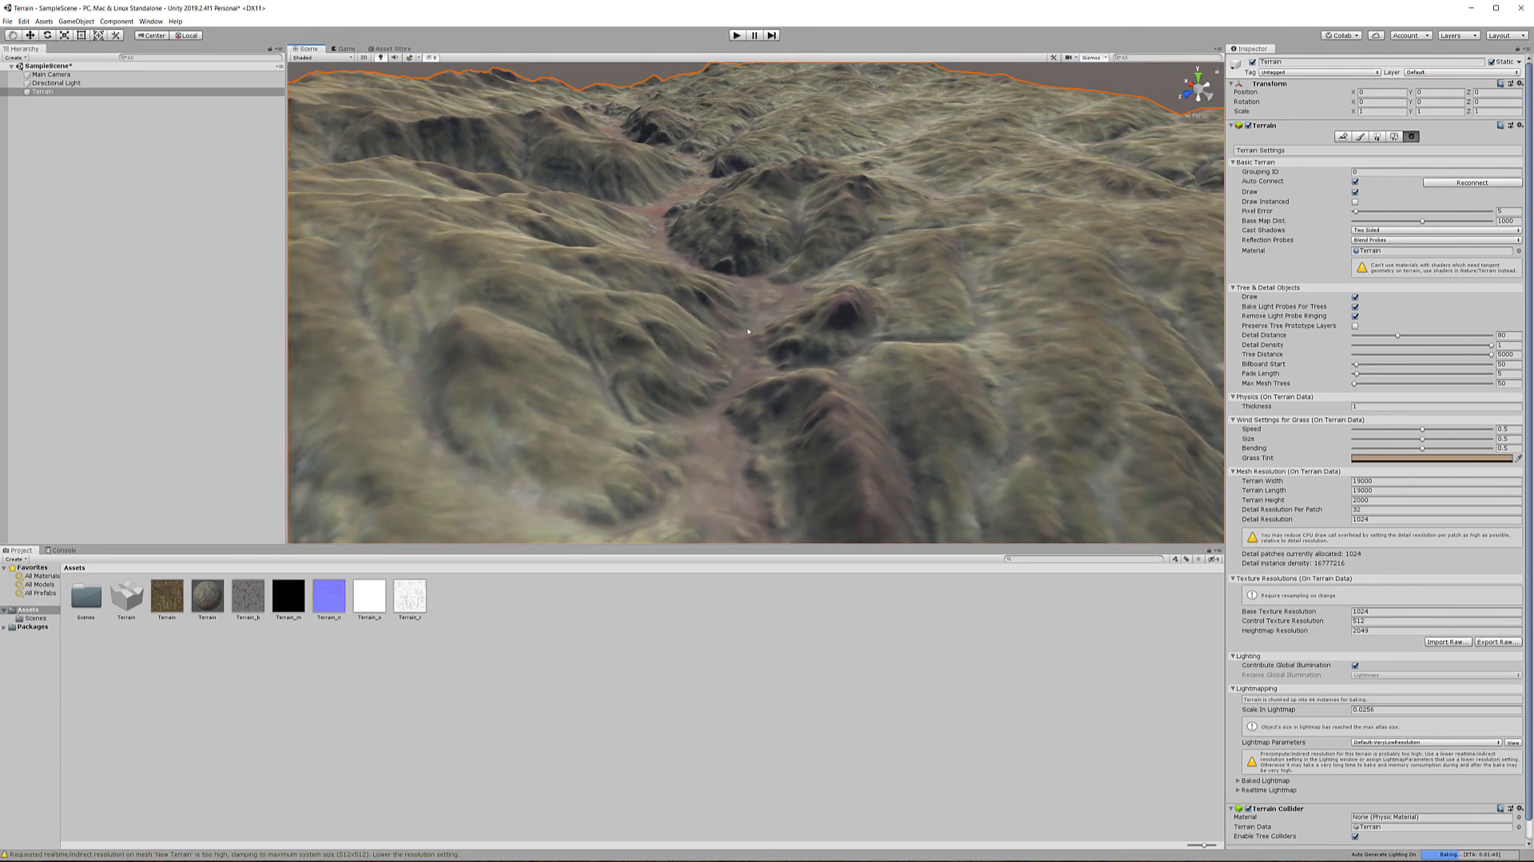
mouse_move(62, 421)
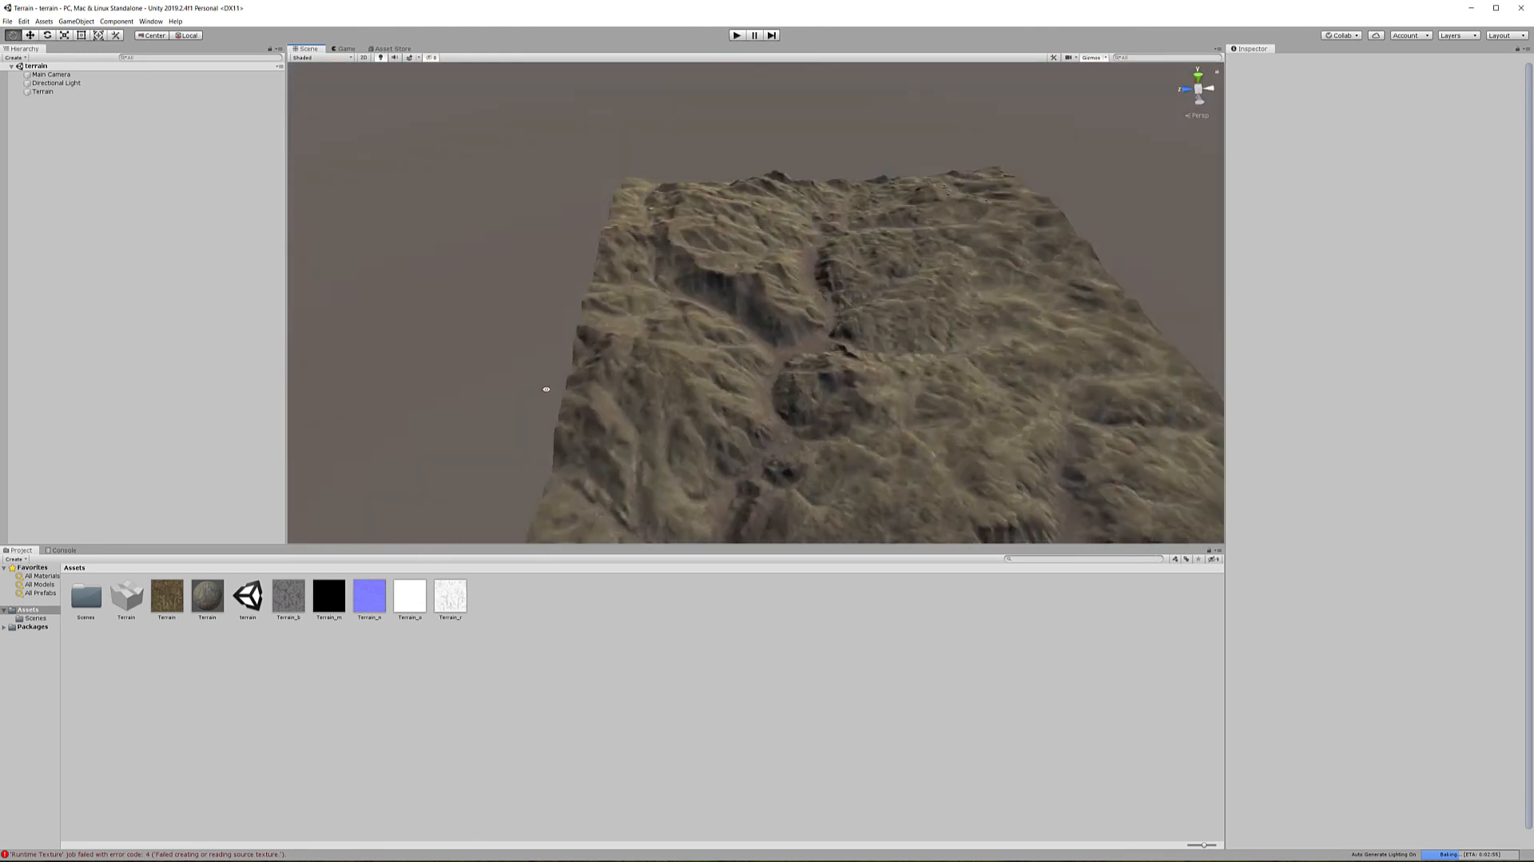
left_click_drag(545, 389, 492, 309)
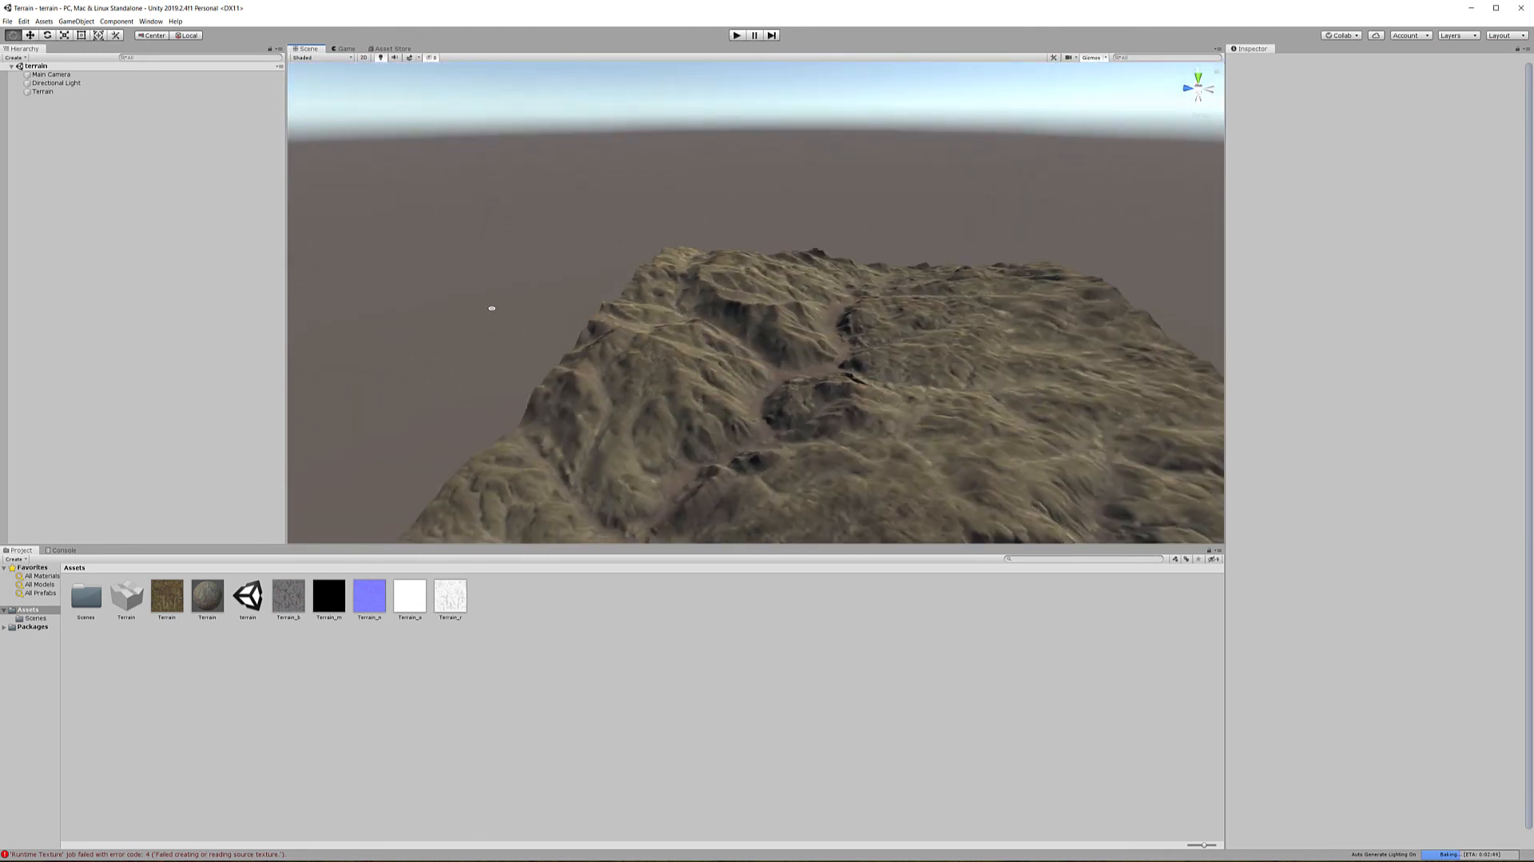